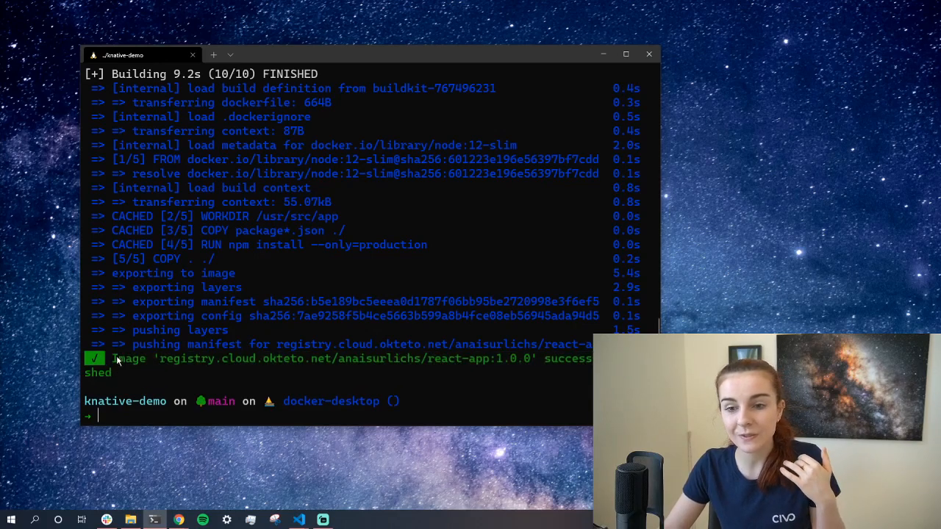
pyautogui.moveTo(332, 275)
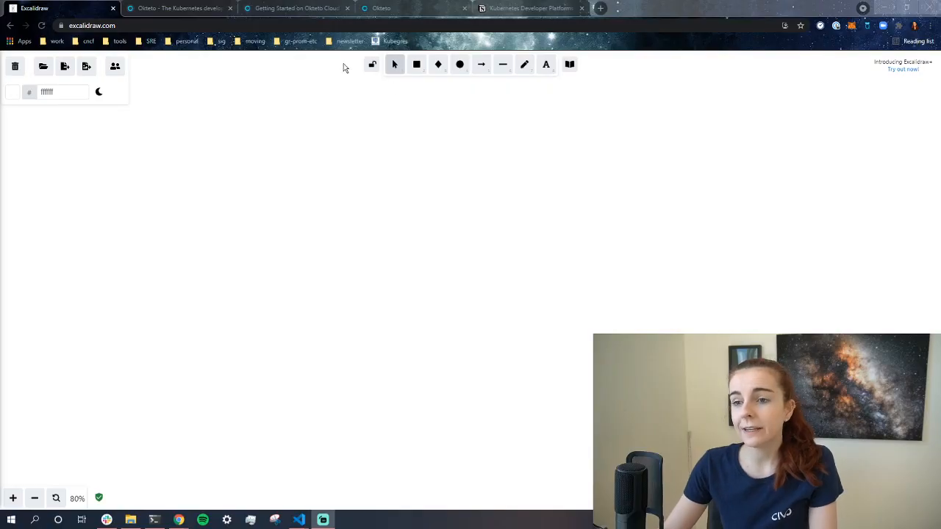
# Write a larger 'Developer Platforms' title and add a left arrow to 'Dive into Kubernetes'.
pyautogui.write('Developer Platforms')
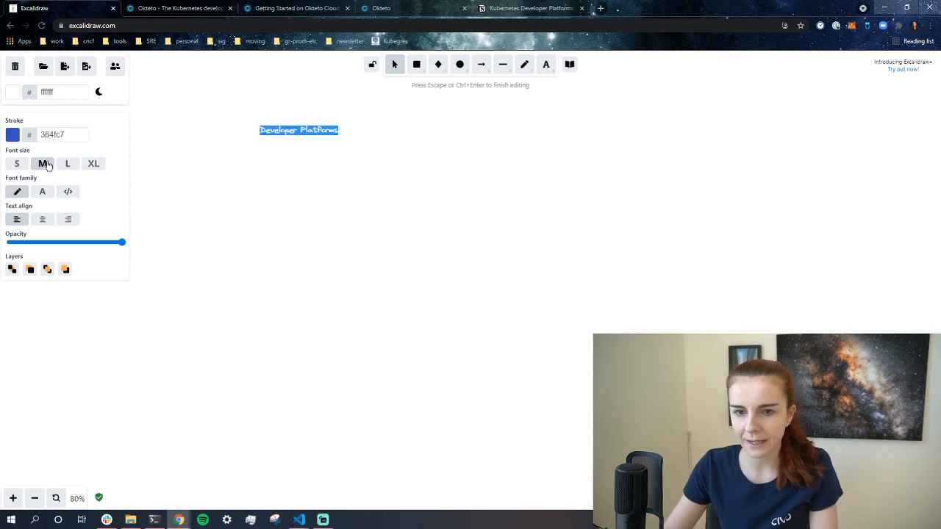
pyautogui.click(404, 106)
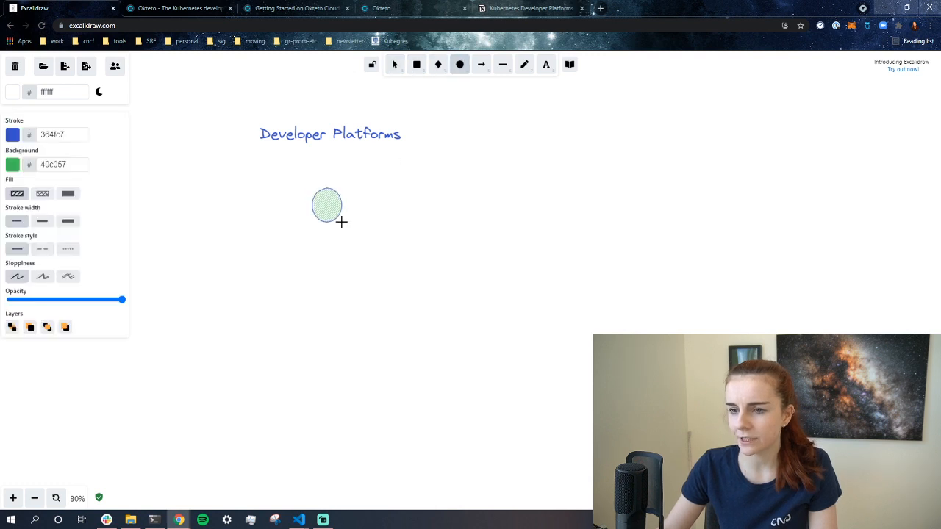
pyautogui.click(395, 65)
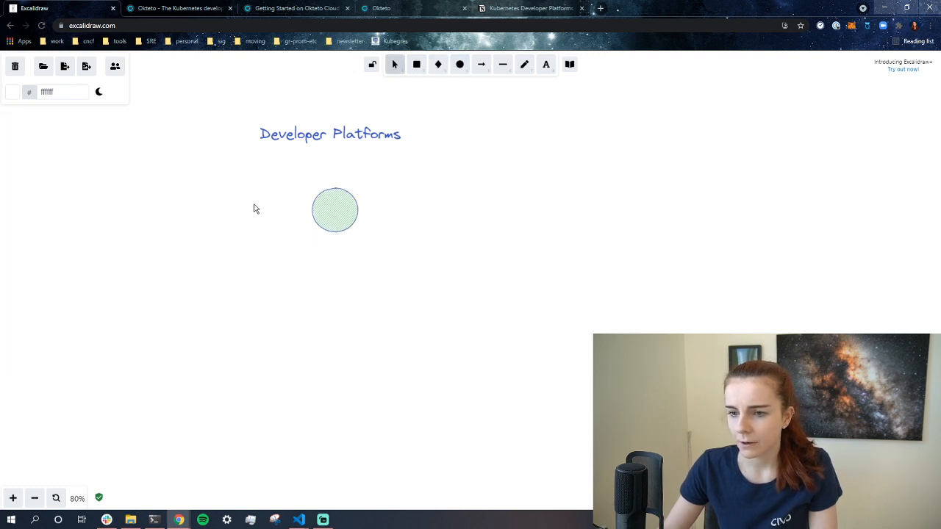
pyautogui.moveTo(312, 206); pyautogui.dragTo(256, 206)
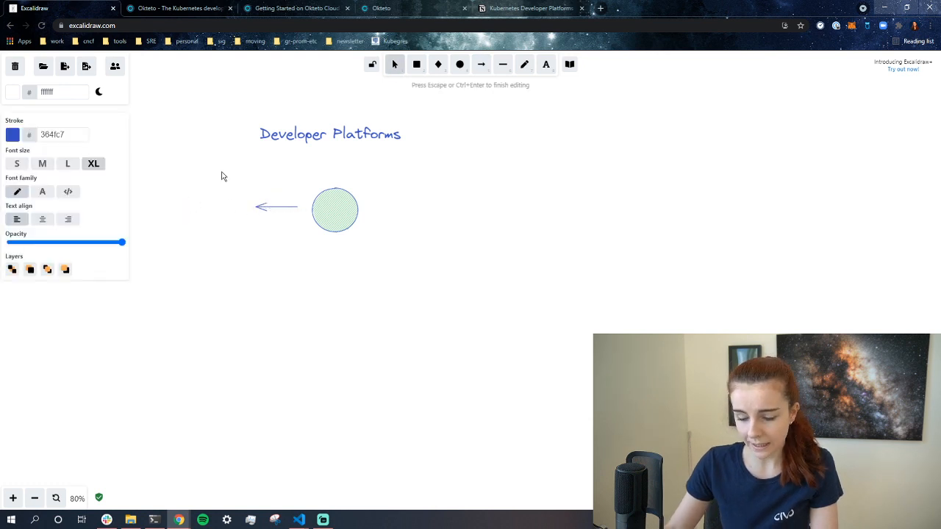
pyautogui.write('Dive')
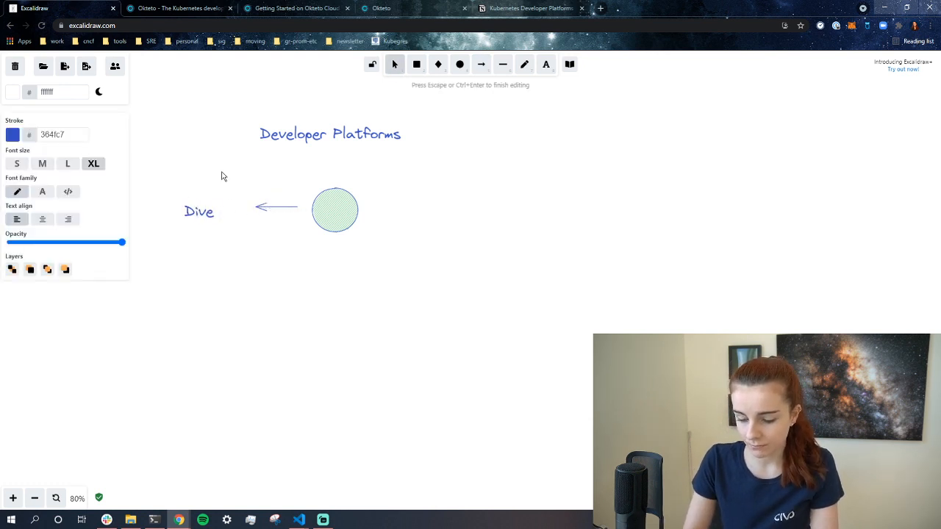
pyautogui.write('into Ku')
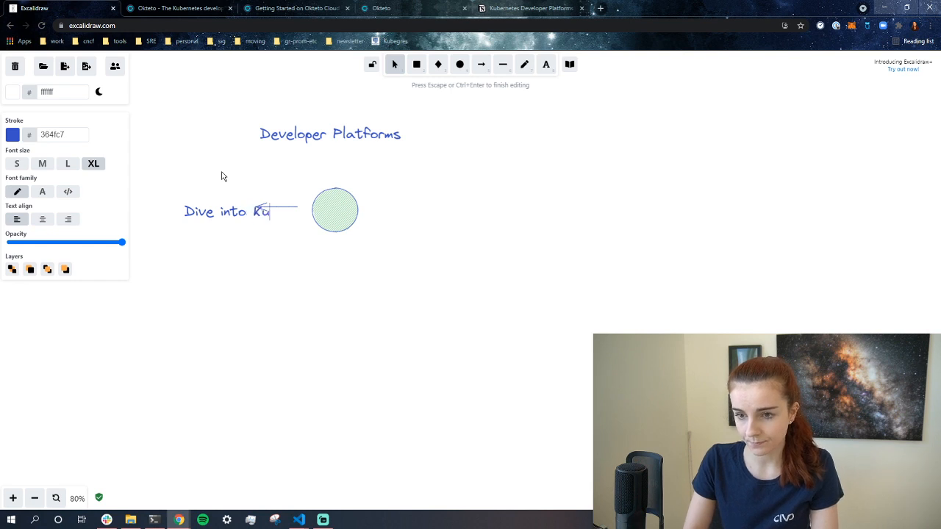
pyautogui.write('bernetes')
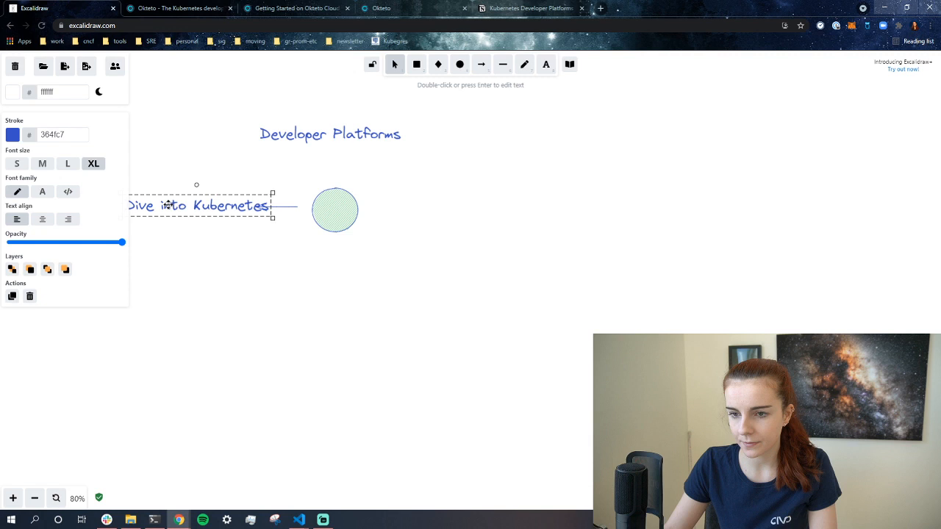
# Draw a right arrow from the circle labelled 'Just get sh*** done'.
pyautogui.click(480, 64)
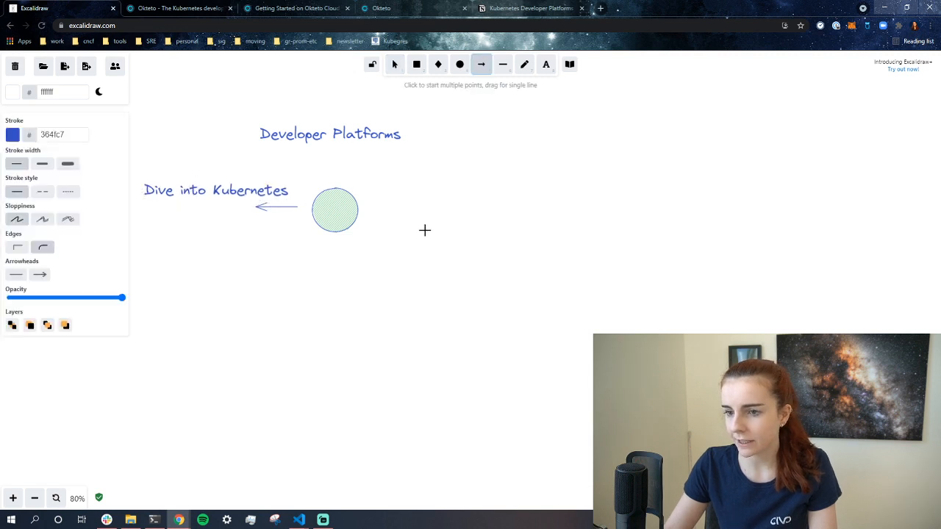
pyautogui.moveTo(375, 207); pyautogui.dragTo(408, 206)
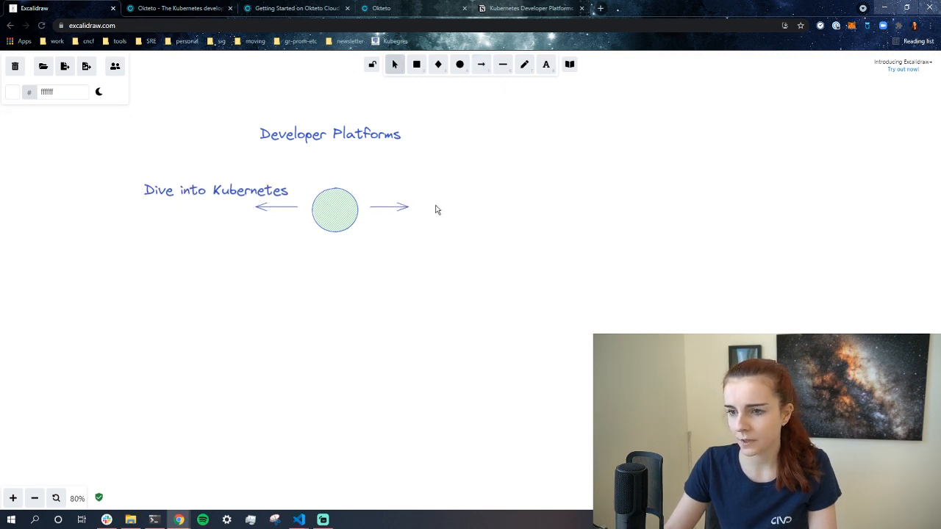
pyautogui.write('Just get sh')
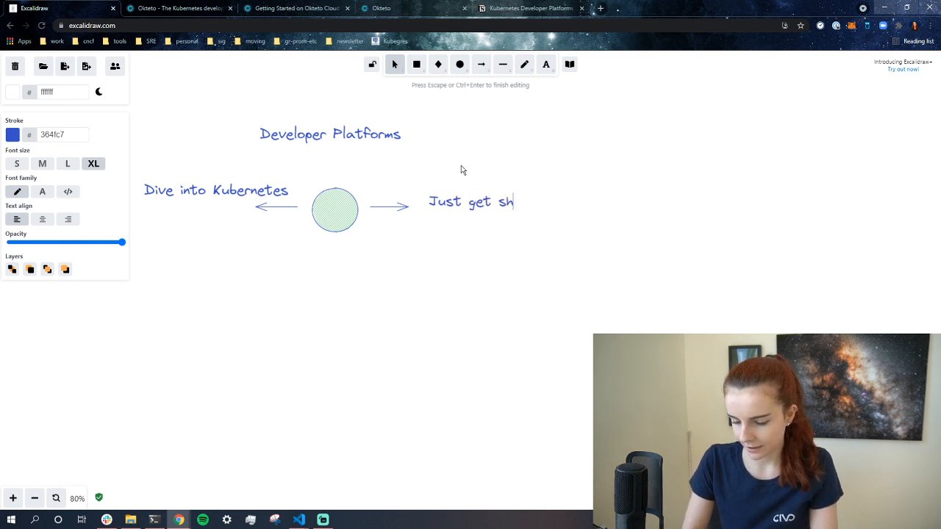
pyautogui.write('***')
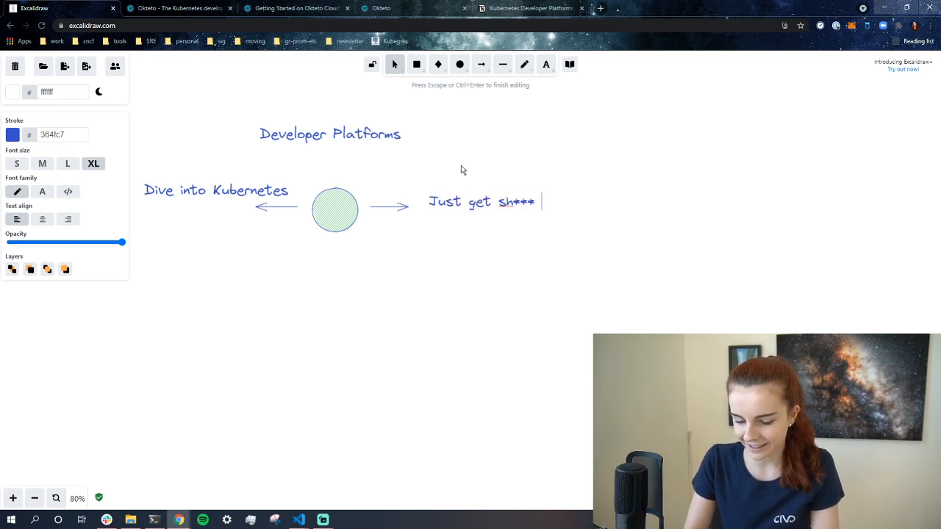
pyautogui.write('done')
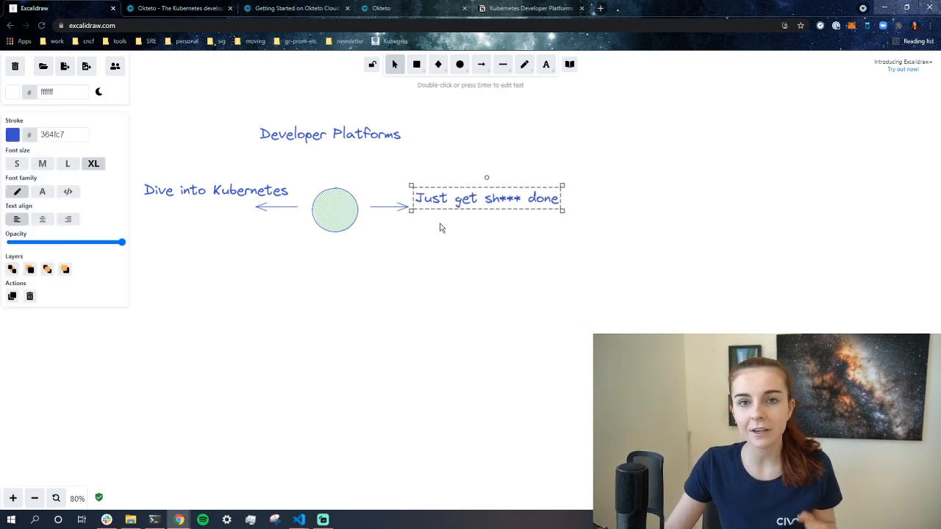
pyautogui.click(421, 271)
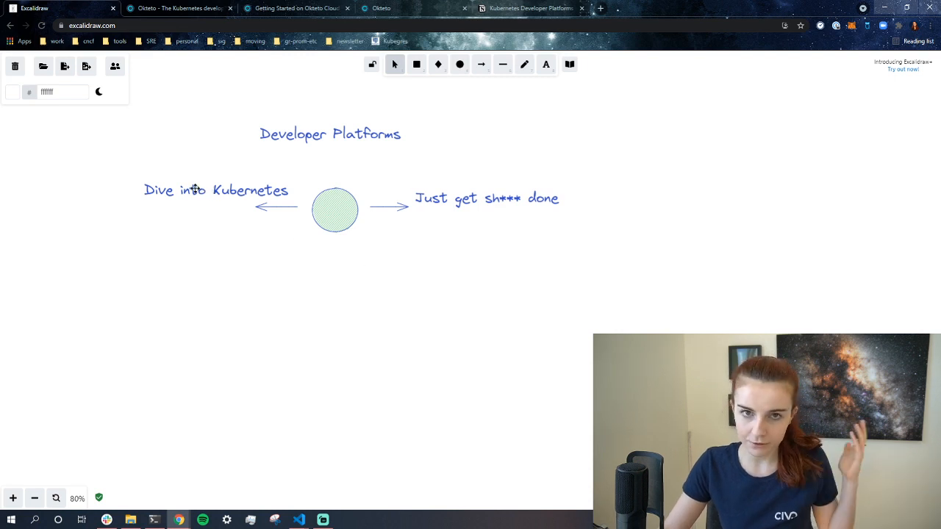
# Nudge the 'Dive into Kubernetes' and 'Just get sh*** done' labels closer to their arrows.
pyautogui.click(206, 190)
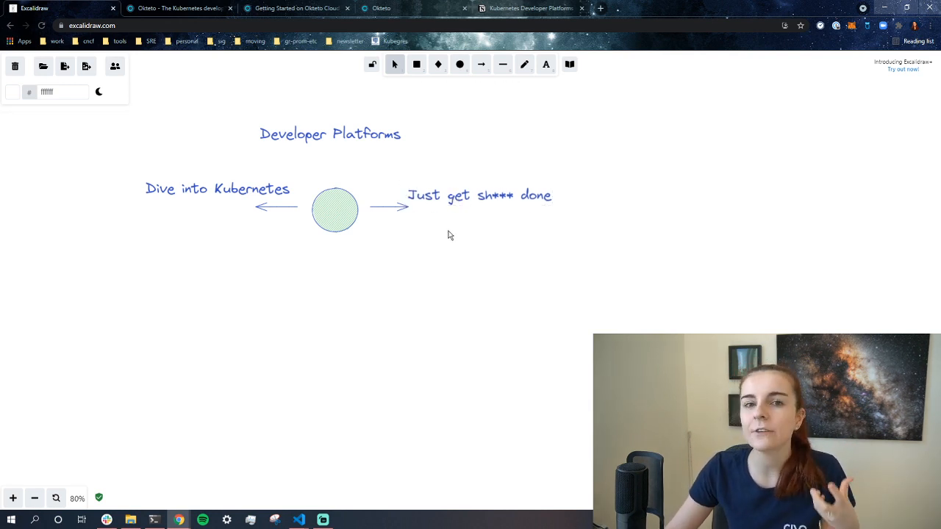
pyautogui.moveTo(368, 258)
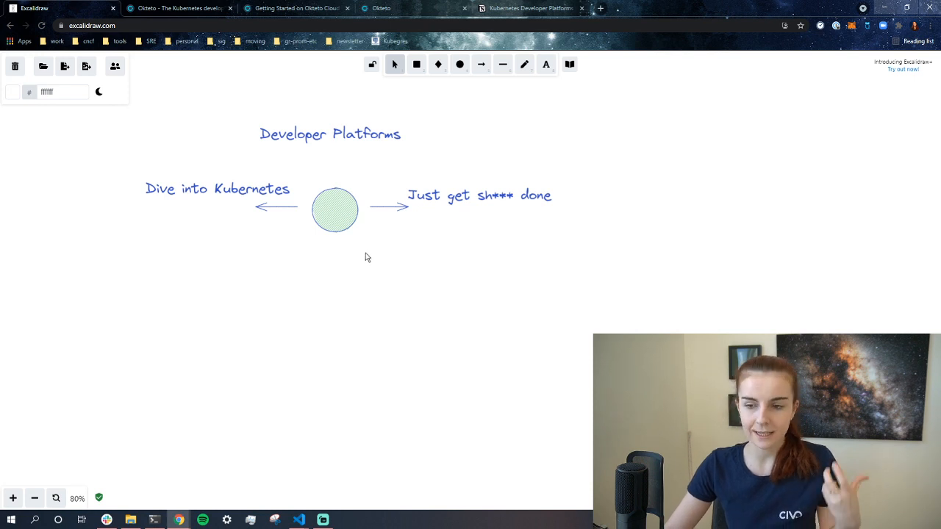
# Draw the arrows below the circle and label the first 'Deploy quickly'.
pyautogui.click(481, 64)
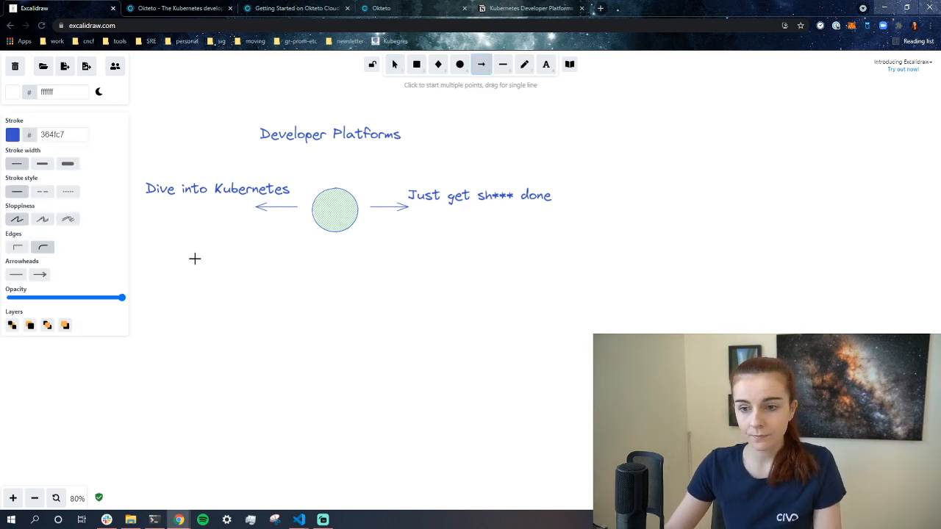
pyautogui.moveTo(202, 292); pyautogui.dragTo(270, 291)
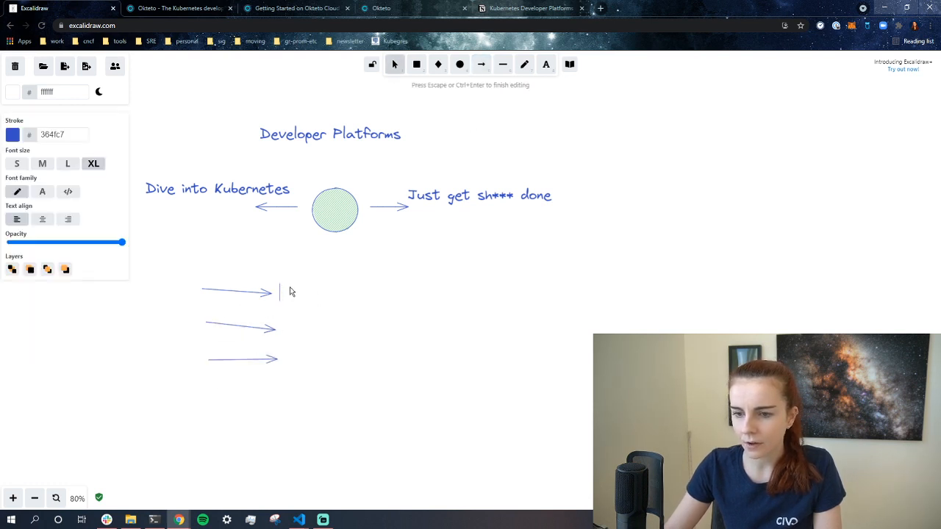
pyautogui.write('Deploy')
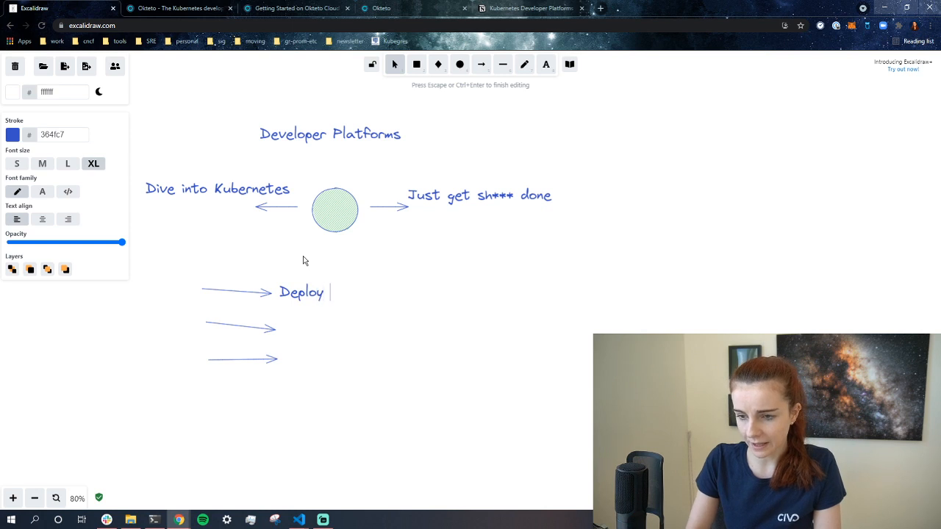
pyautogui.write('quic')
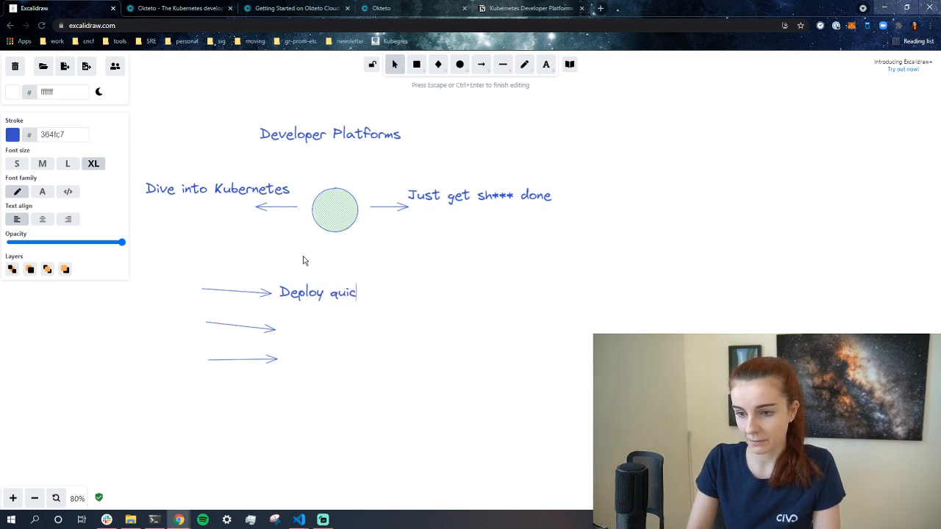
pyautogui.write('kly')
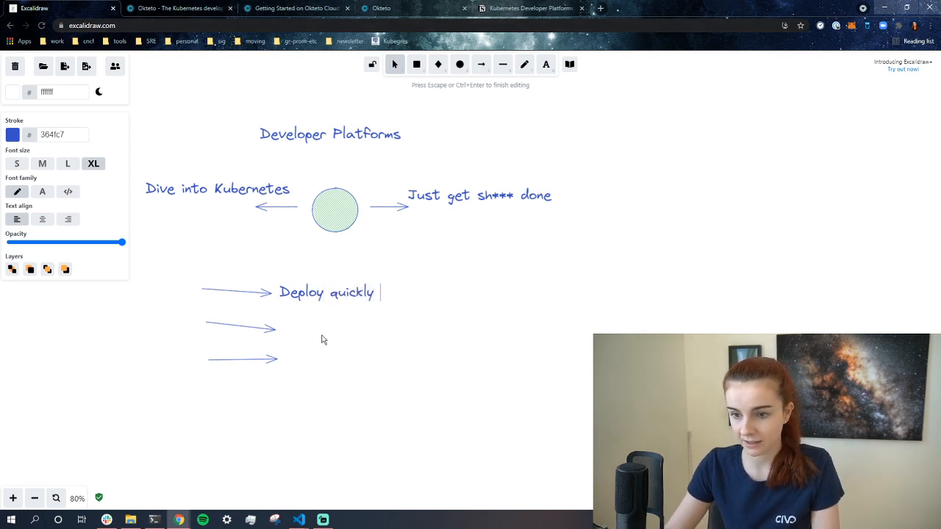
# Label the remaining arrows 'Easy management' and 'Easy development'.
pyautogui.write('Easy management')
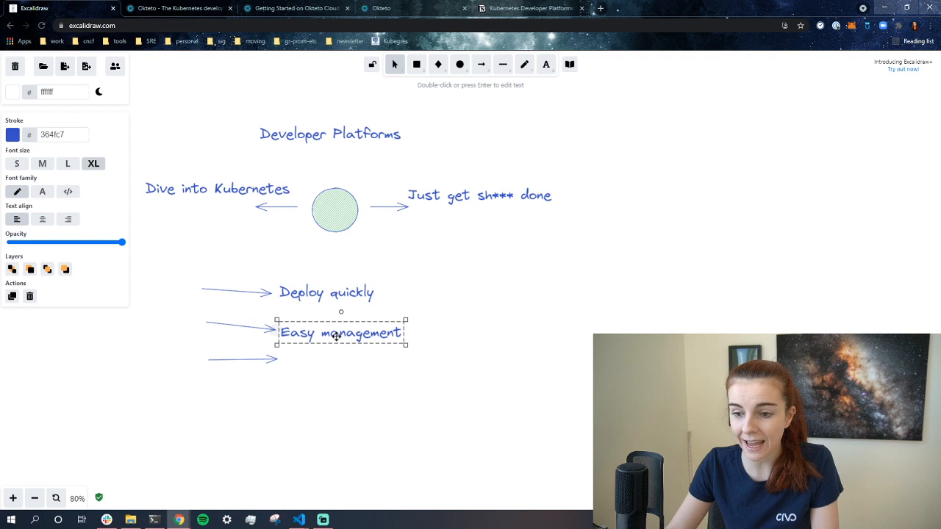
pyautogui.click(453, 318)
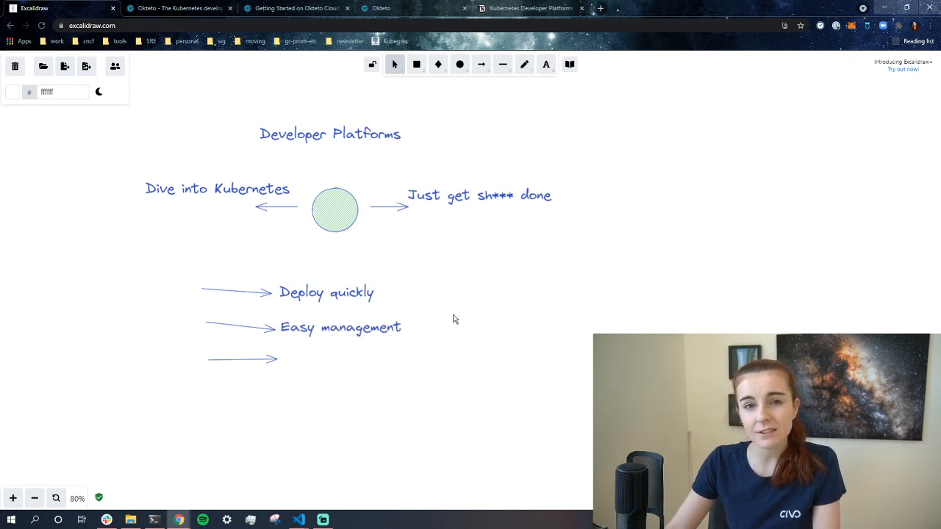
pyautogui.moveTo(451, 318)
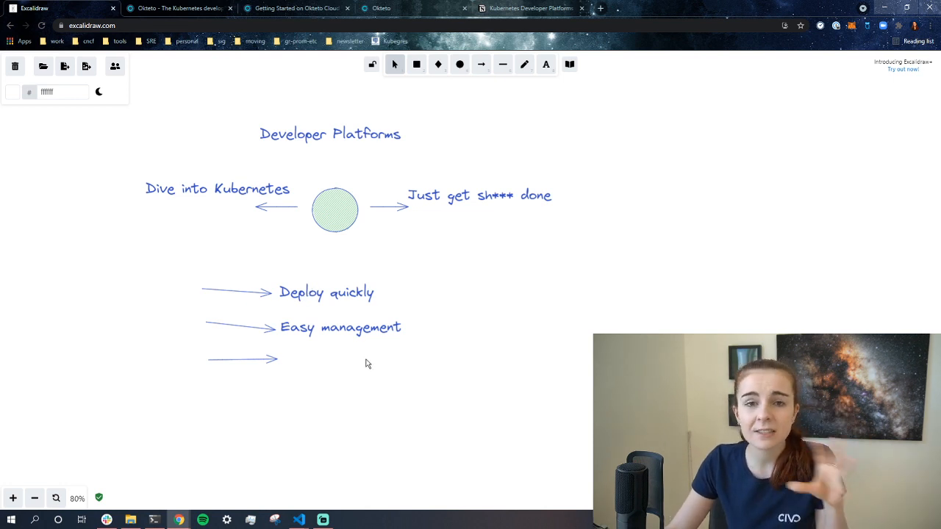
pyautogui.moveTo(338, 332)
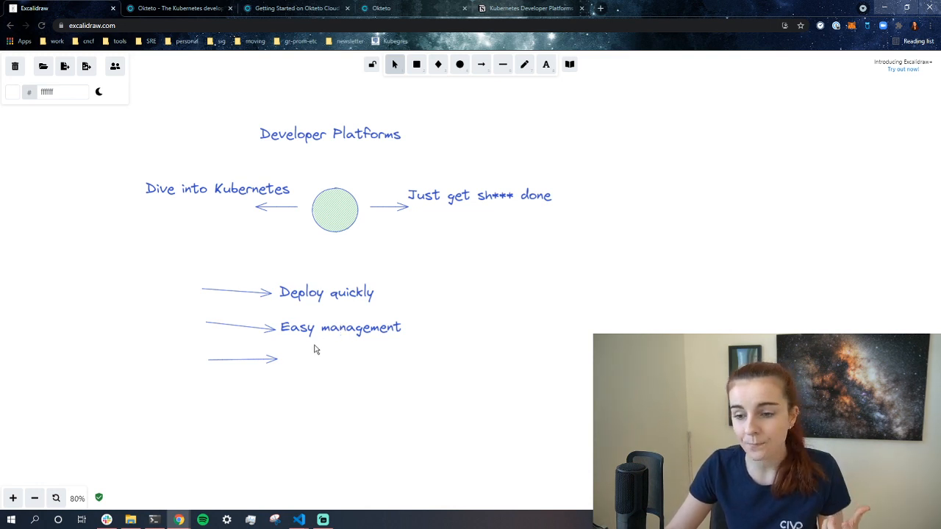
pyautogui.click(289, 360)
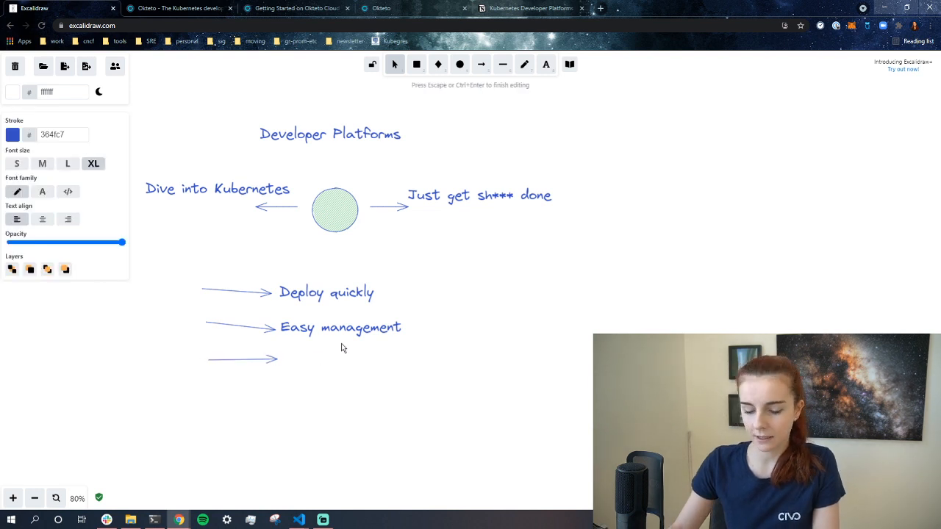
pyautogui.write('Easy develo')
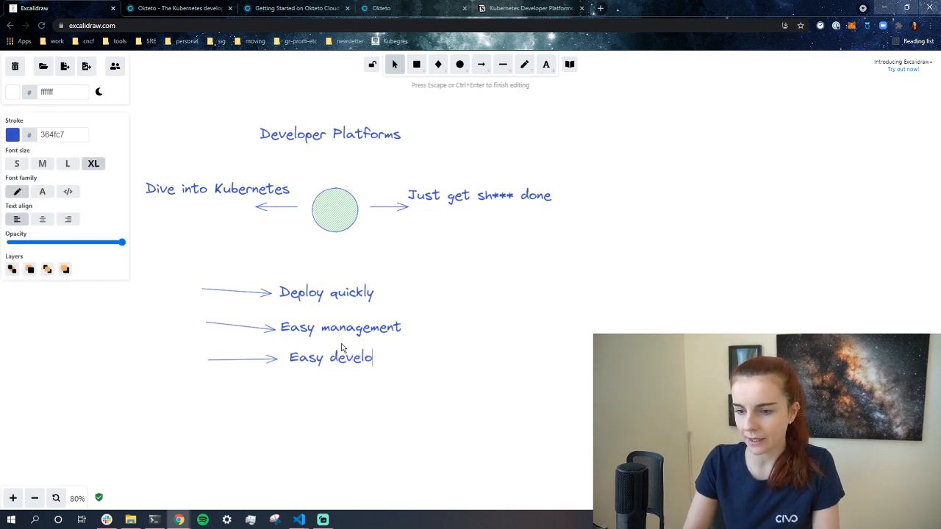
pyautogui.press('Escape')
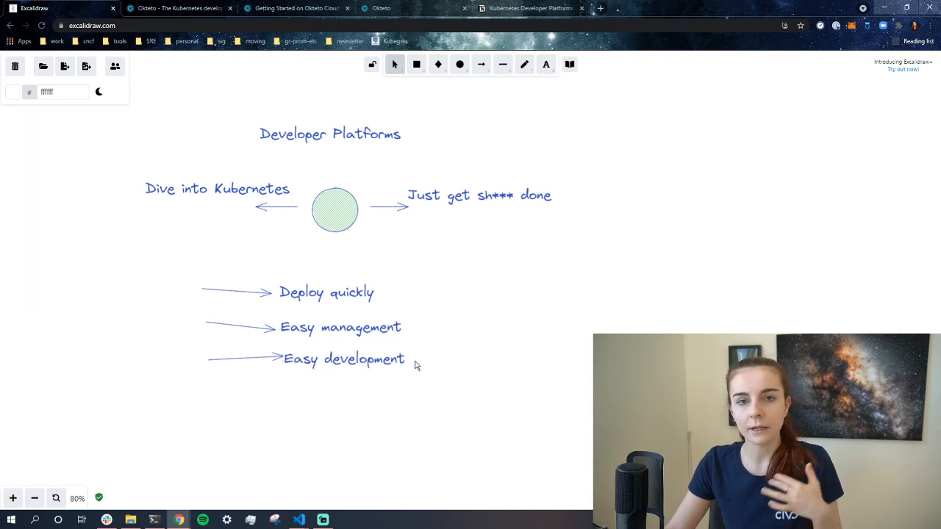
pyautogui.moveTo(344, 351)
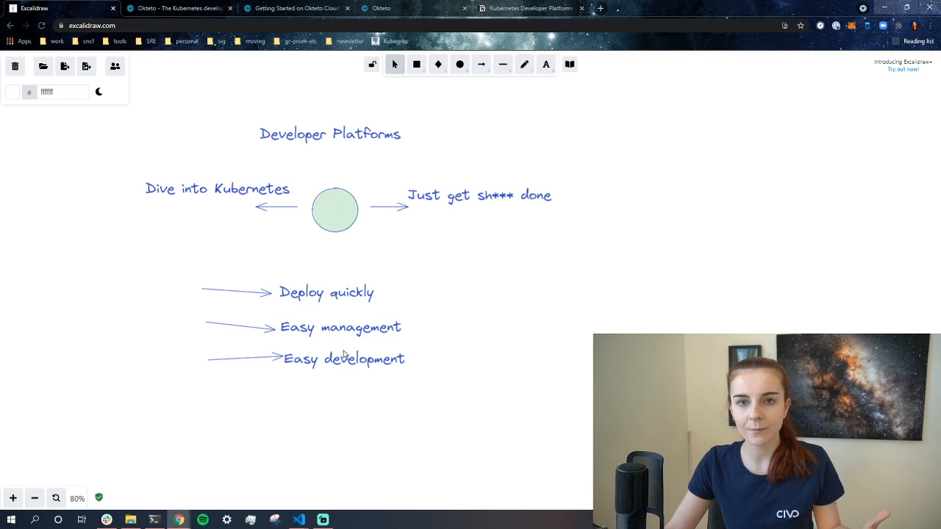
pyautogui.moveTo(272, 234)
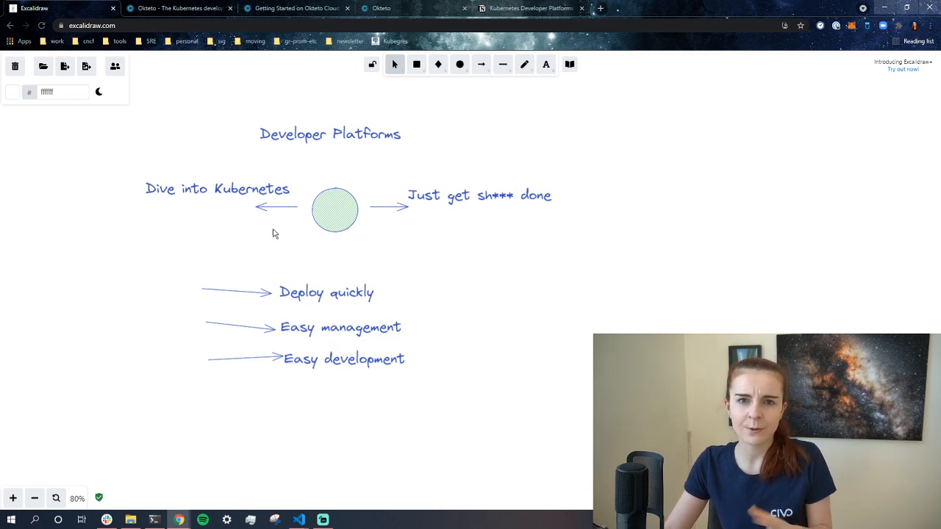
pyautogui.moveTo(261, 236)
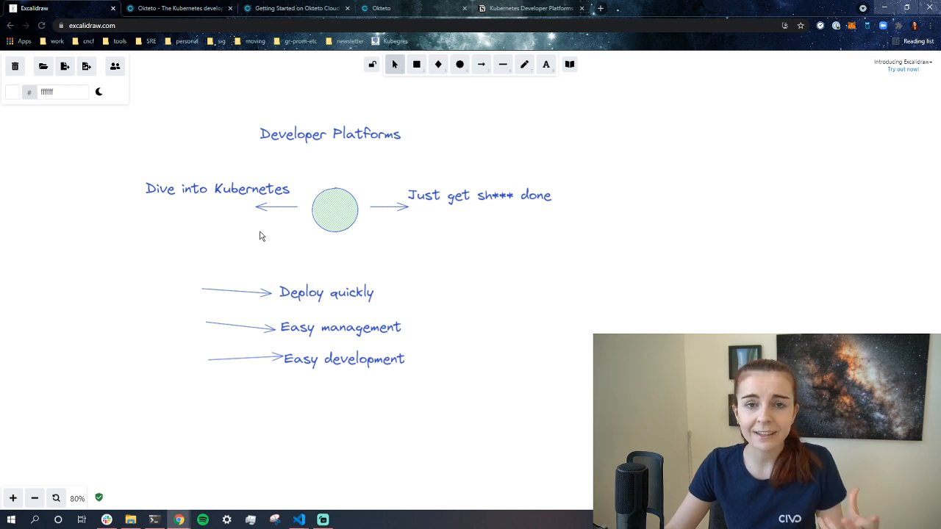
pyautogui.moveTo(257, 240)
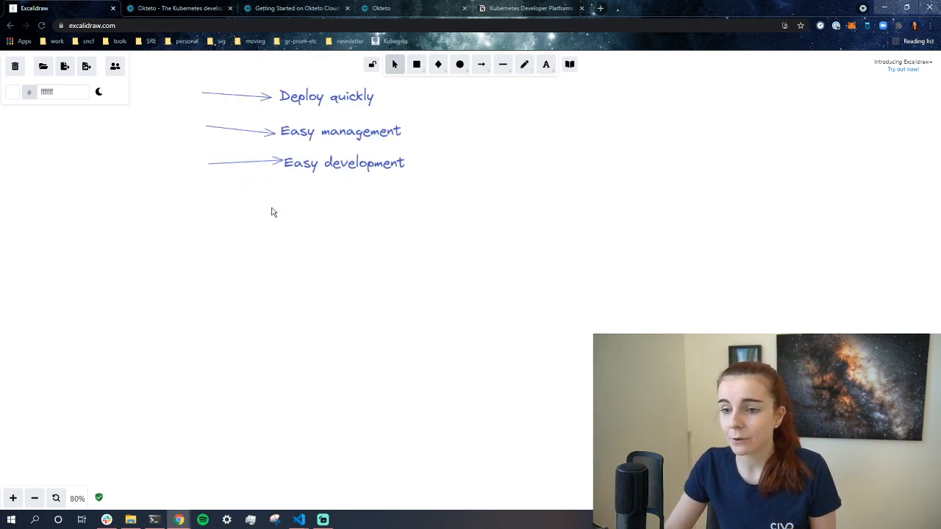
pyautogui.moveTo(438, 65)
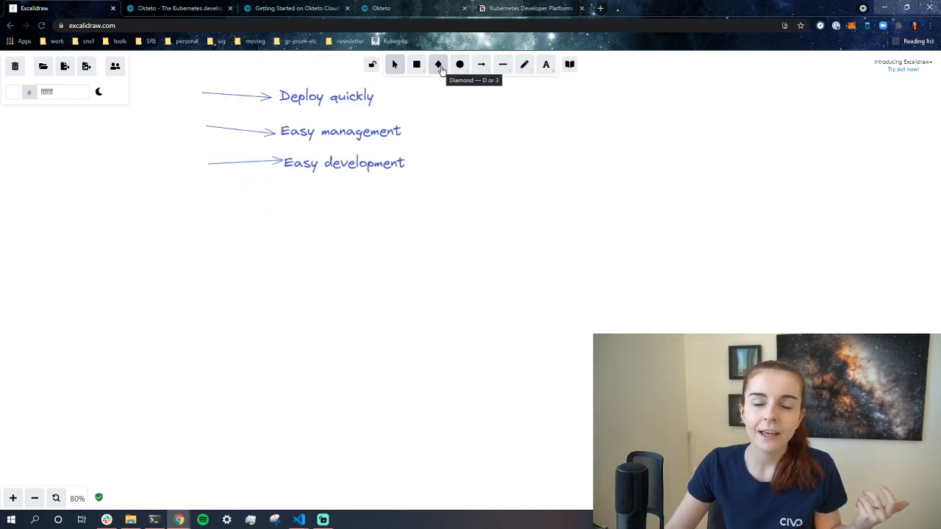
# Draw the hatched bar and label its lower arrow 'Oversimplify'.
pyautogui.click(481, 64)
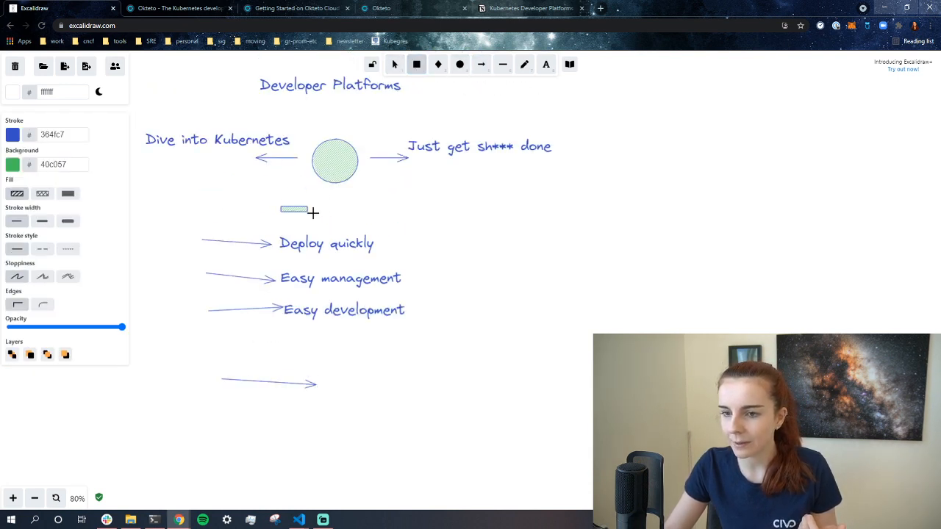
pyautogui.click(294, 209)
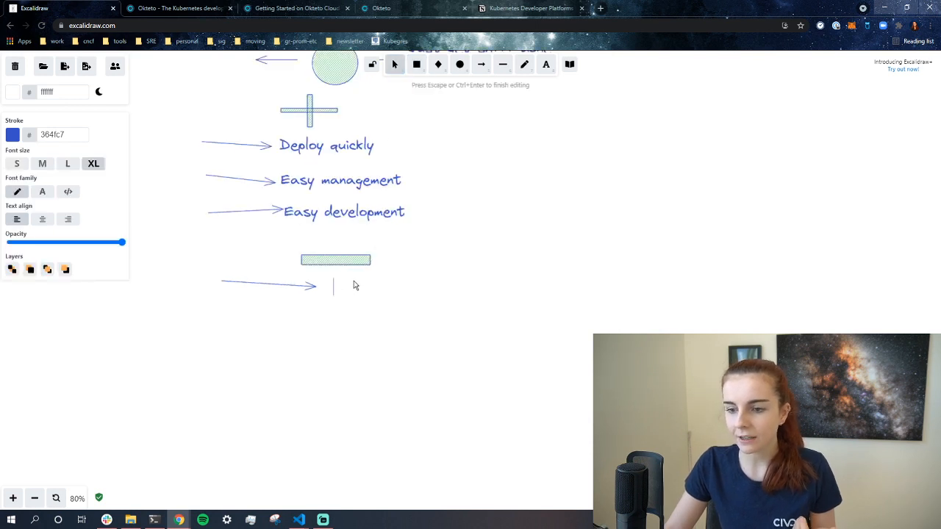
pyautogui.write('Oversin')
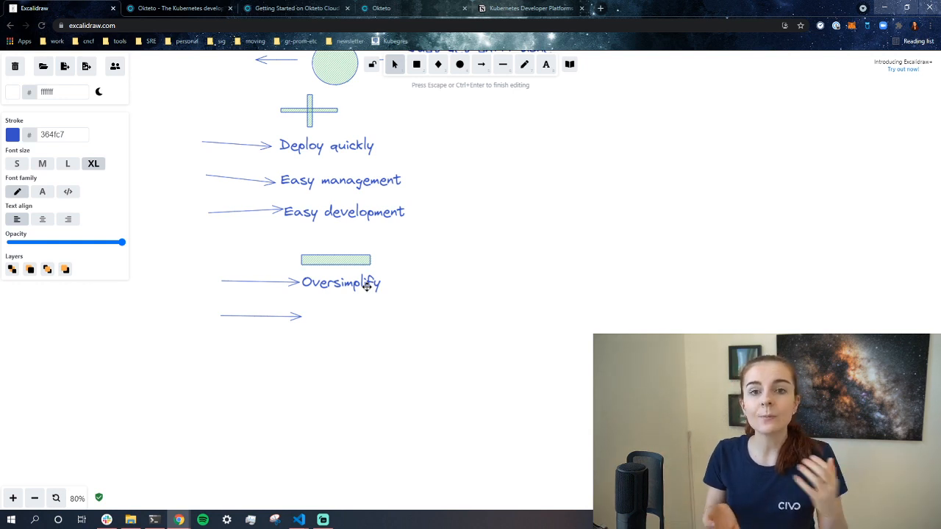
# Label the last arrow 'Limiting', then switch to the Okteto homepage.
pyautogui.click(311, 314)
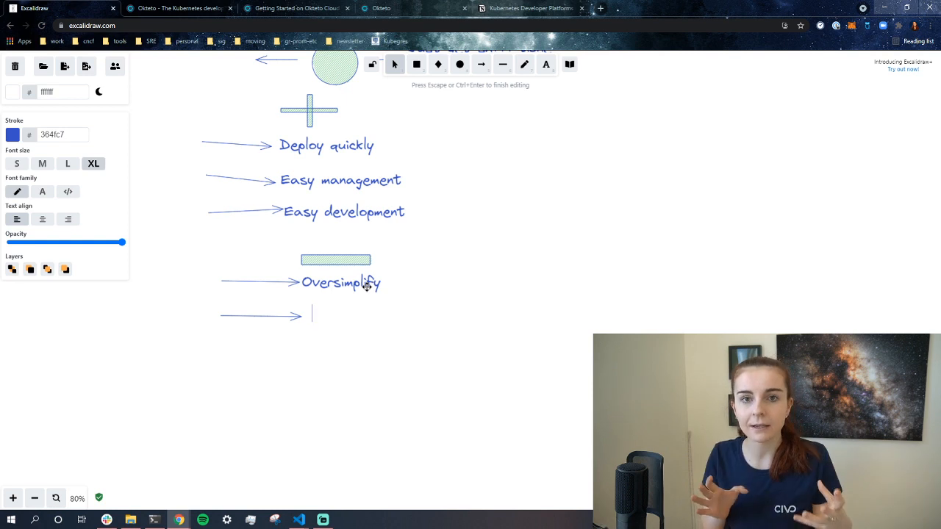
pyautogui.write('4')
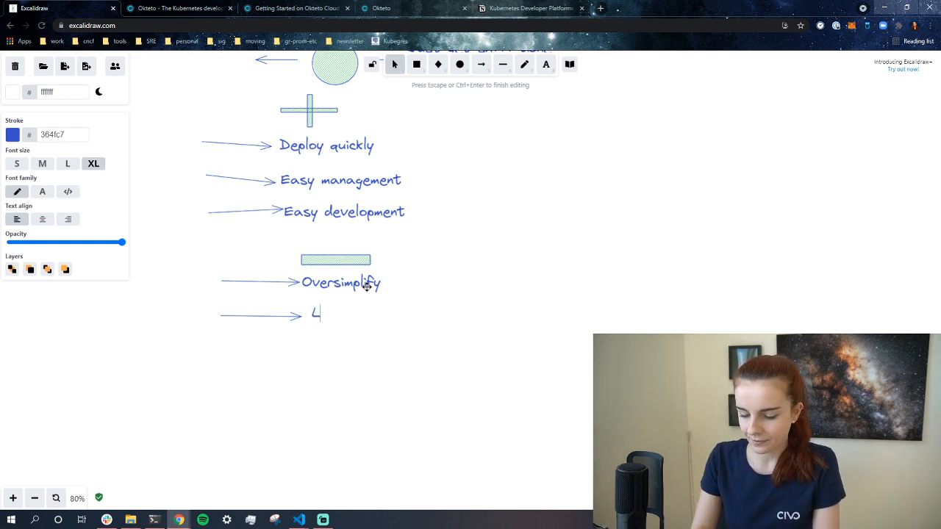
pyautogui.write('imiting')
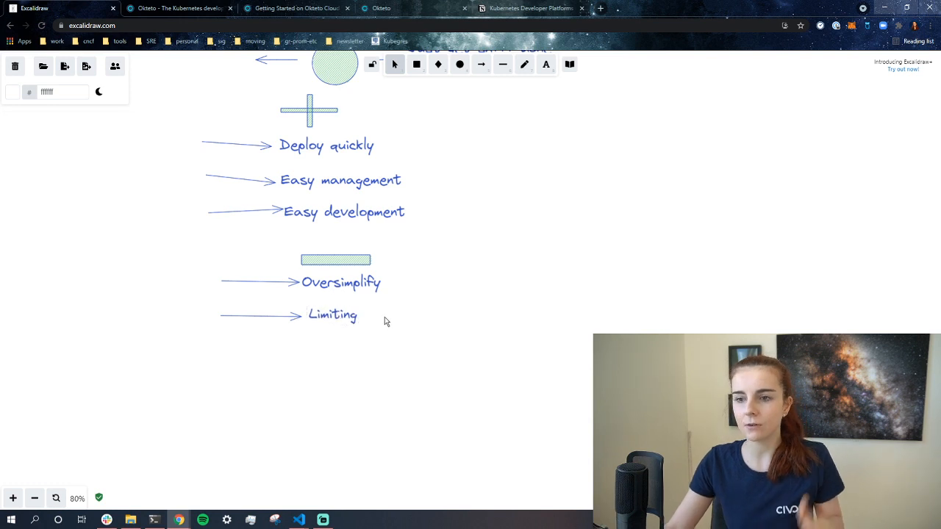
pyautogui.click(335, 259)
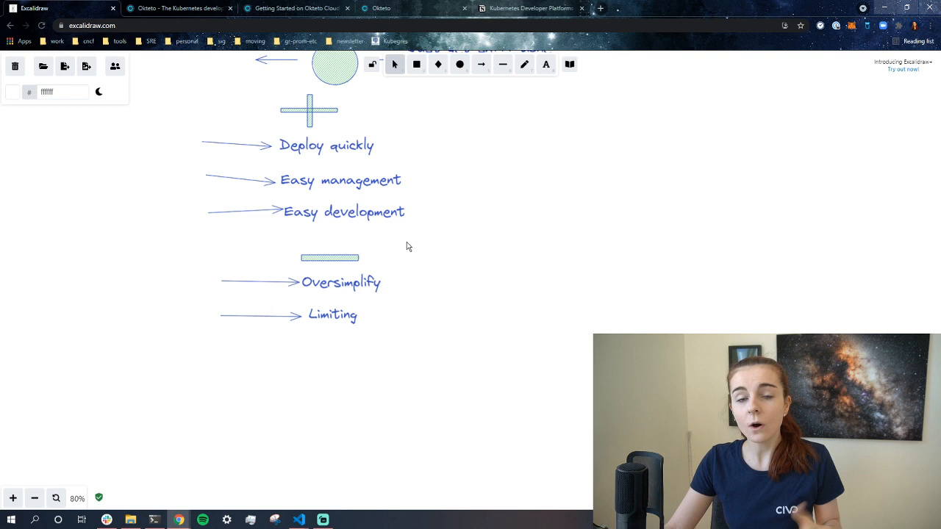
pyautogui.moveTo(387, 252)
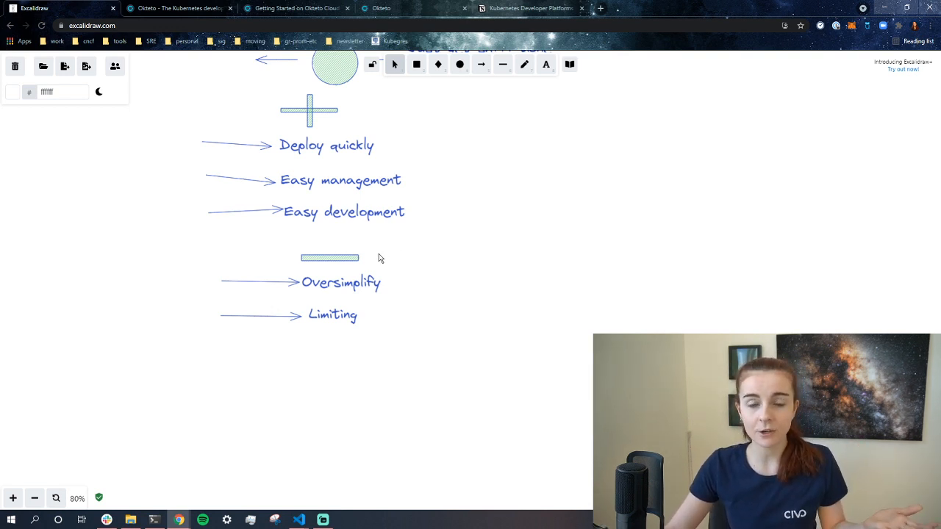
pyautogui.moveTo(365, 269)
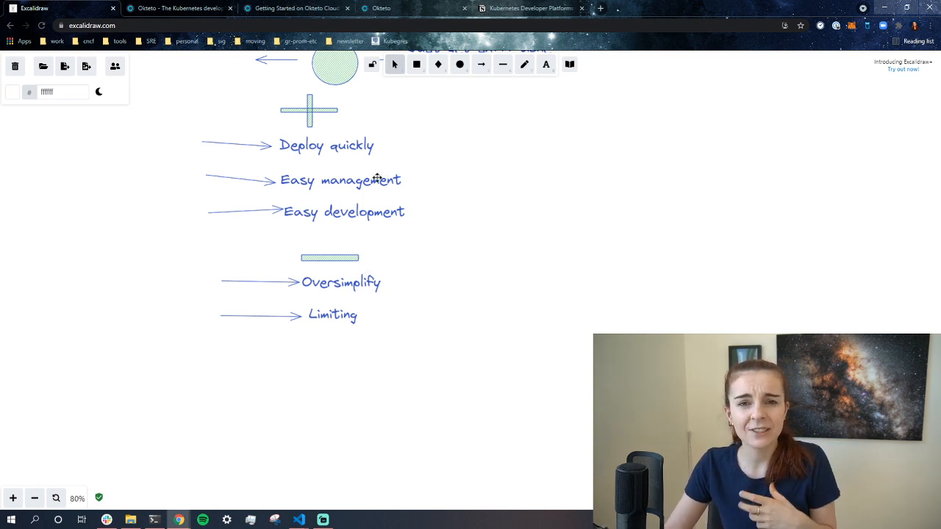
pyautogui.moveTo(222, 173)
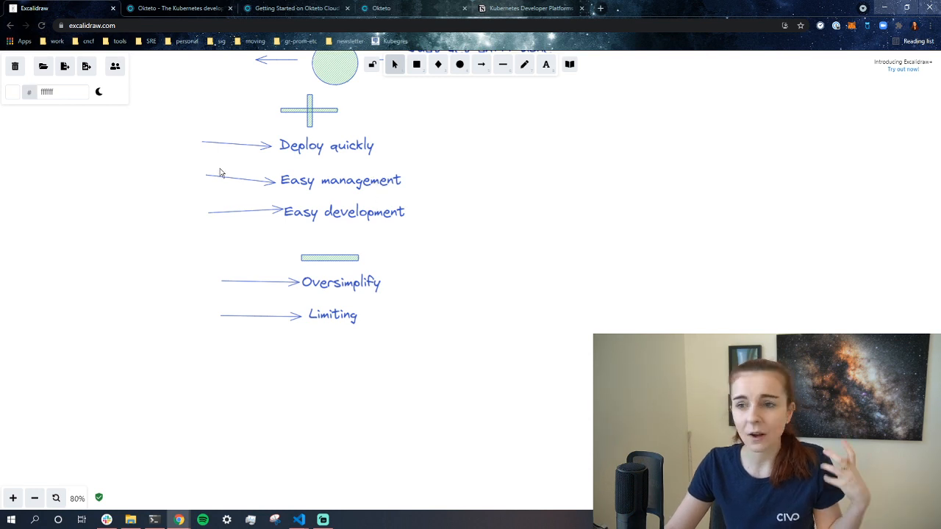
pyautogui.click(176, 8)
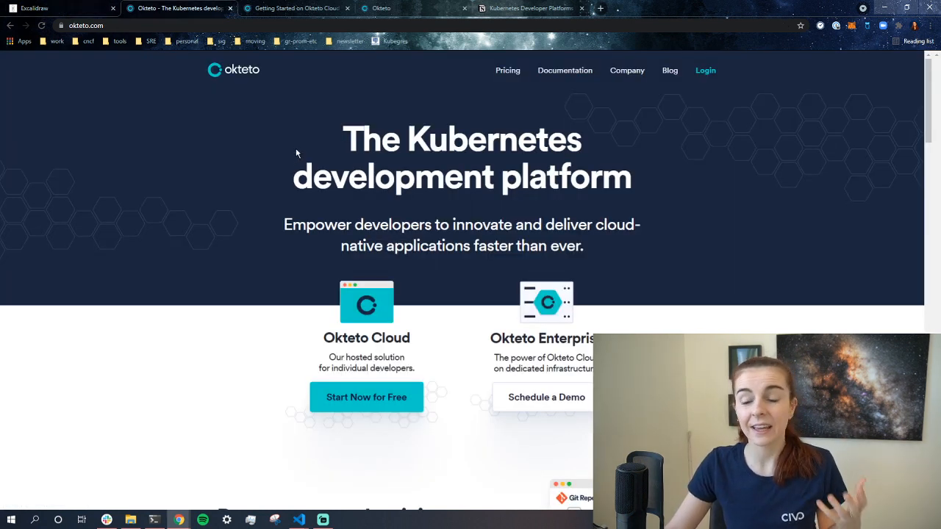
pyautogui.moveTo(348, 205)
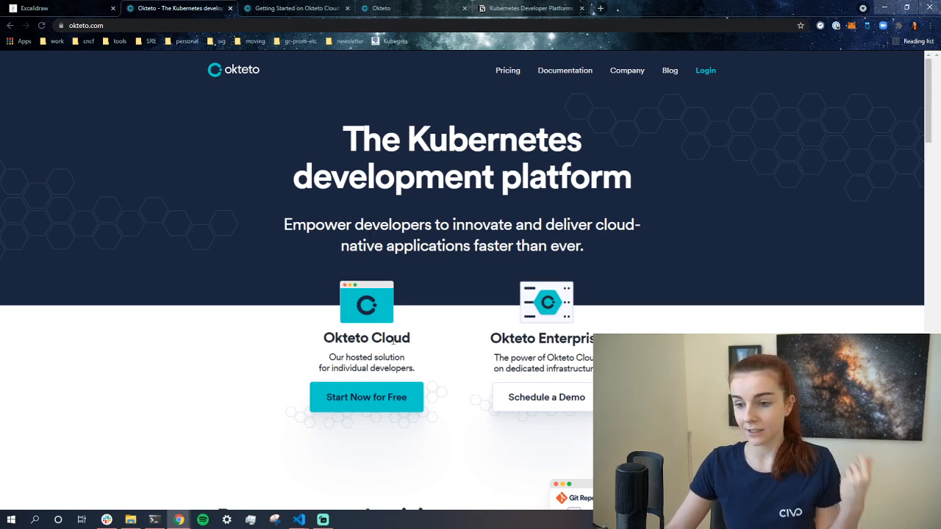
pyautogui.scroll(-3)
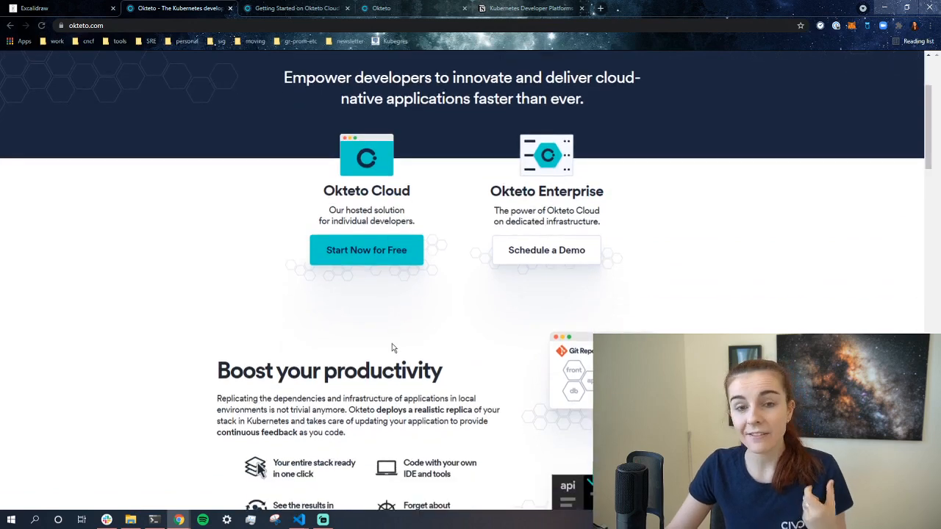
pyautogui.scroll(-3)
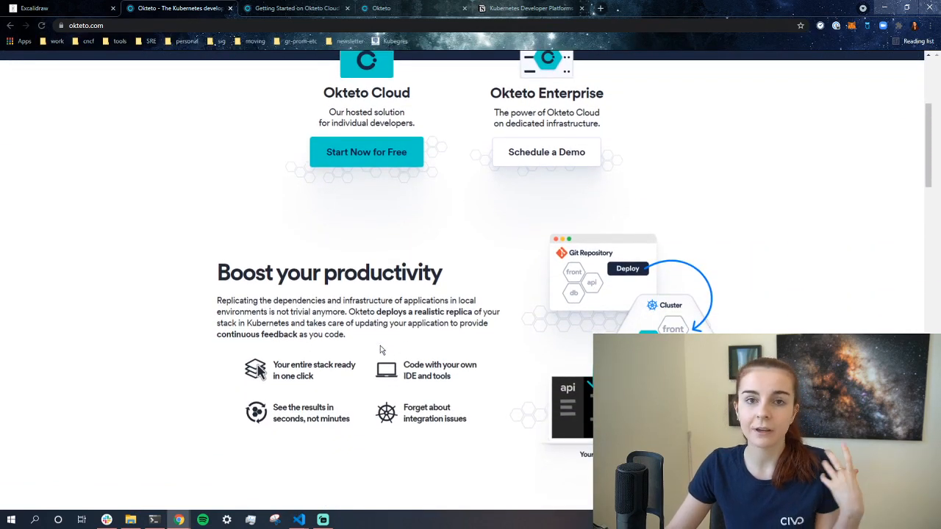
pyautogui.scroll(-3)
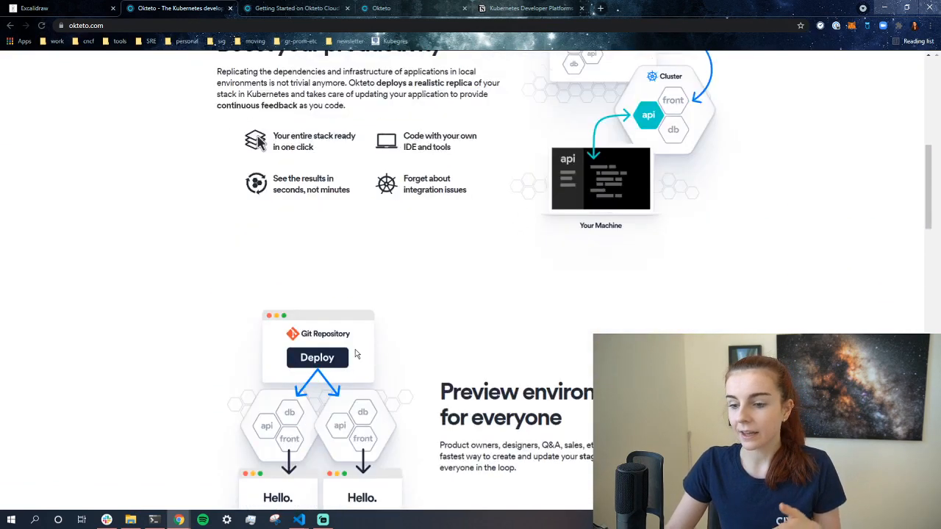
pyautogui.scroll(-3)
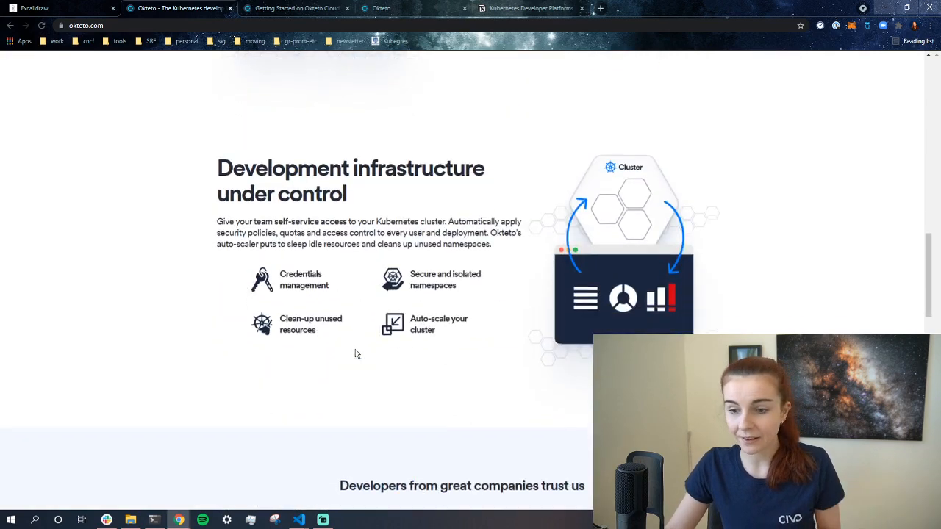
pyautogui.scroll(-3)
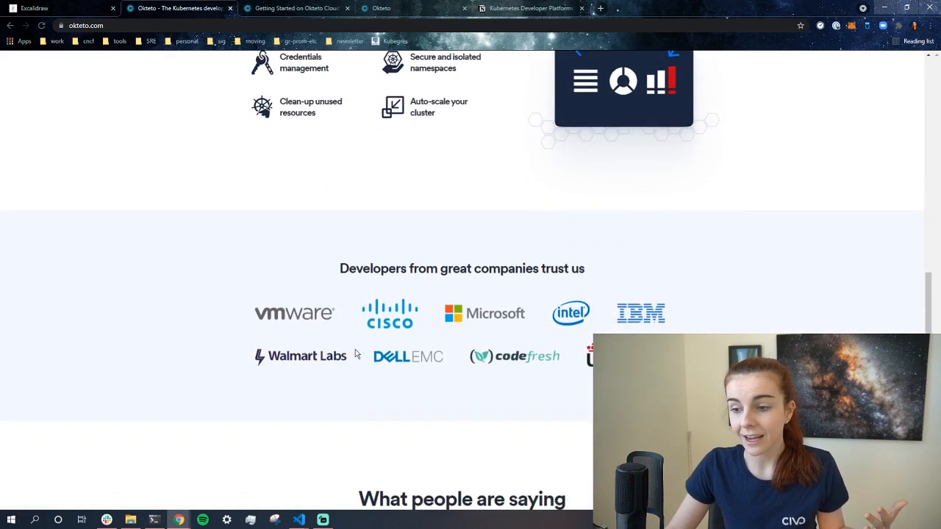
pyautogui.scroll(-3)
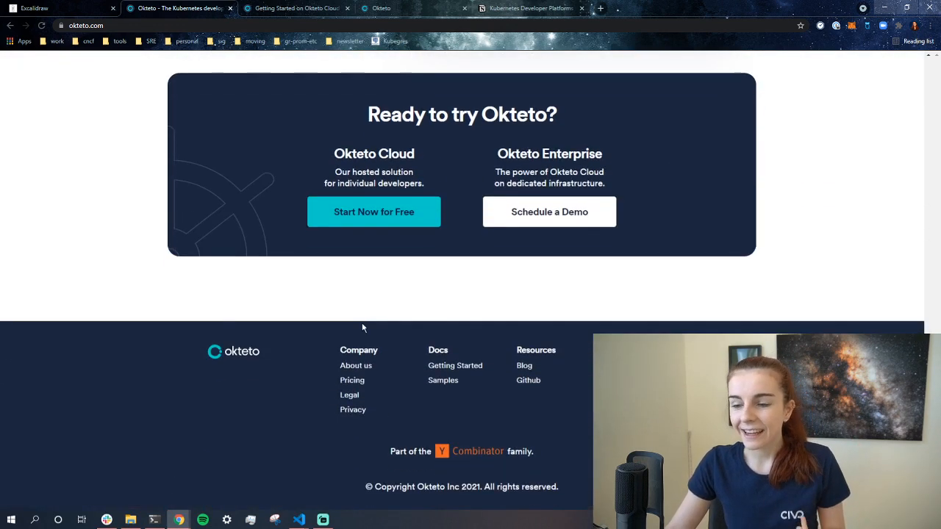
pyautogui.scroll(3)
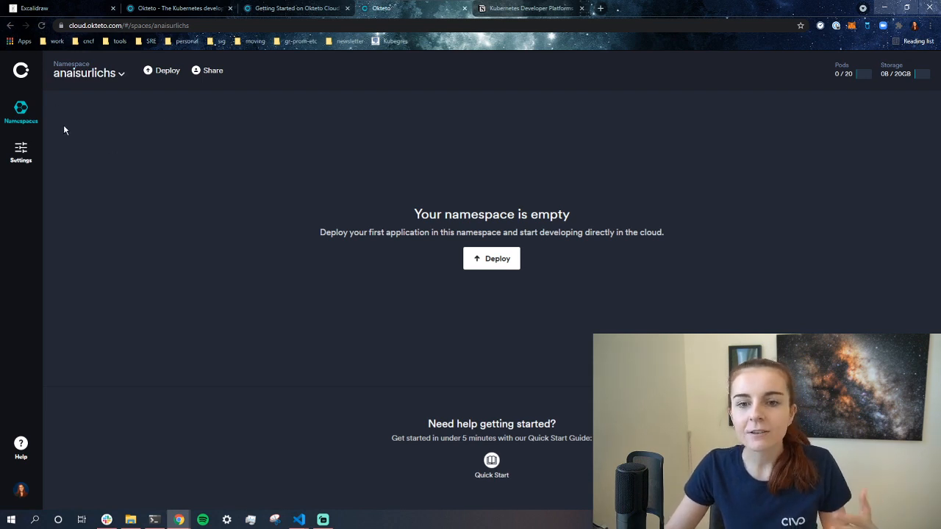
pyautogui.moveTo(115, 101)
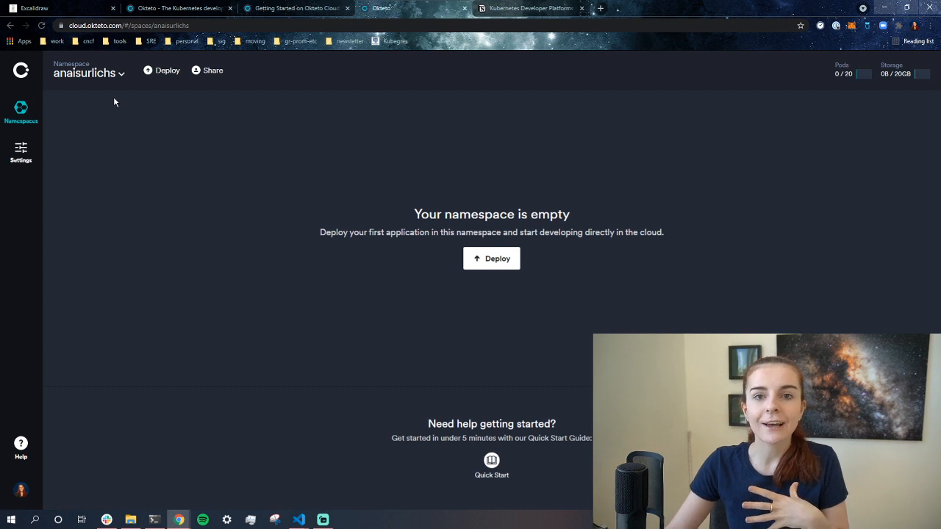
pyautogui.moveTo(102, 136)
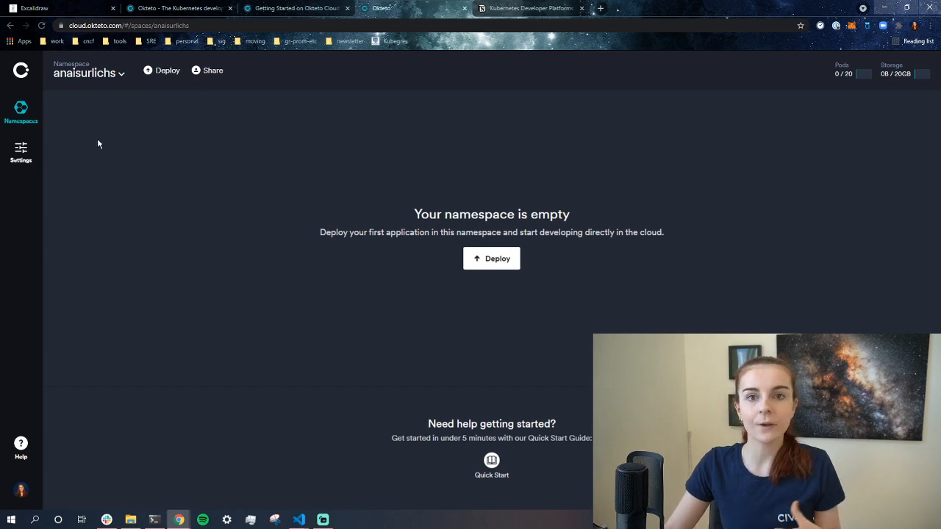
pyautogui.moveTo(182, 153)
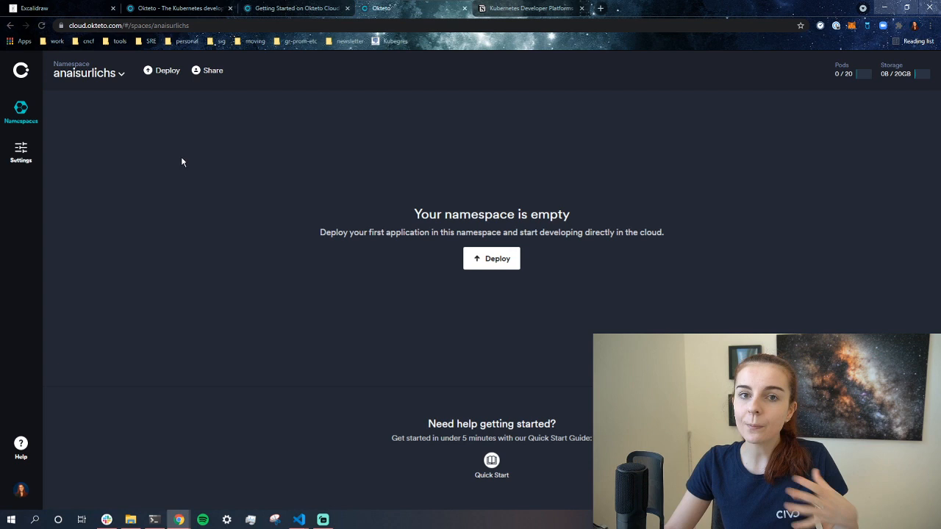
pyautogui.moveTo(150, 222)
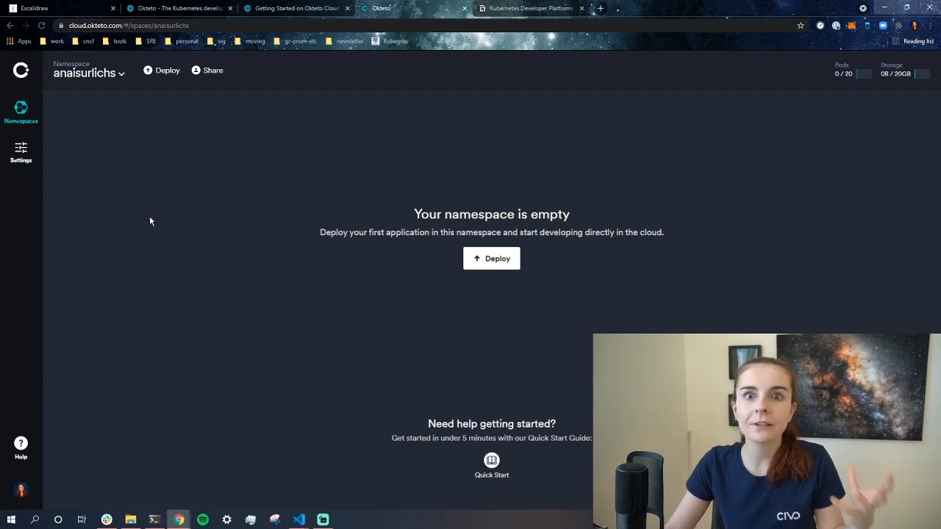
pyautogui.moveTo(165, 162)
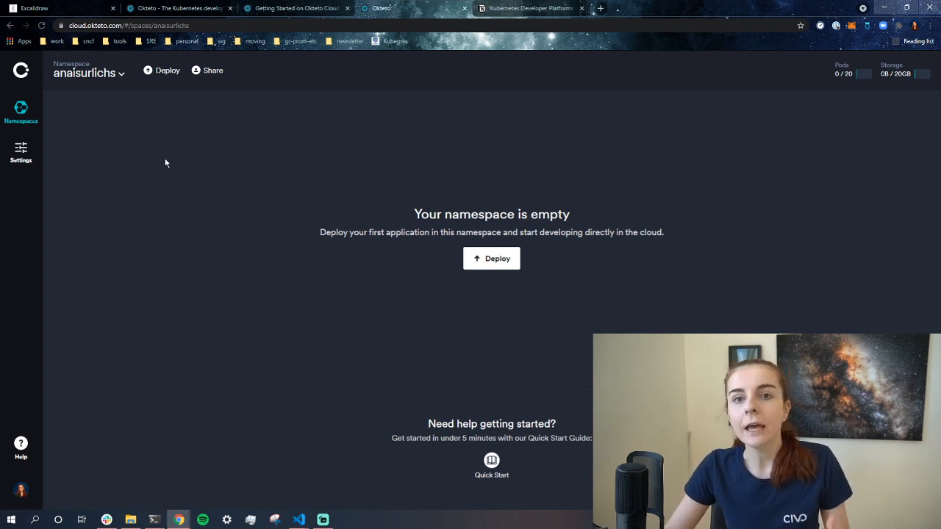
pyautogui.moveTo(170, 175)
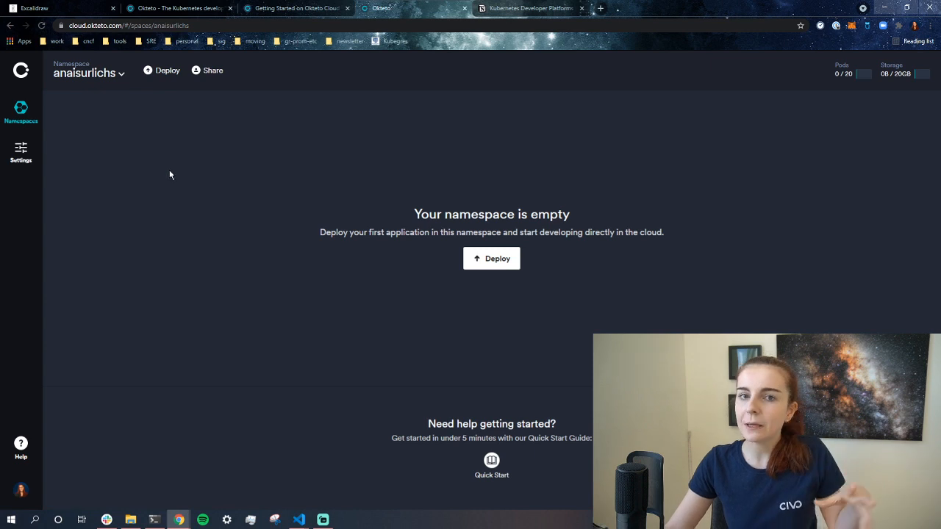
pyautogui.moveTo(158, 170)
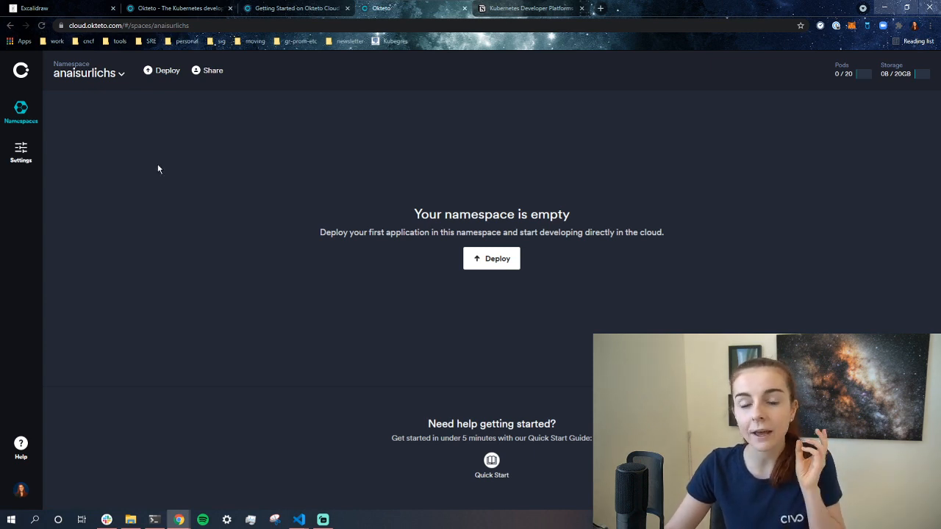
pyautogui.moveTo(139, 144)
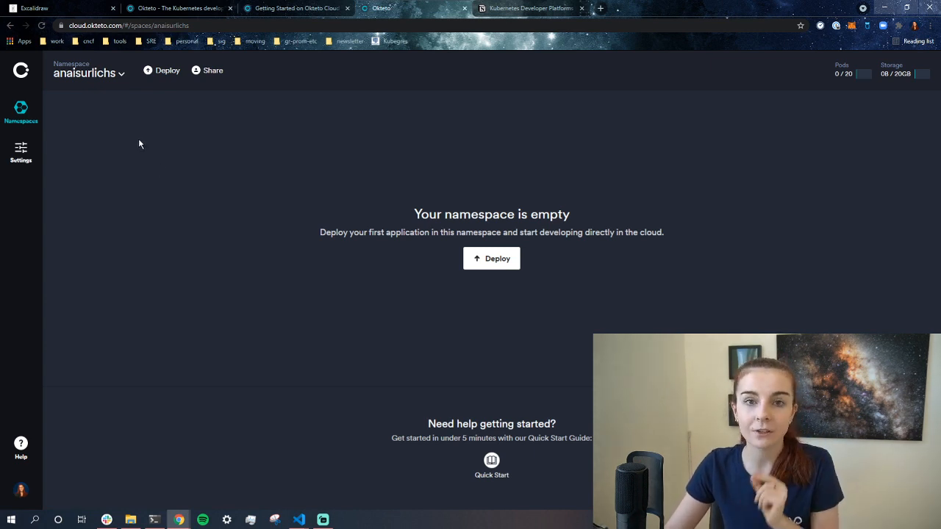
pyautogui.moveTo(124, 179)
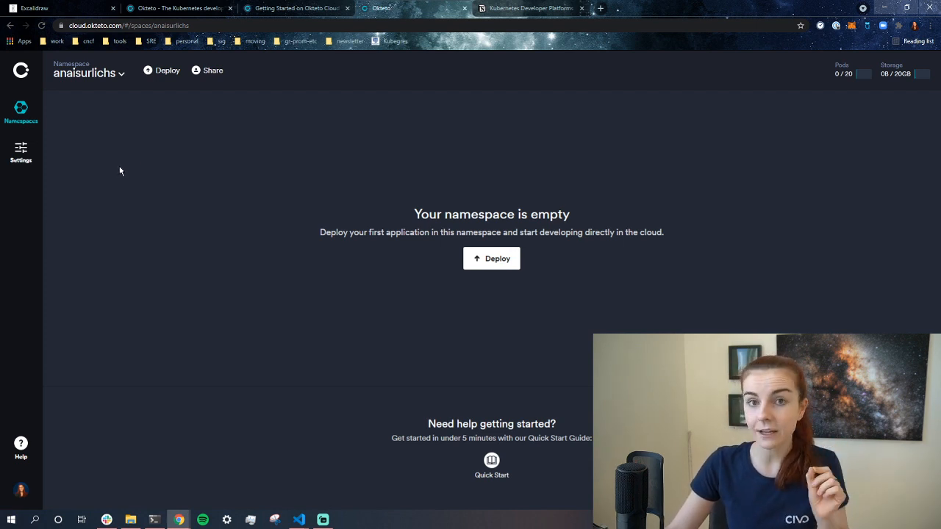
pyautogui.moveTo(96, 219)
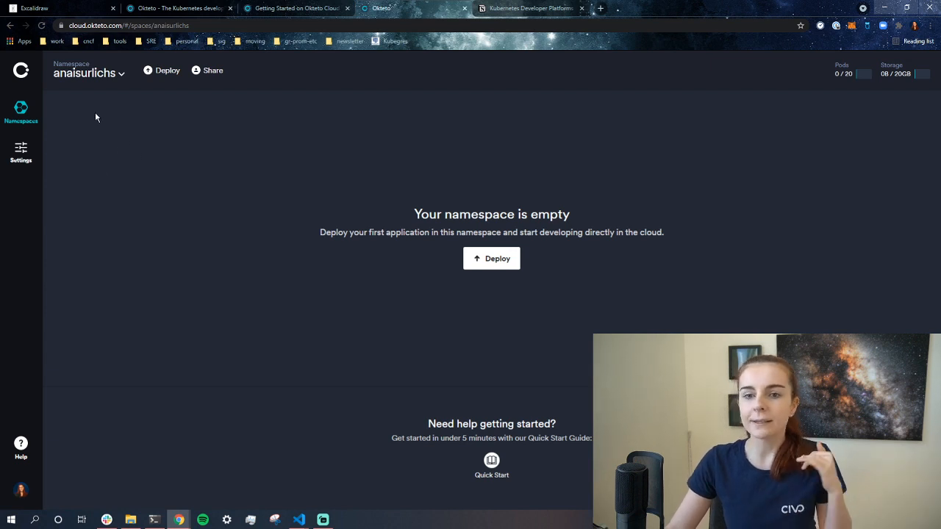
pyautogui.moveTo(160, 117)
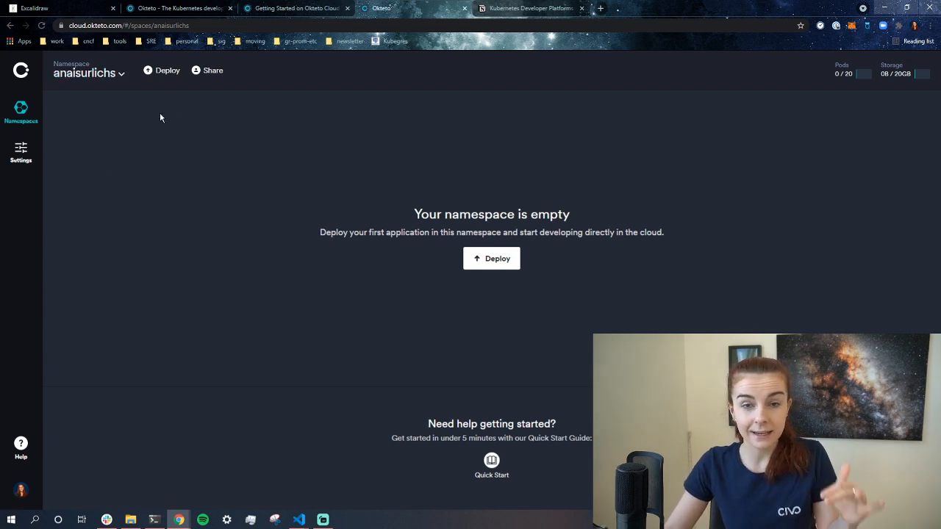
pyautogui.moveTo(154, 143)
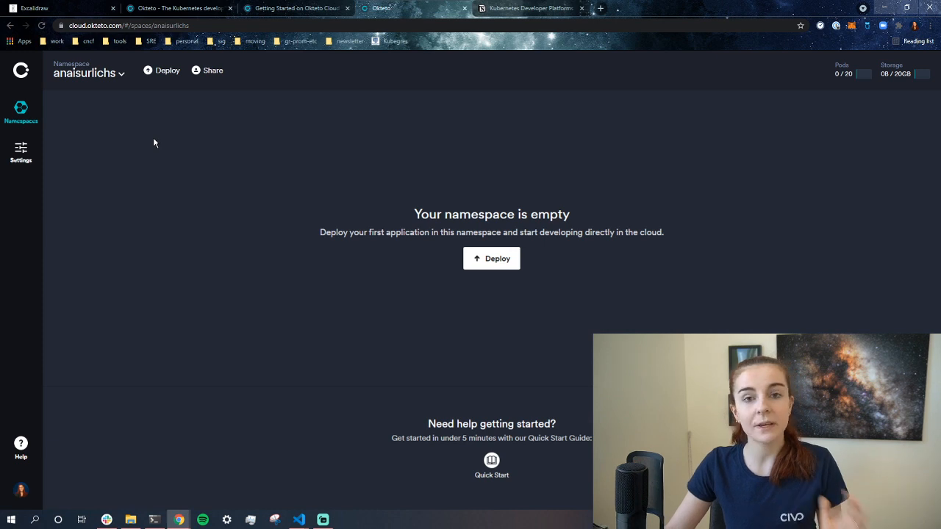
pyautogui.moveTo(116, 126)
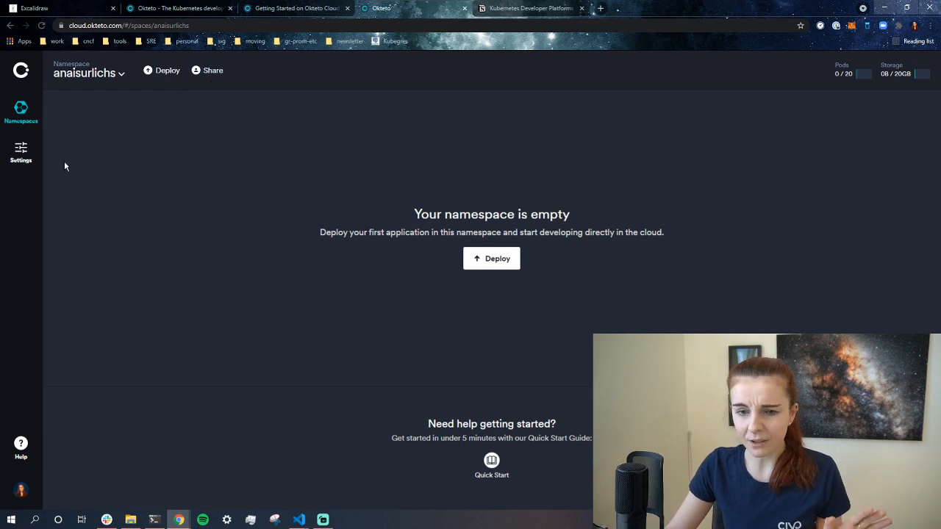
pyautogui.moveTo(20, 111)
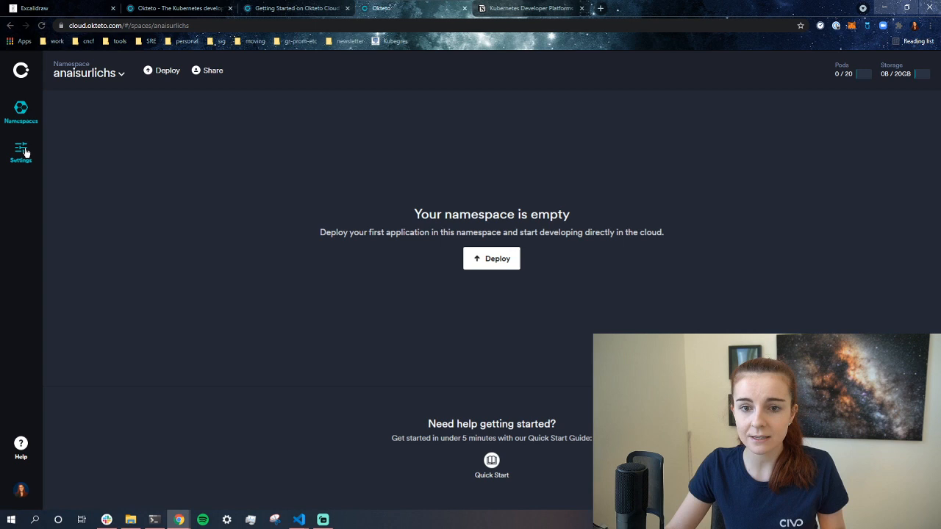
# Browse the Setup, Integrations and Secrets tabs of Okteto Cloud settings.
pyautogui.click(21, 153)
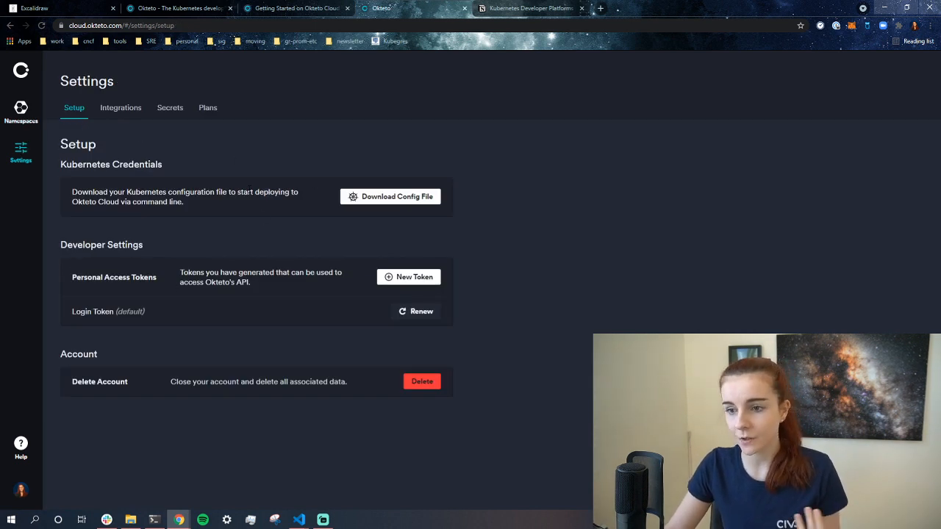
pyautogui.click(119, 108)
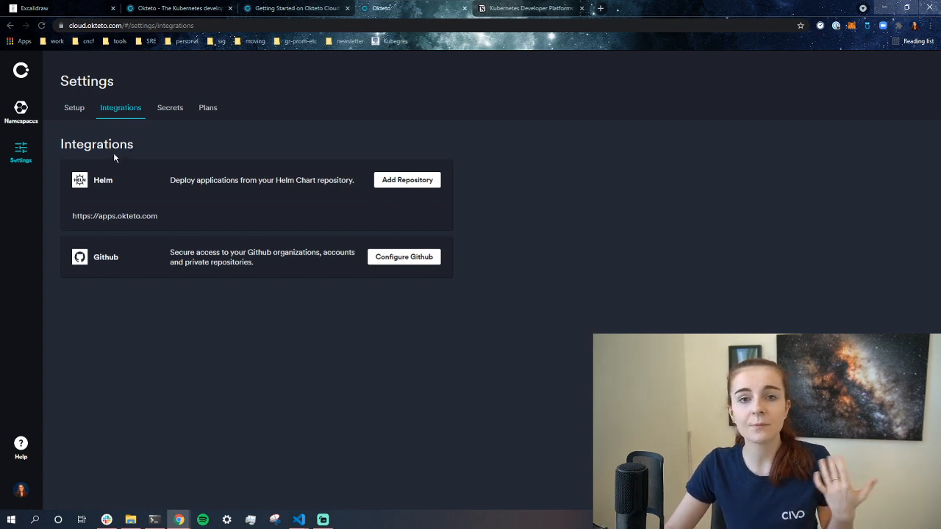
pyautogui.moveTo(161, 191)
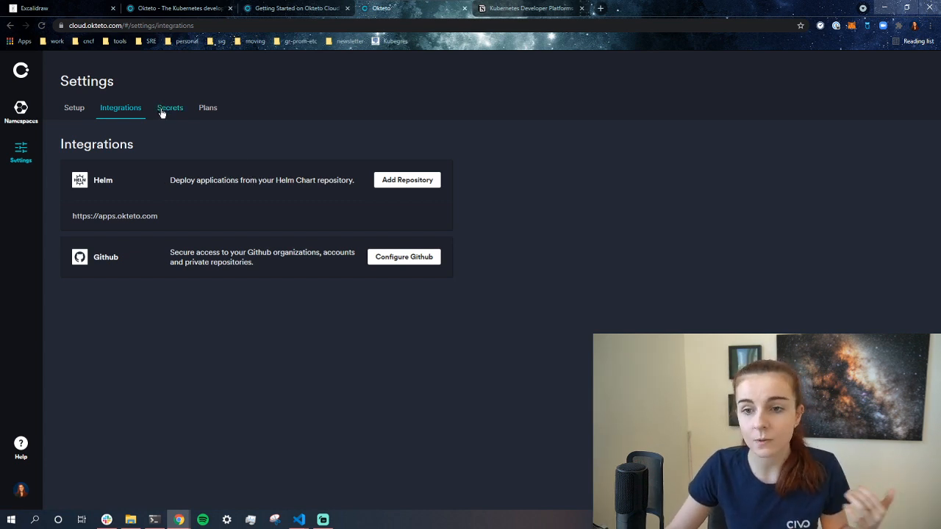
pyautogui.click(170, 108)
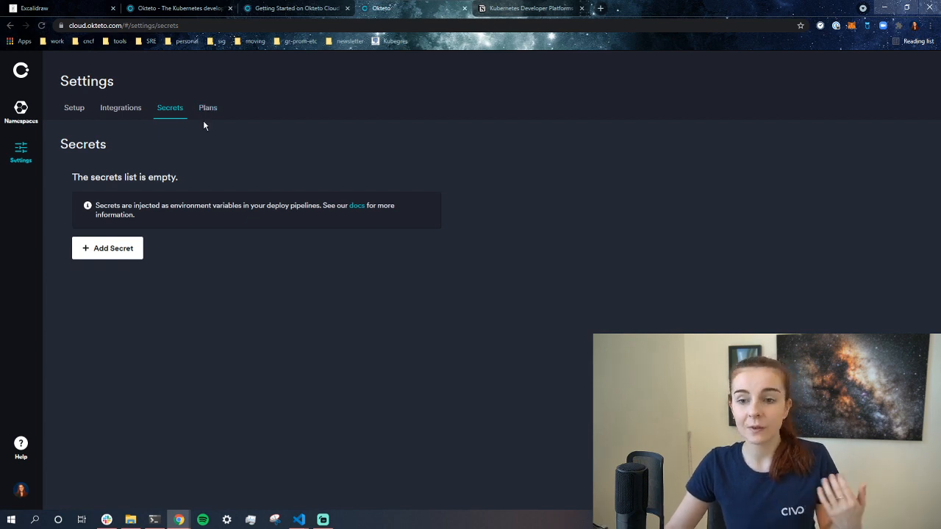
pyautogui.click(207, 107)
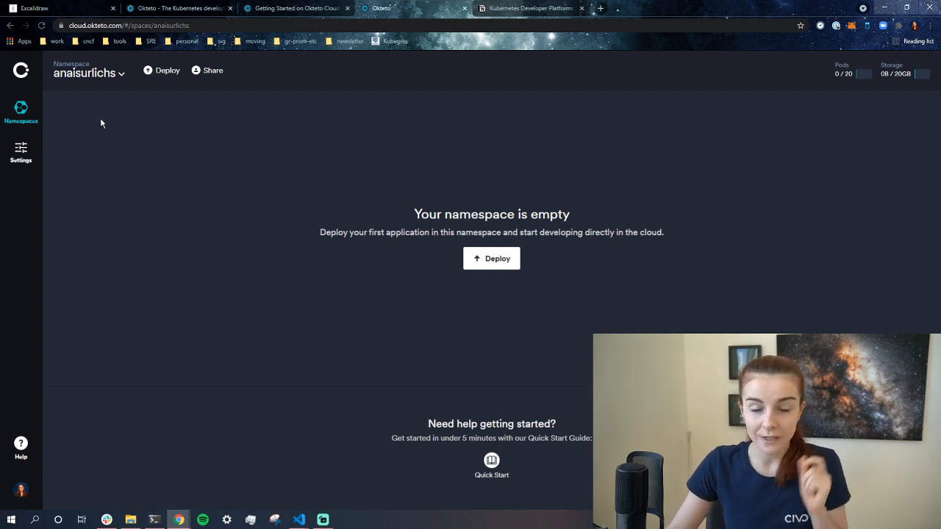
pyautogui.moveTo(197, 165)
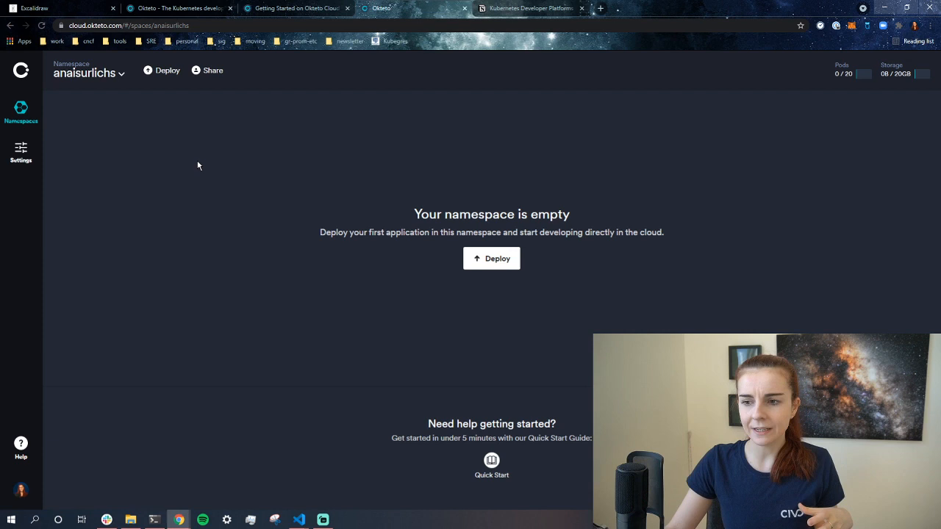
pyautogui.moveTo(203, 197)
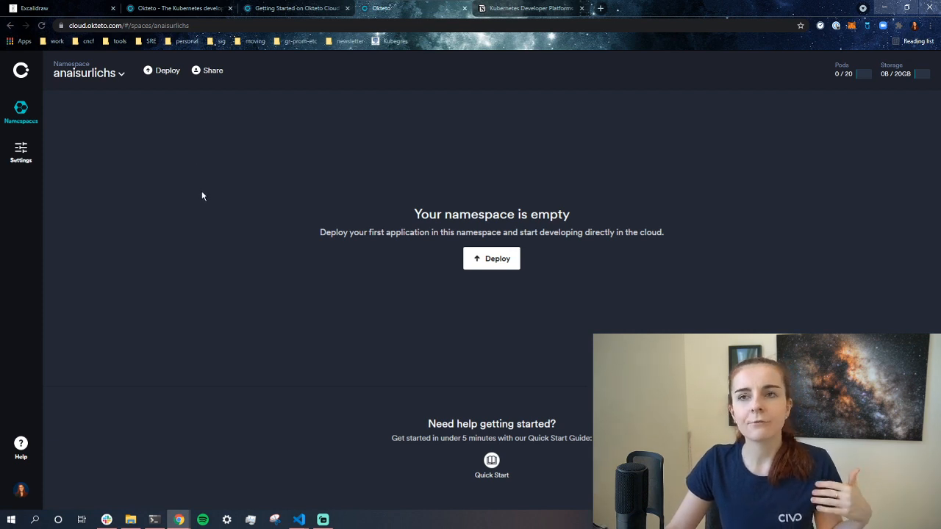
pyautogui.moveTo(198, 199)
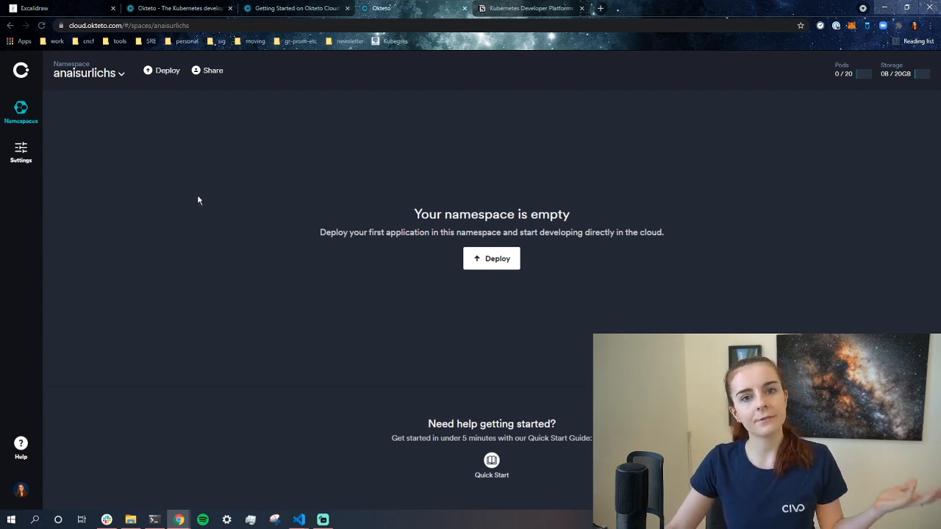
pyautogui.moveTo(197, 203)
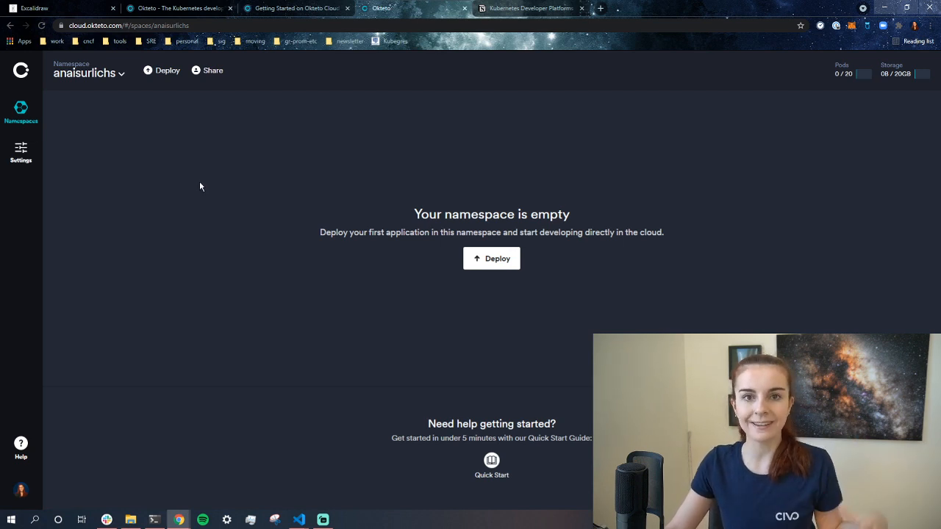
pyautogui.moveTo(157, 144)
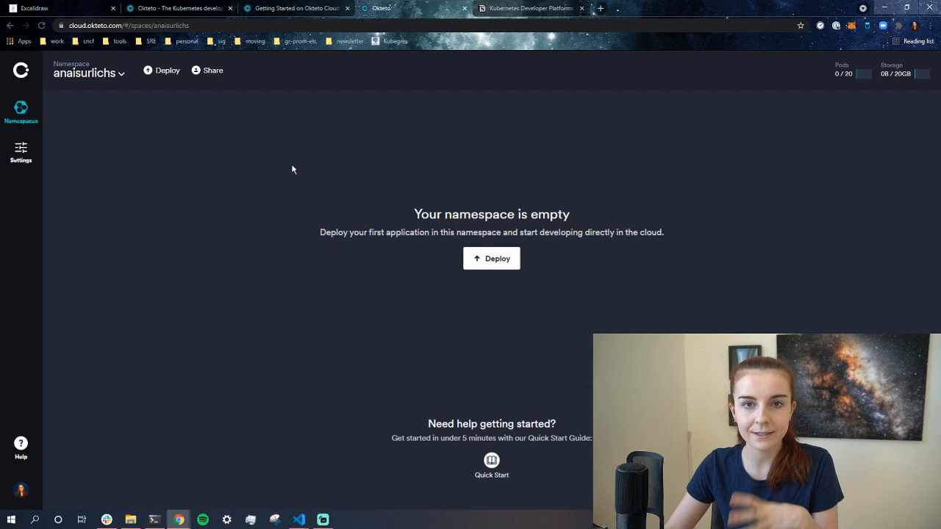
pyautogui.moveTo(252, 183)
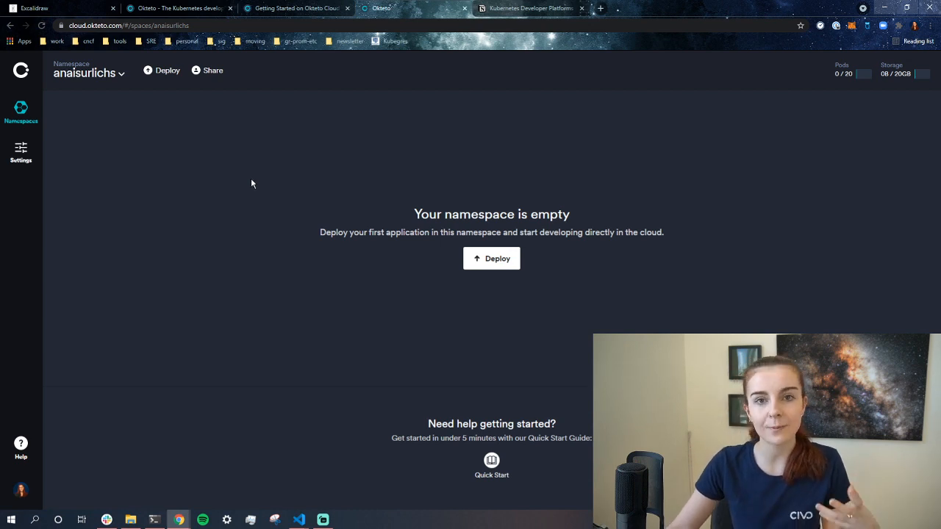
pyautogui.moveTo(176, 103)
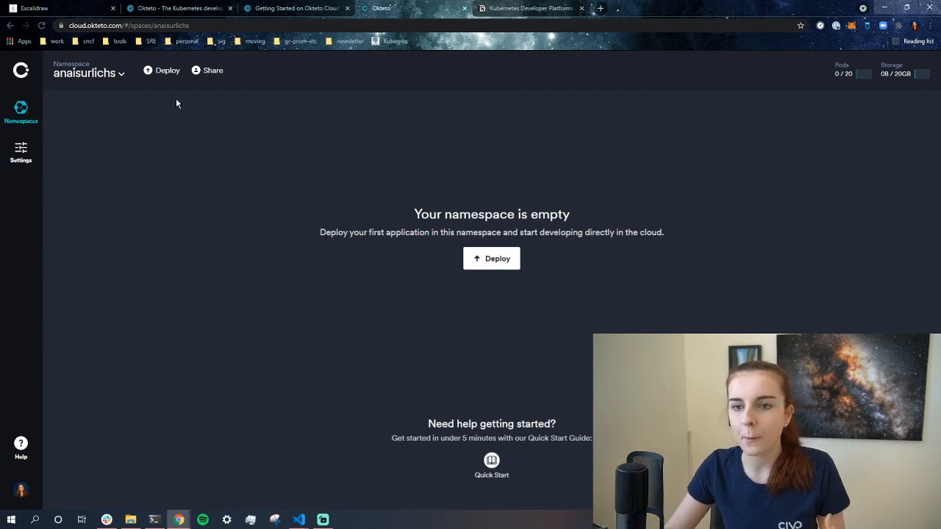
# Preview the From Compose and From Chart deploy options, then return to From Git.
pyautogui.click(162, 70)
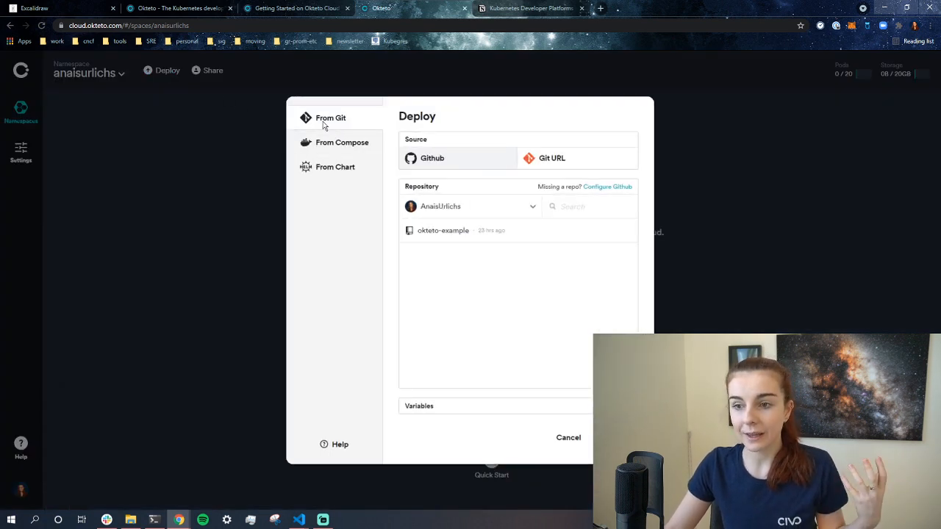
pyautogui.moveTo(331, 124)
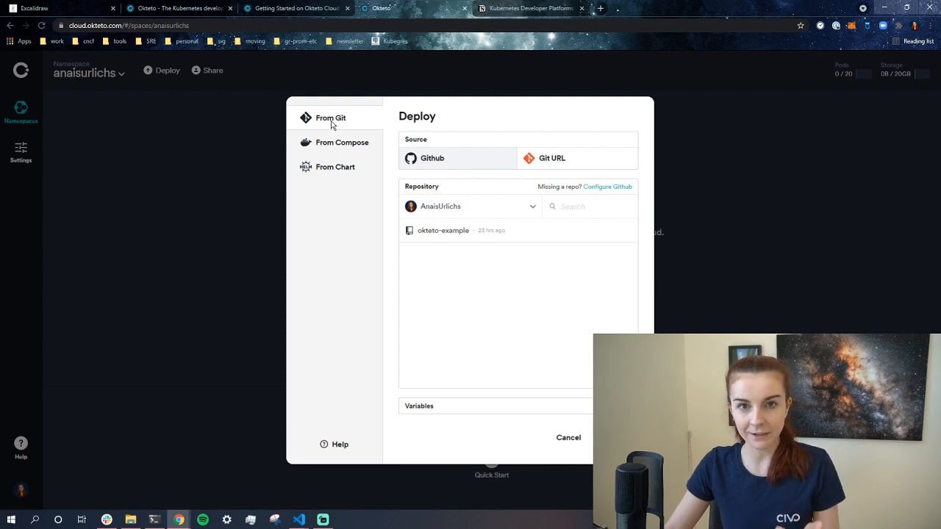
pyautogui.moveTo(340, 132)
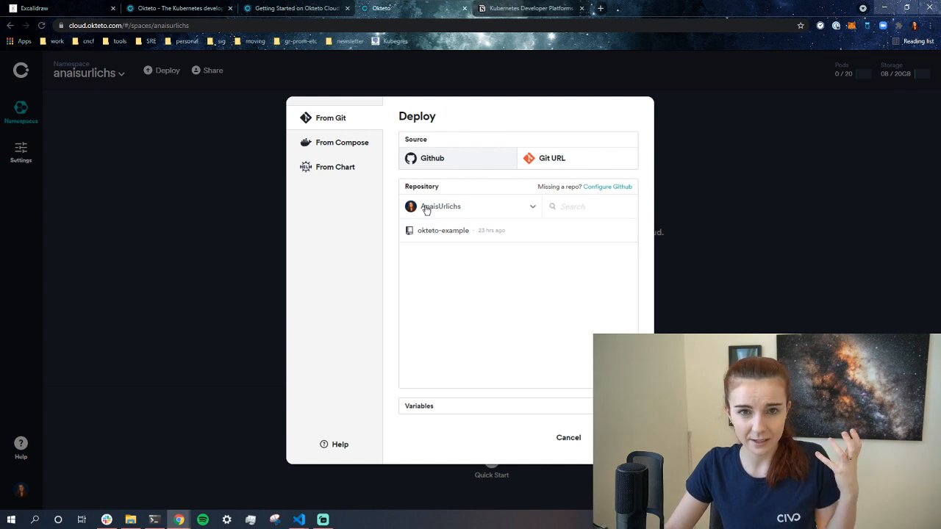
pyautogui.click(342, 142)
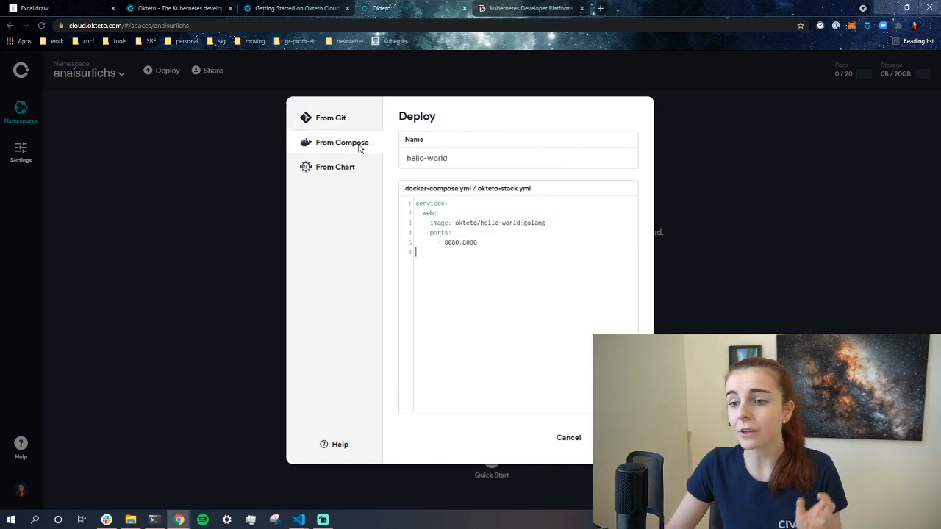
pyautogui.moveTo(349, 142)
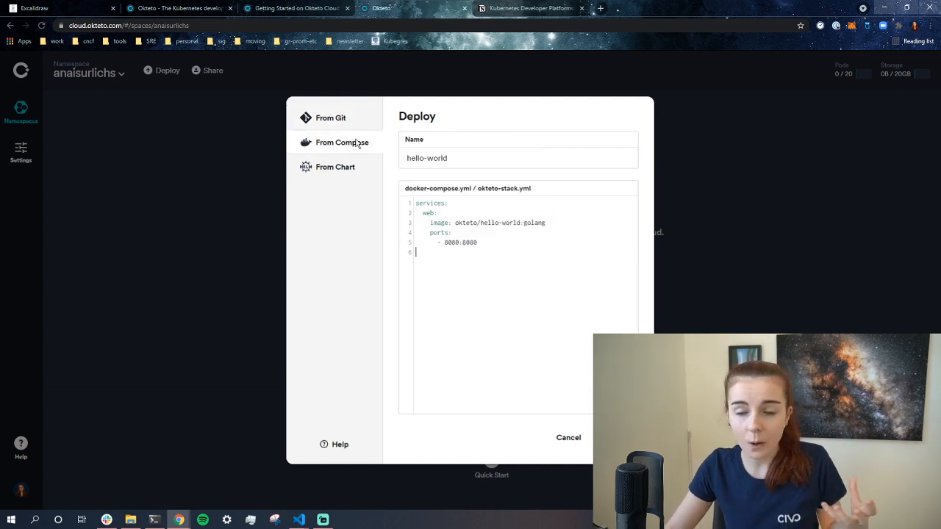
pyautogui.moveTo(340, 209)
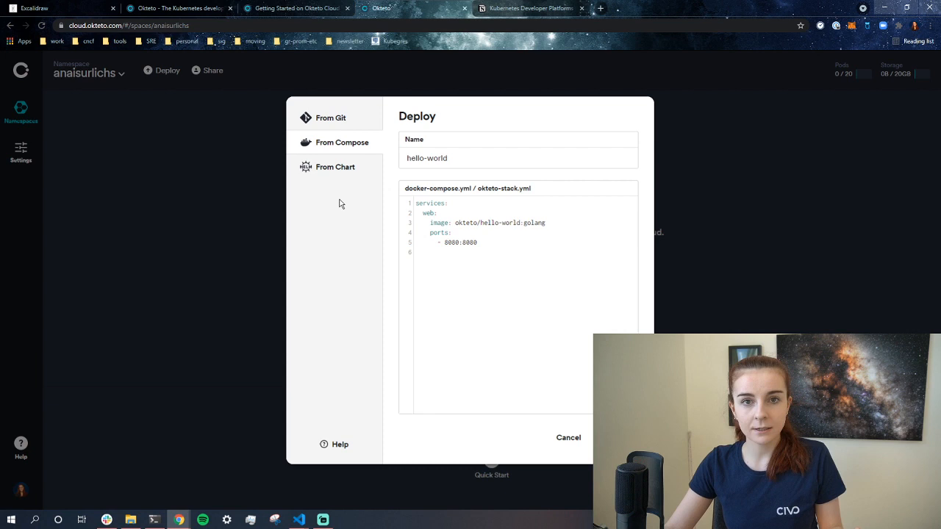
pyautogui.moveTo(339, 192)
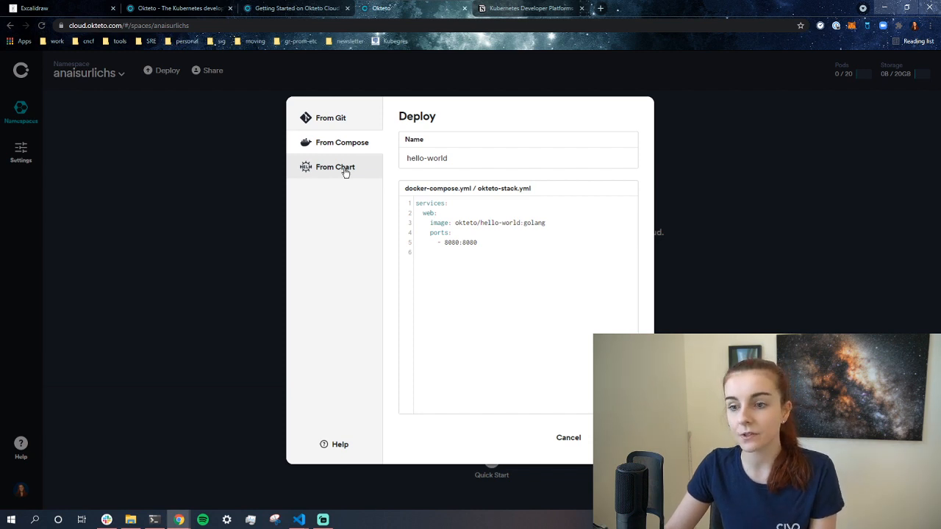
pyautogui.click(336, 167)
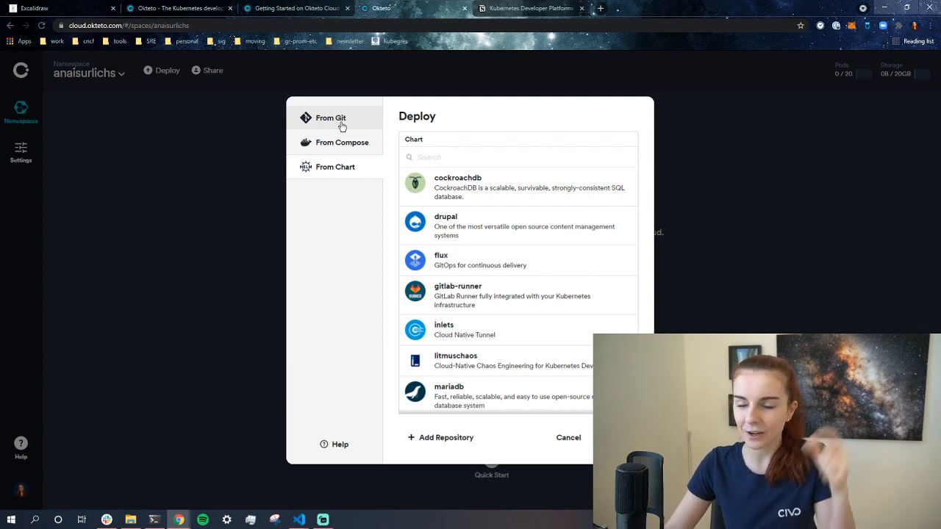
pyautogui.click(330, 117)
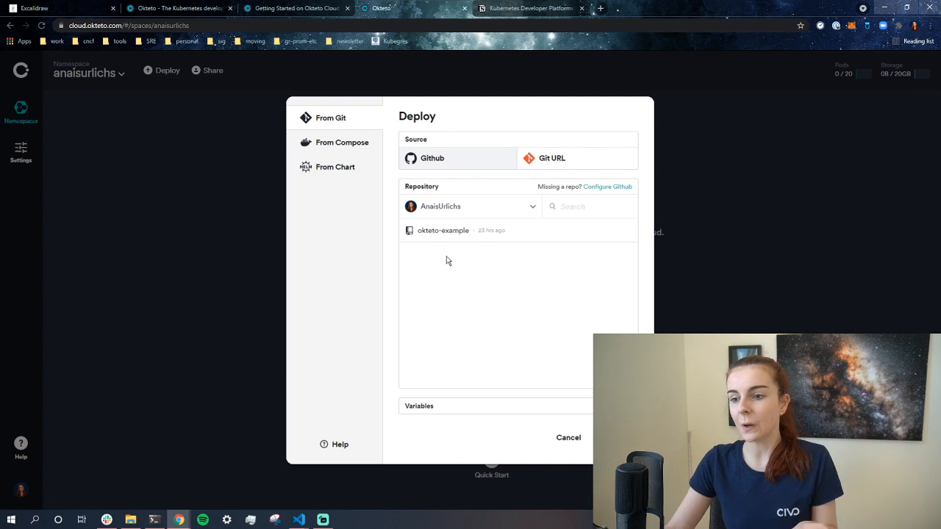
pyautogui.moveTo(443, 238)
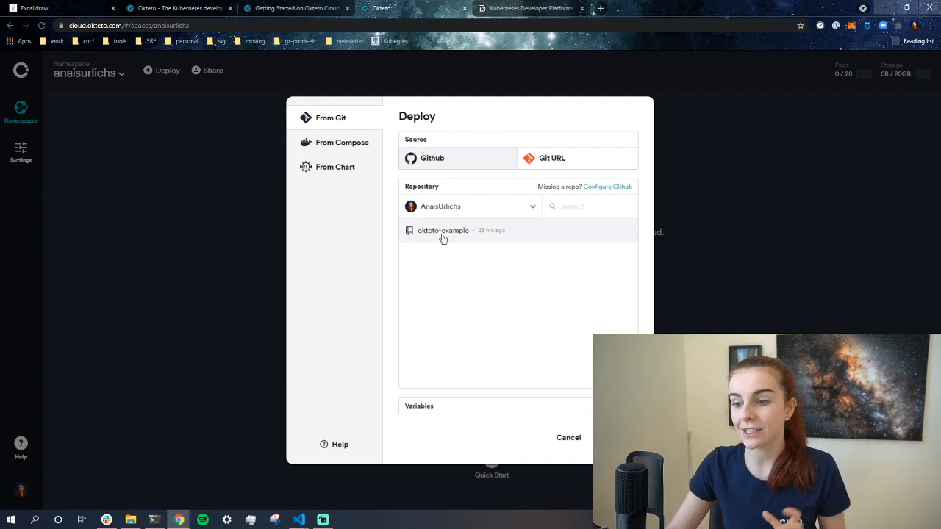
# Select the okteto-example repository on branch main and expand Variables.
pyautogui.click(442, 230)
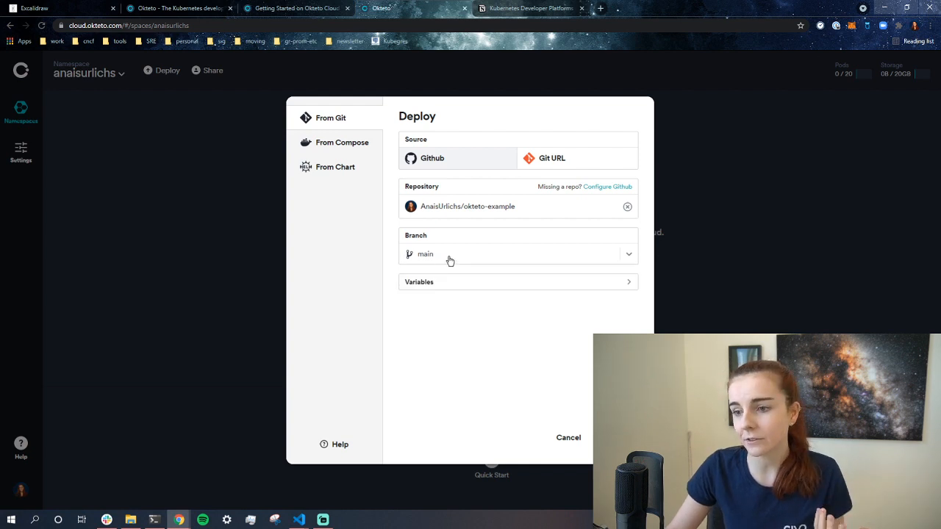
pyautogui.click(419, 281)
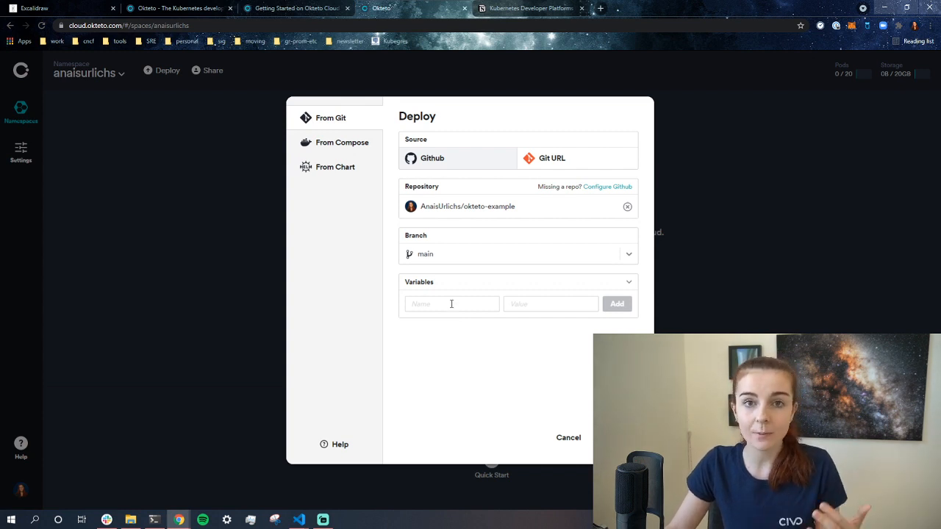
pyautogui.moveTo(551, 256)
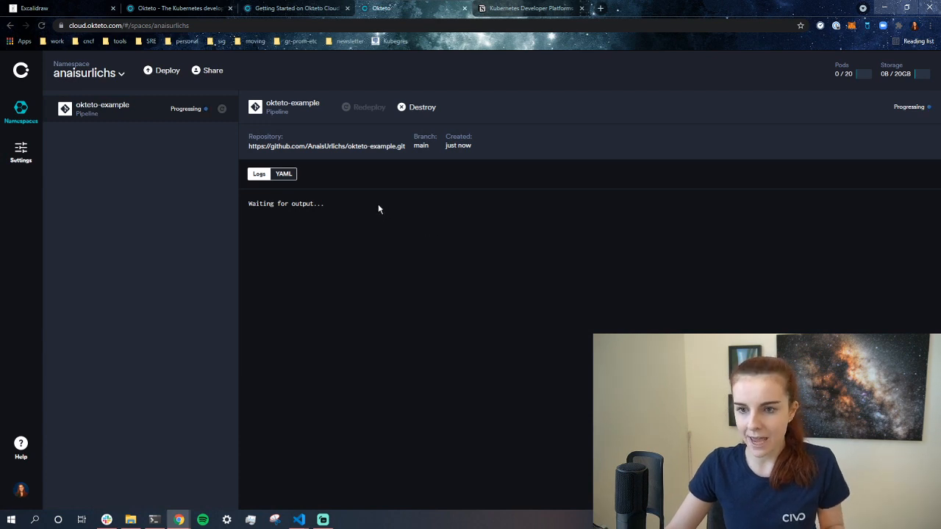
pyautogui.moveTo(375, 182)
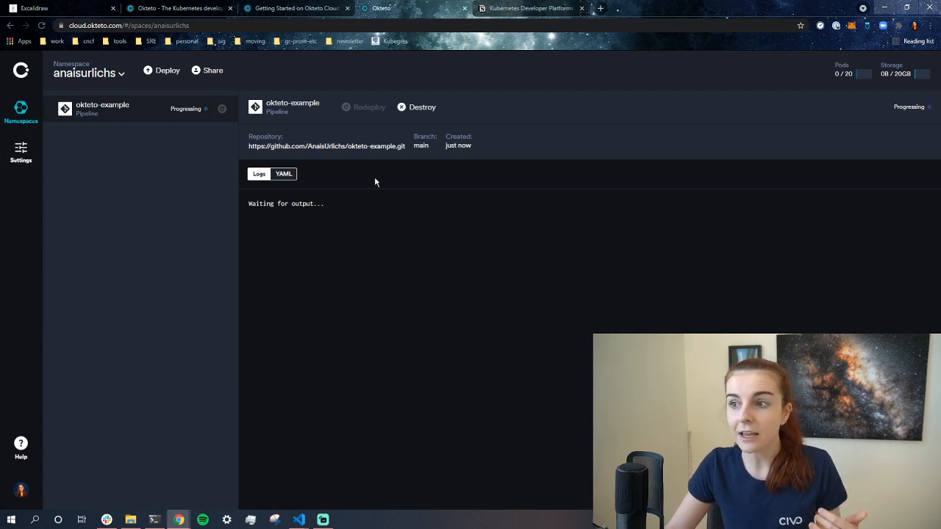
pyautogui.moveTo(283, 242)
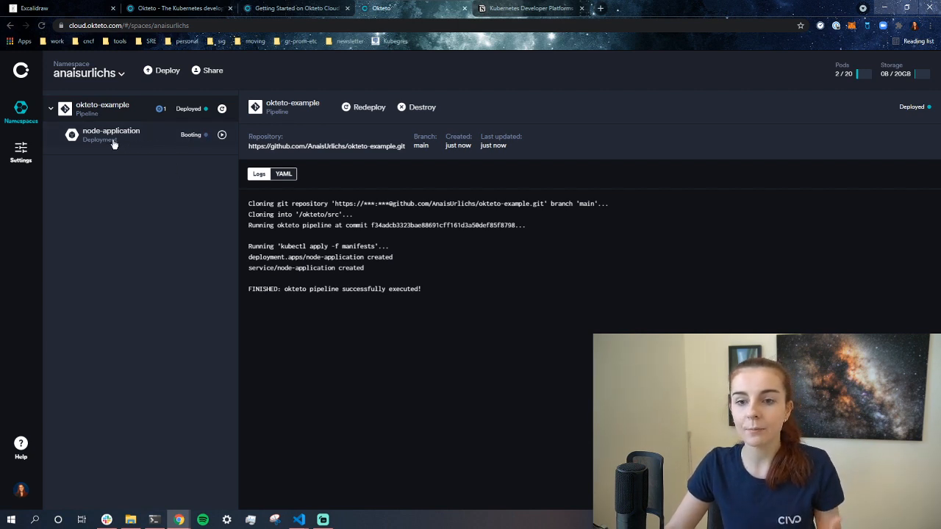
pyautogui.moveTo(305, 396)
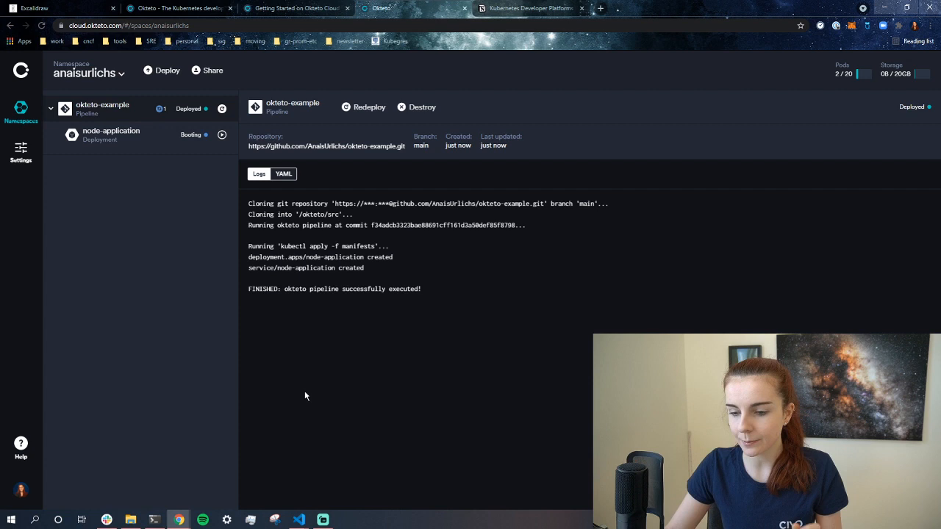
pyautogui.moveTo(272, 362)
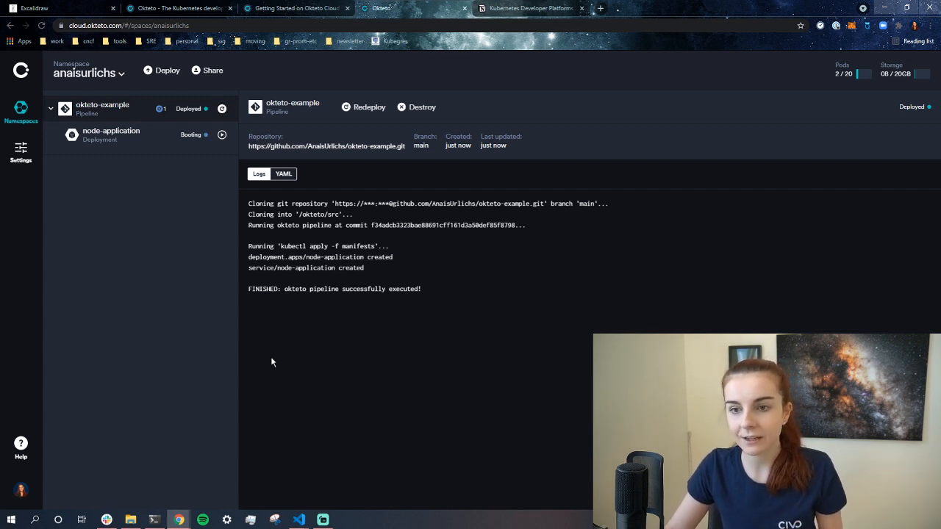
pyautogui.moveTo(286, 204)
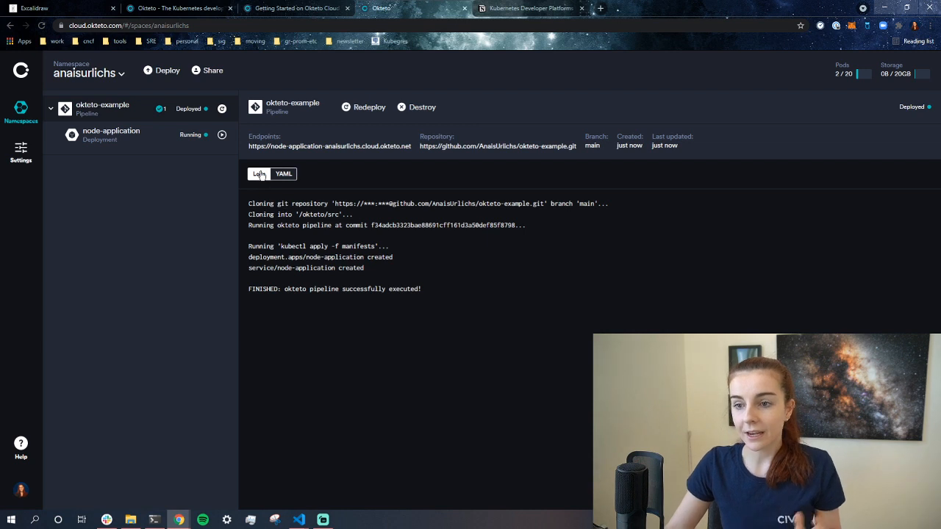
pyautogui.moveTo(408, 177)
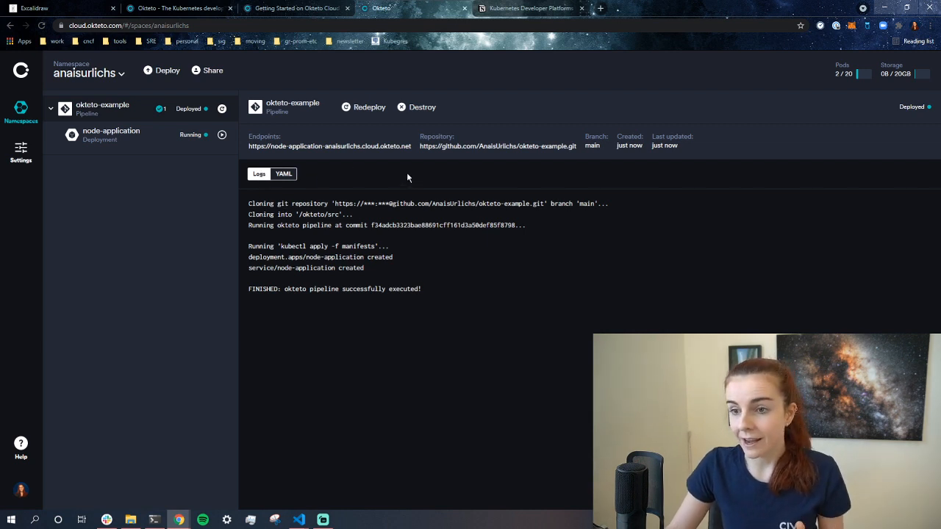
pyautogui.moveTo(493, 173)
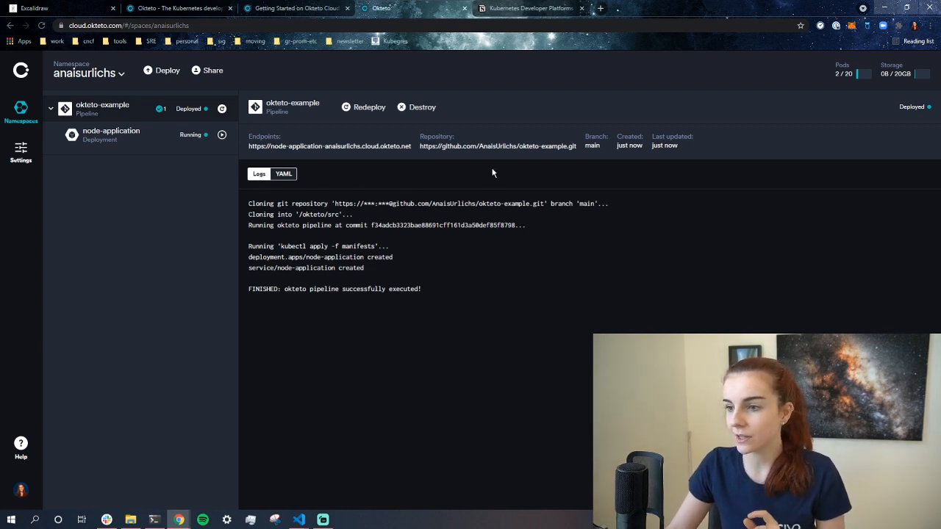
# Open the okteto-example repository link on GitHub from the pipeline view.
pyautogui.click(499, 145)
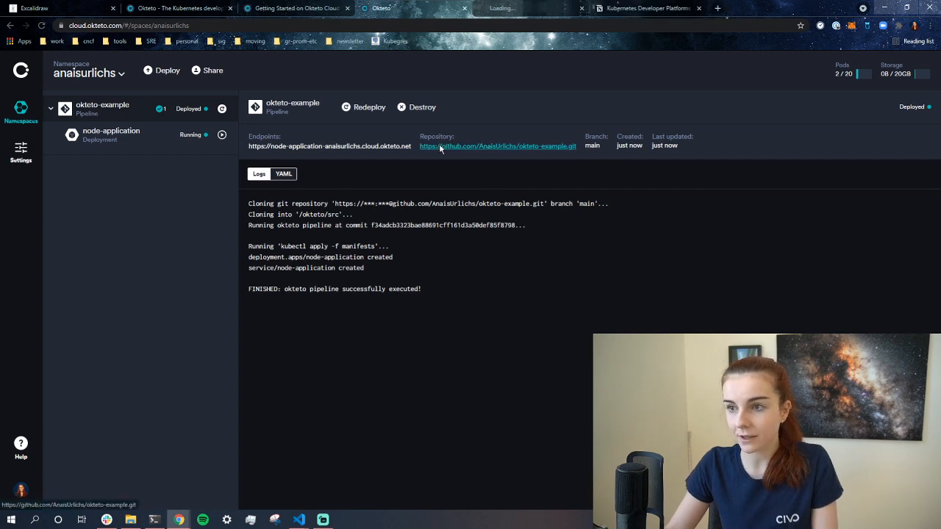
# Browse the repo's index.js and manifests folder, then return to the Okteto page.
pyautogui.click(497, 146)
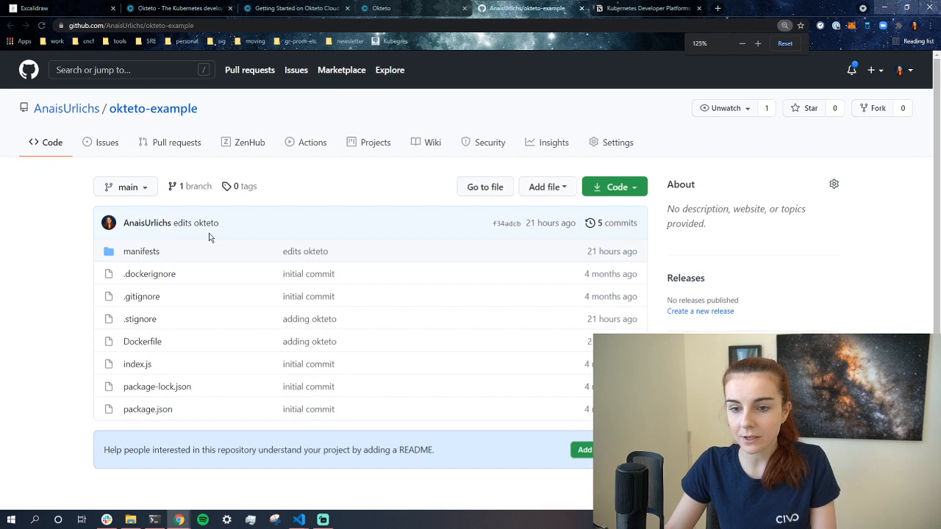
pyautogui.click(141, 251)
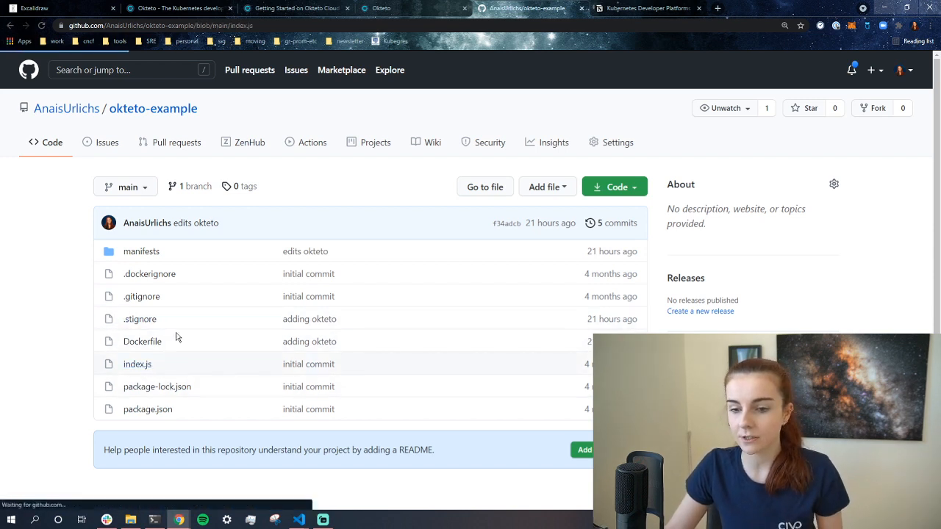
pyautogui.click(136, 364)
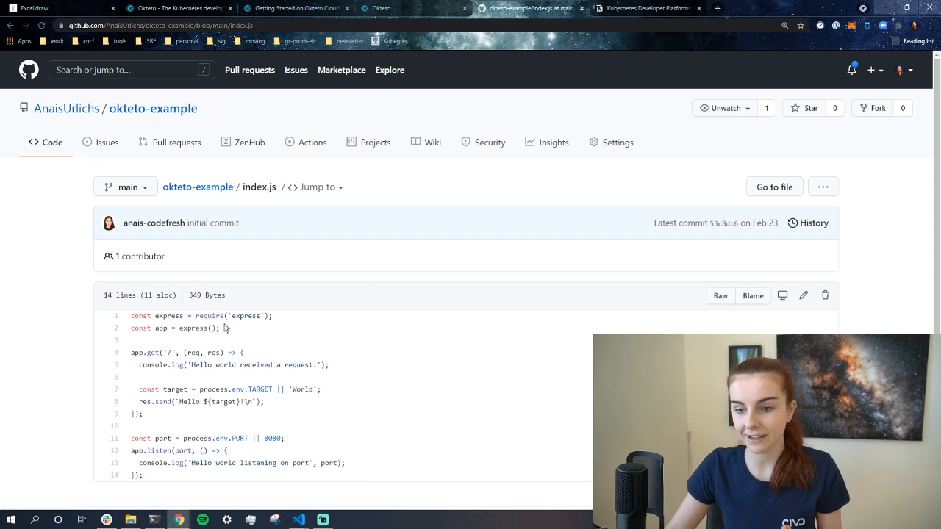
pyautogui.click(11, 25)
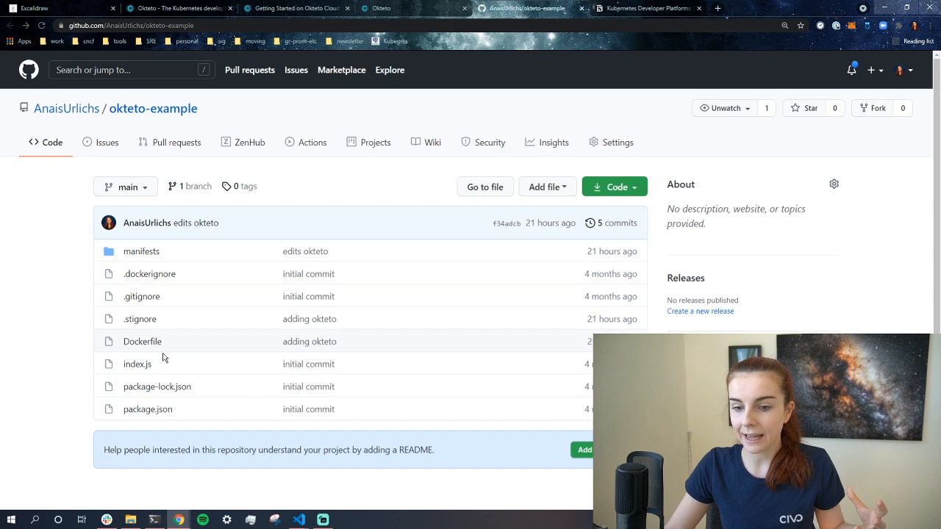
pyautogui.moveTo(141, 251)
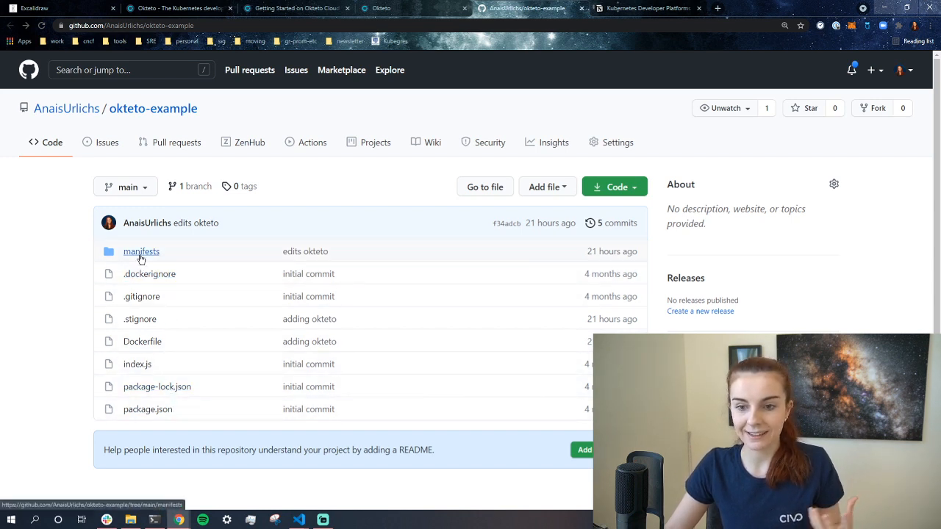
pyautogui.click(141, 251)
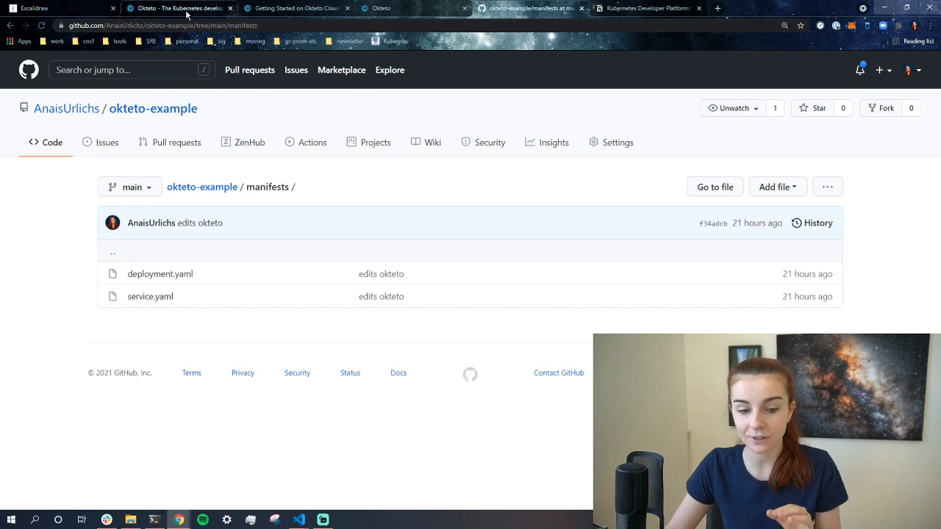
pyautogui.click(176, 8)
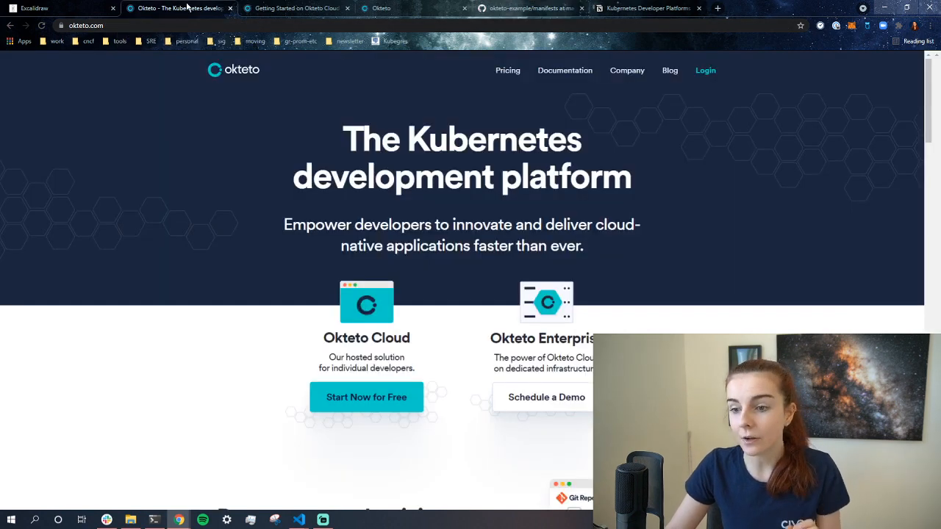
# Open the okteto-example pipeline's node-application endpoint URL in a new tab.
pyautogui.click(381, 8)
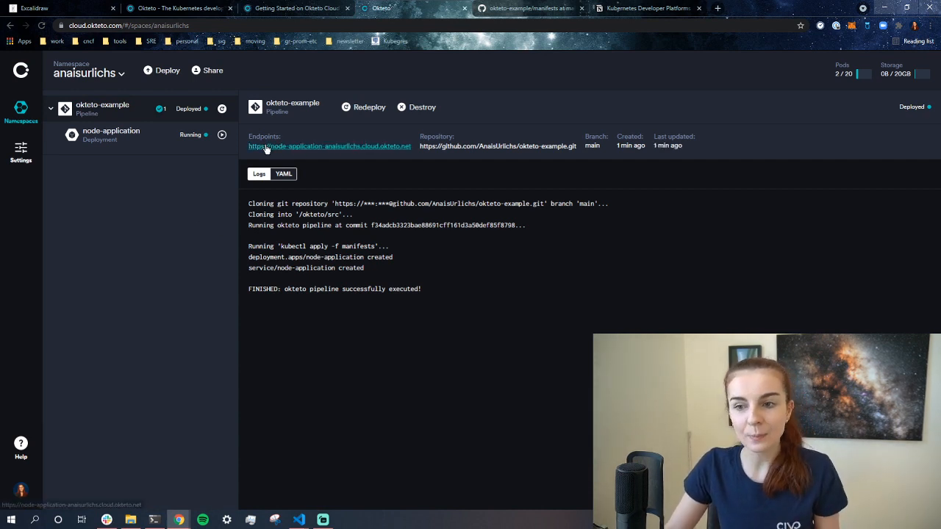
pyautogui.click(329, 146)
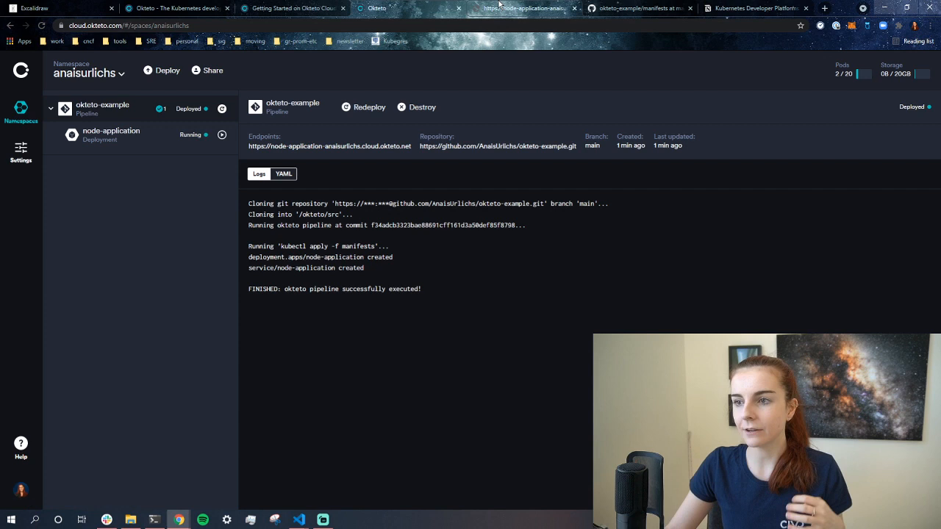
pyautogui.click(524, 8)
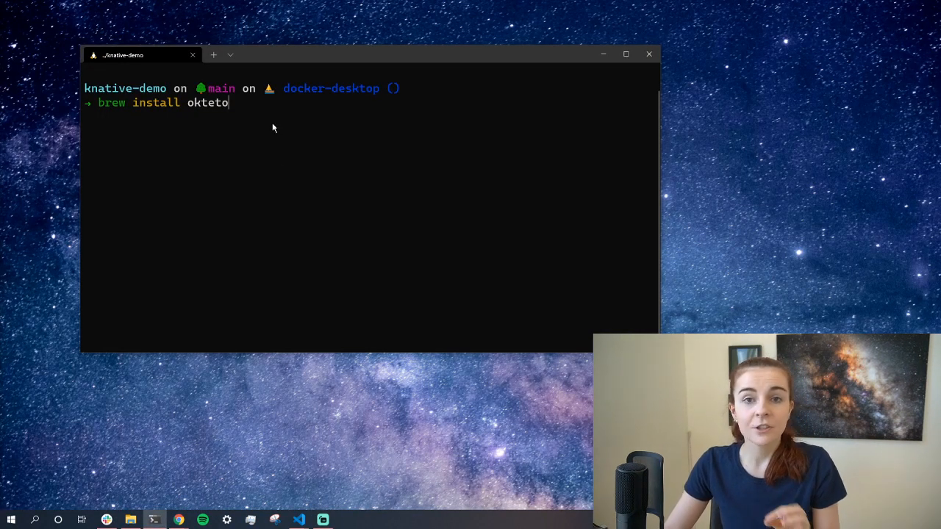
pyautogui.moveTo(155, 118)
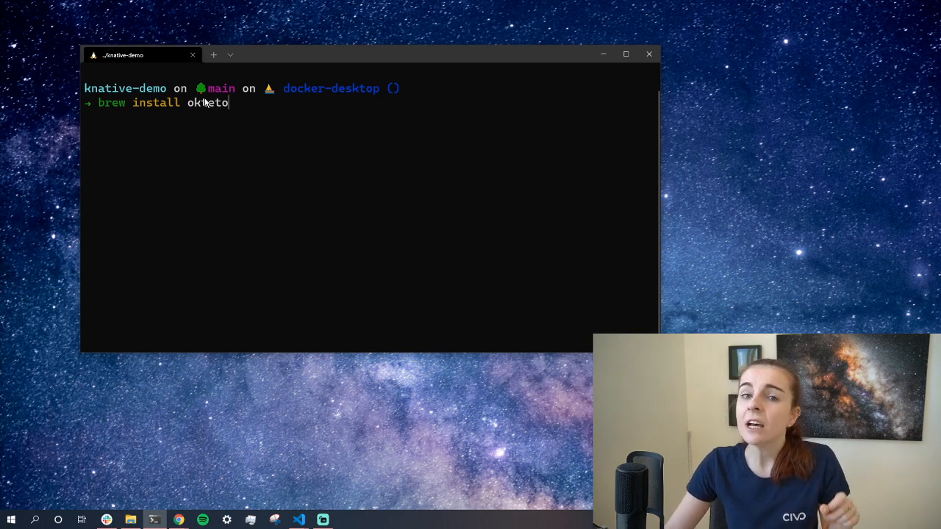
pyautogui.moveTo(356, 115)
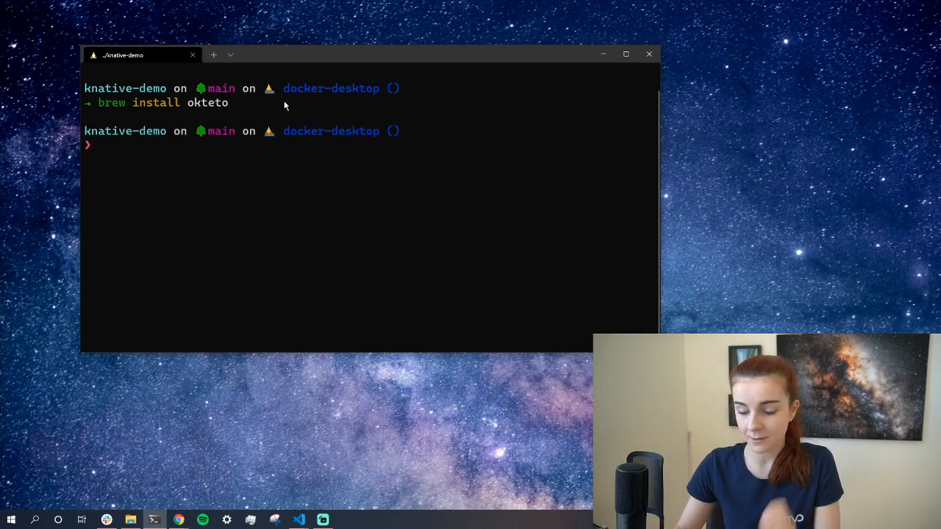
# Run okteto to view its help, then build registry.cloud.okteto.net/anaisurlichs/react-app:1.0.0.
pyautogui.write('okteto')
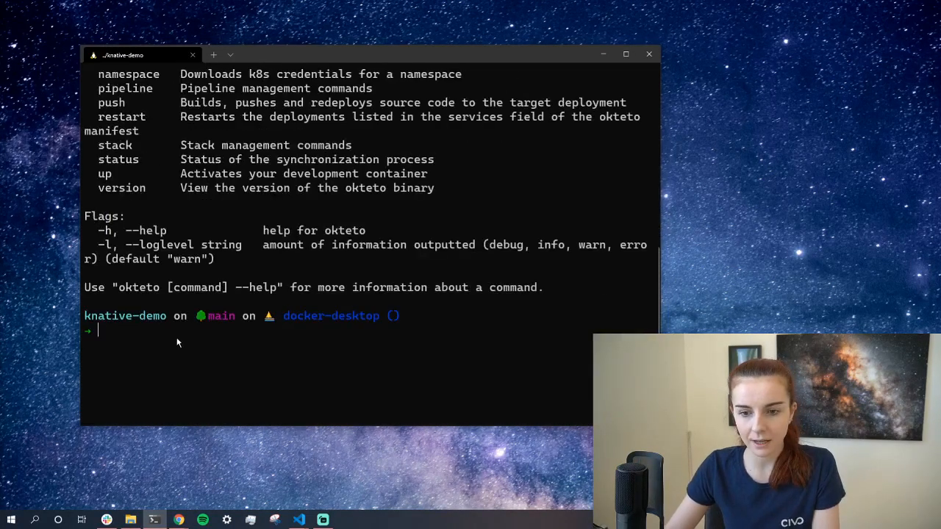
pyautogui.write('okteto build -t registry.cloud.okteto.net/anaisurlichs/react-app:1.0.0 .')
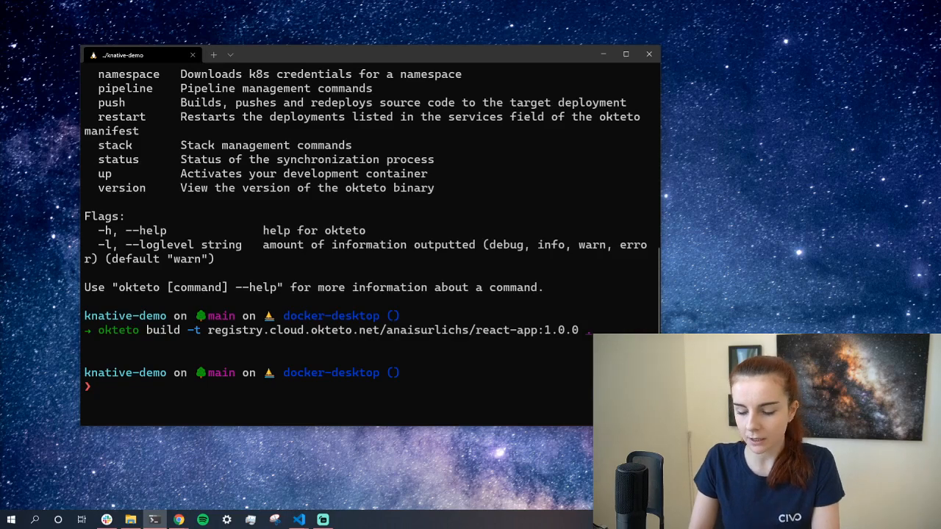
# Run okteto login and authenticate the CLI with Okteto Cloud in the browser.
pyautogui.write('okteto l')
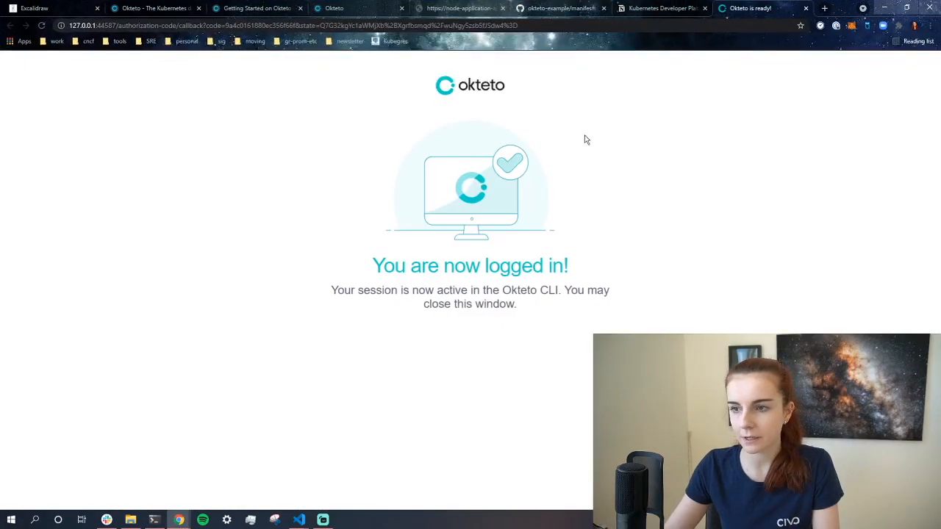
pyautogui.moveTo(355, 88)
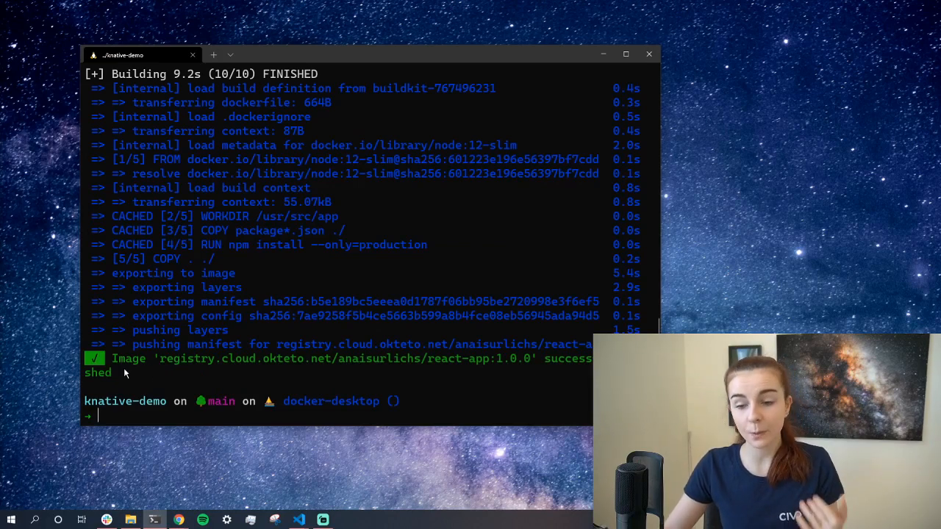
pyautogui.moveTo(342, 362)
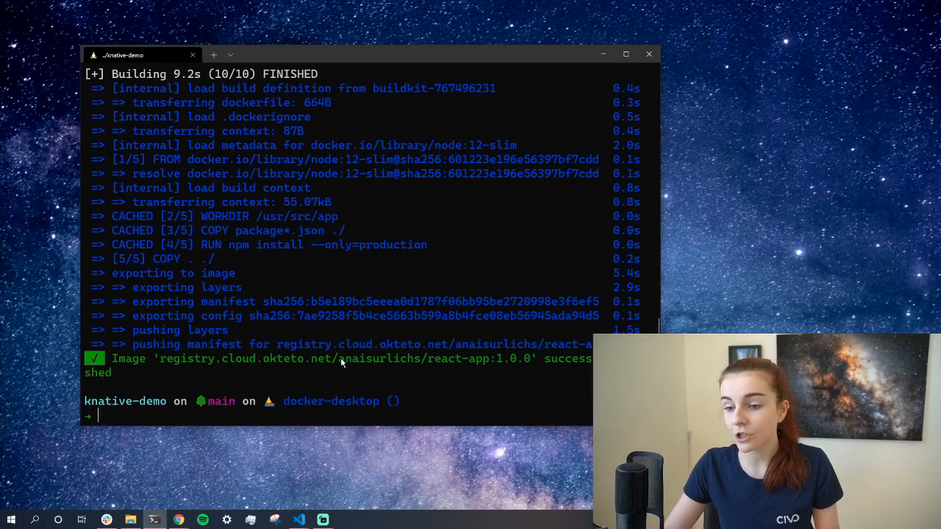
# Confirm the react-app:1.0.0 image pushed and select its registry path.
pyautogui.doubleClick(378, 358)
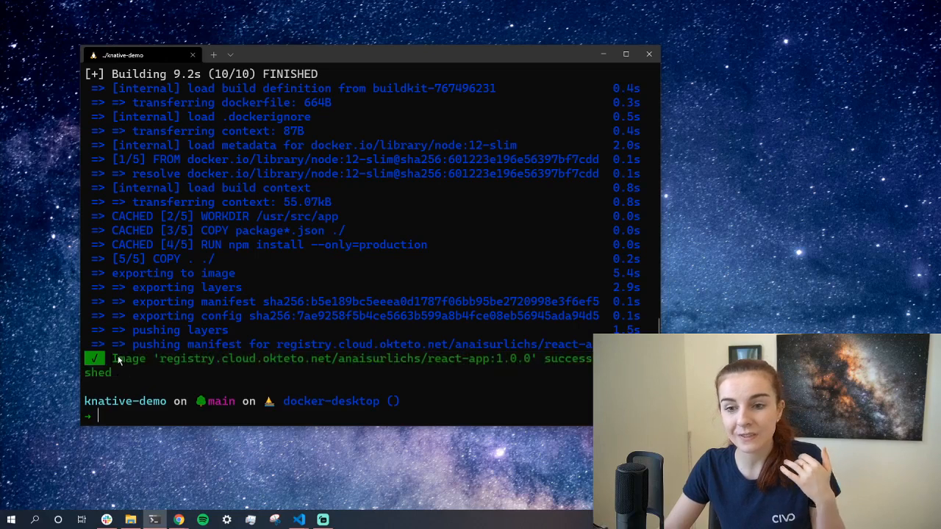
pyautogui.moveTo(330, 276)
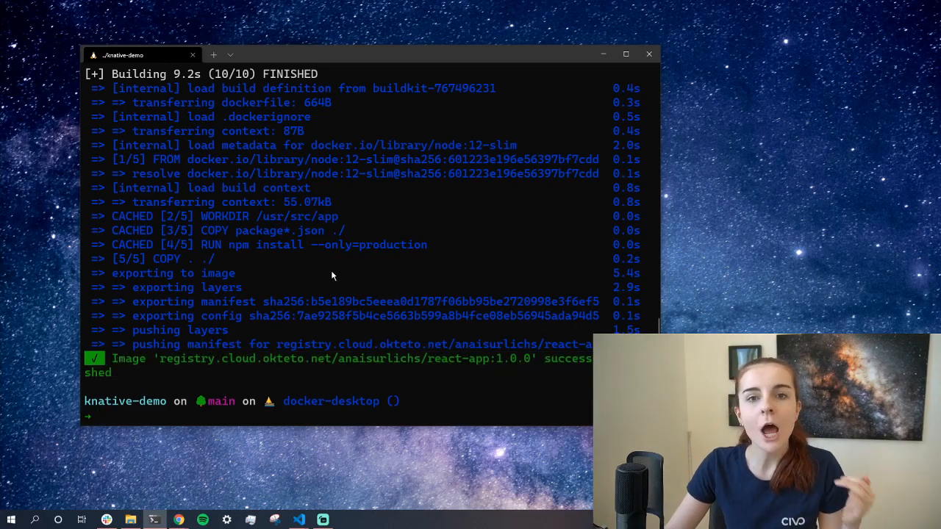
pyautogui.moveTo(252, 248)
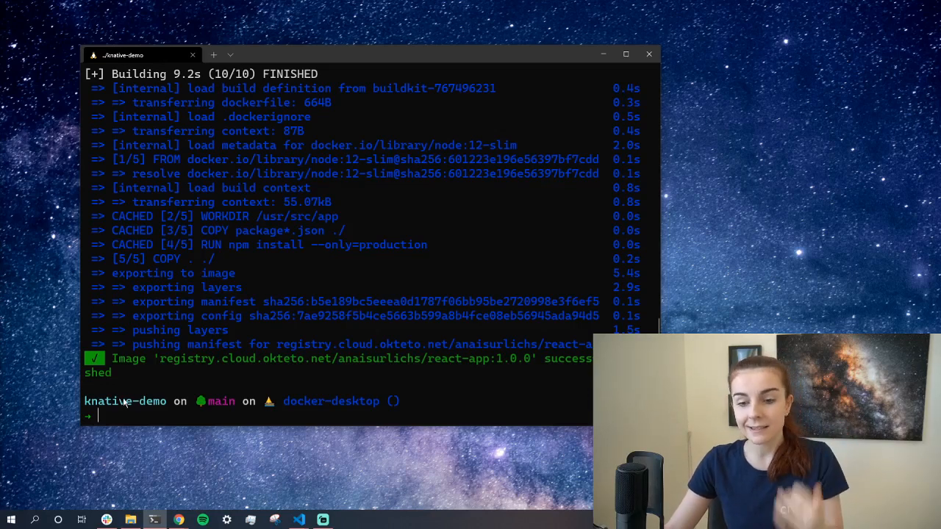
pyautogui.moveTo(130, 411)
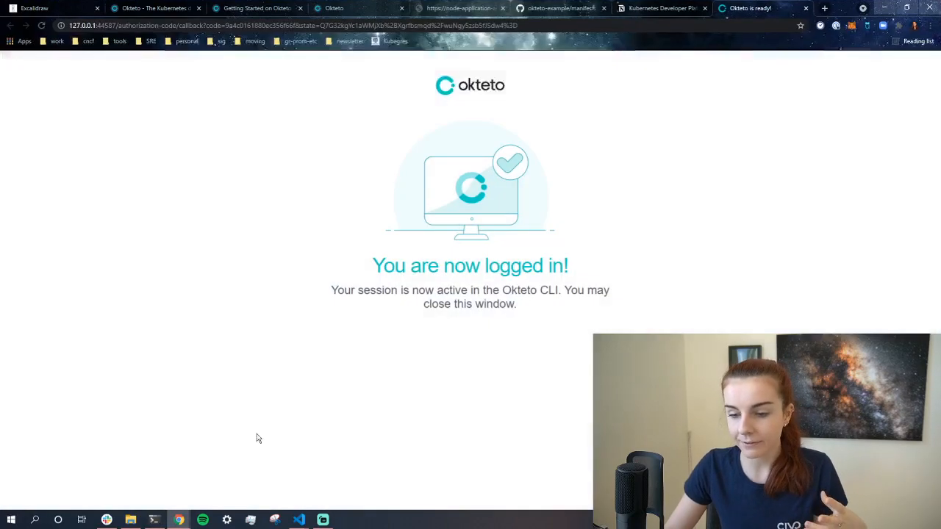
# Return to the Okteto Cloud namespace tab showing okteto-example and node-application.
pyautogui.click(255, 8)
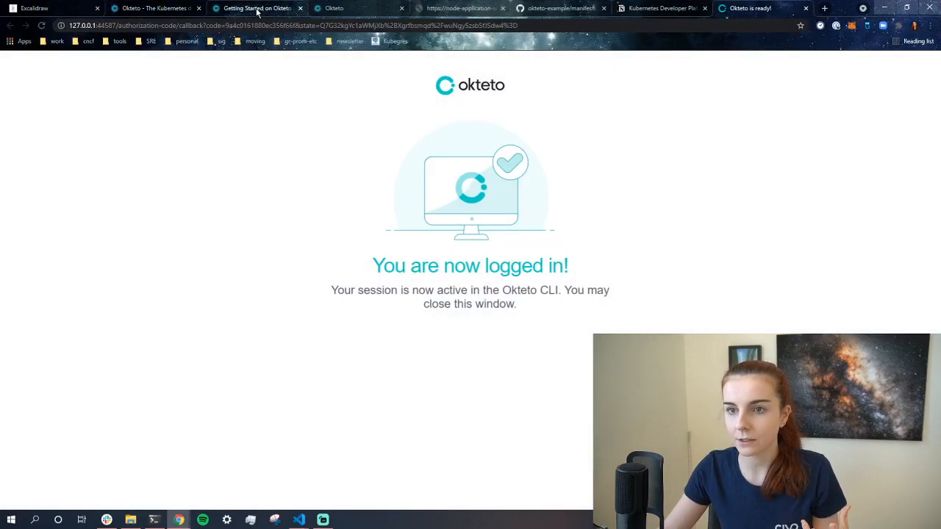
pyautogui.click(358, 8)
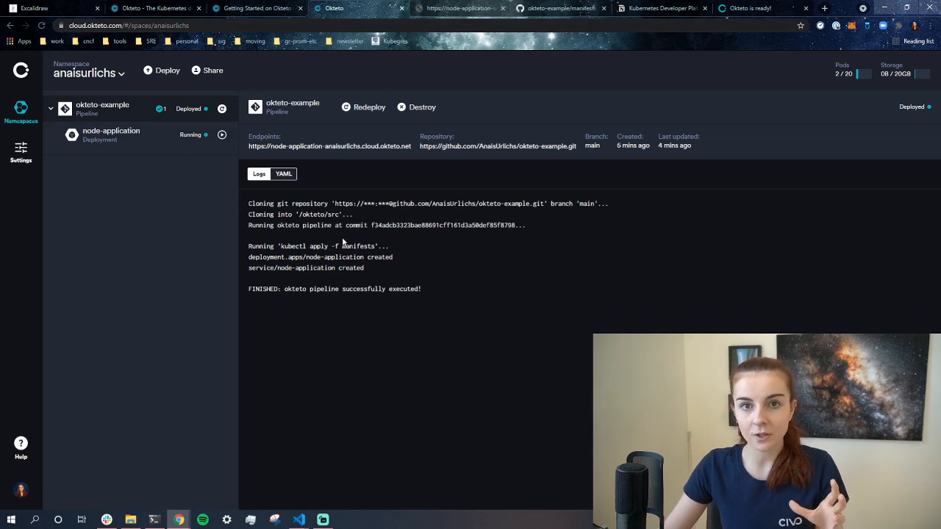
pyautogui.moveTo(389, 235)
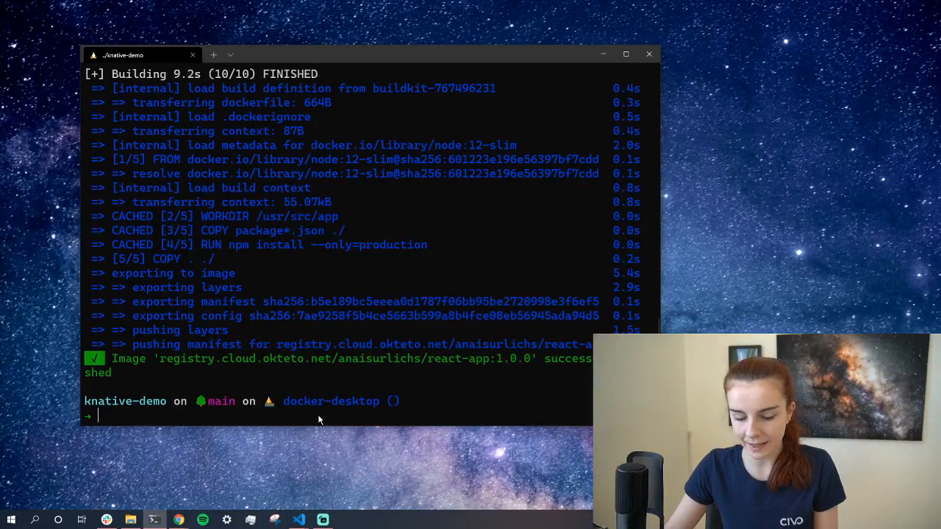
# Run okteto namespace and check the kube context changed from docker-desktop to cloud_okteto_com.
pyautogui.write('okteto namespace')
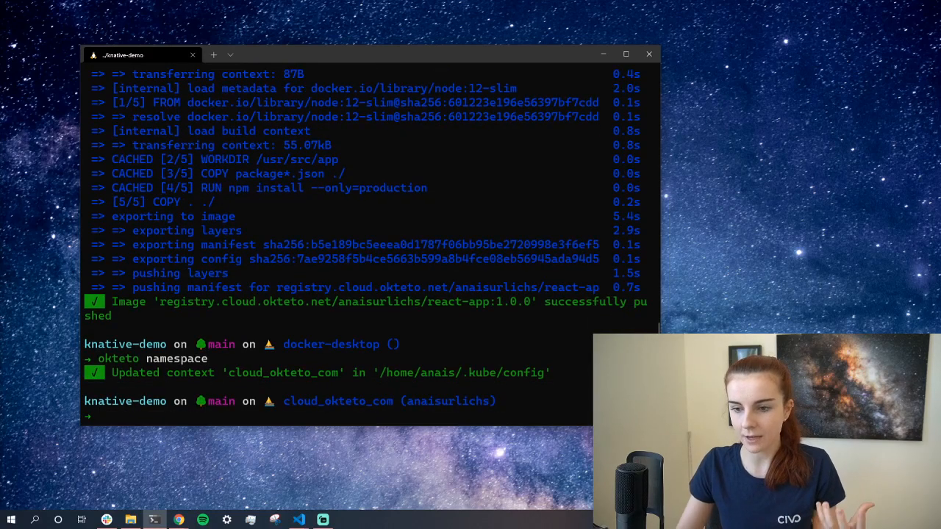
pyautogui.doubleClick(331, 344)
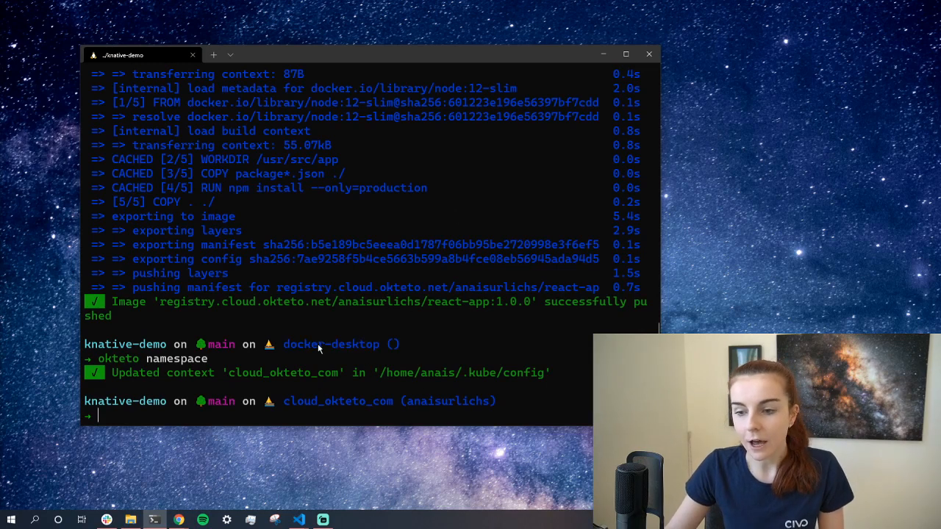
pyautogui.doubleClick(331, 344)
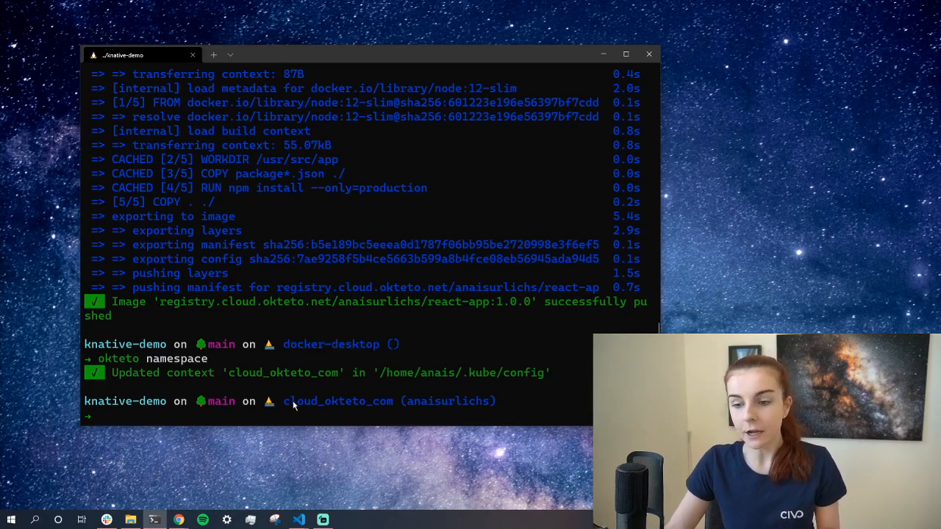
pyautogui.doubleClick(301, 401)
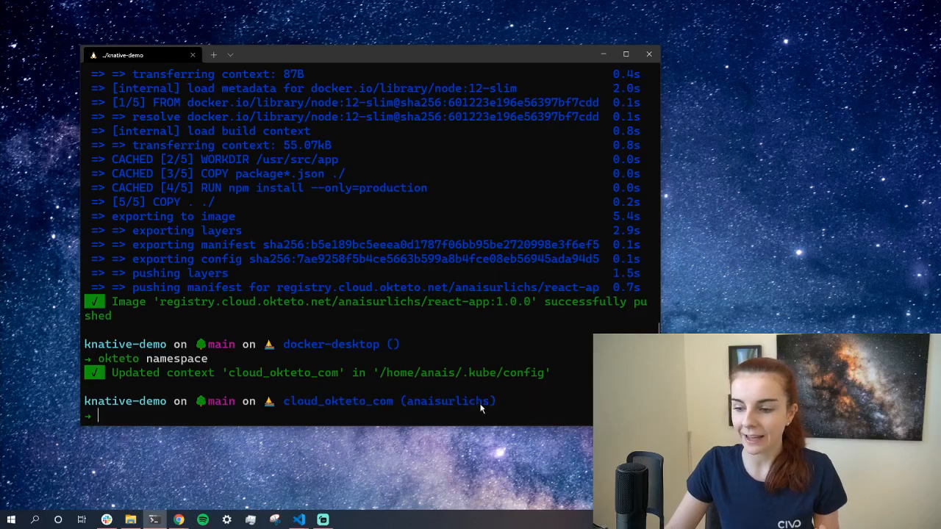
pyautogui.moveTo(361, 328)
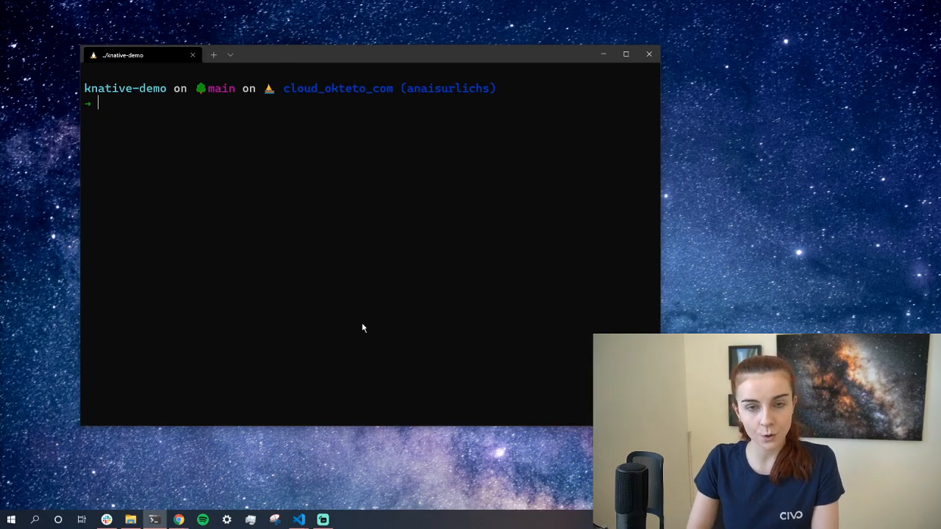
# Run kubectl get all and review the node-application pods, service, deployment and replicaset.
pyautogui.write('kubectl get')
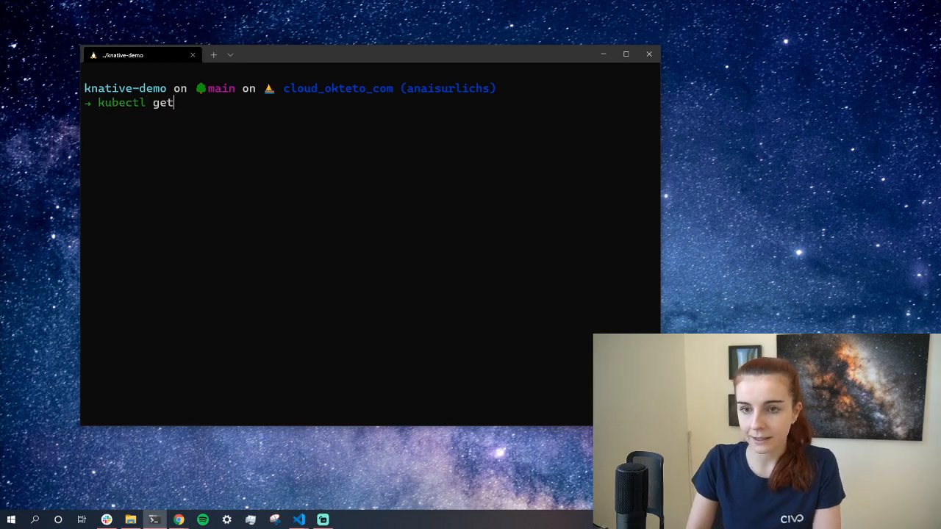
pyautogui.write('all')
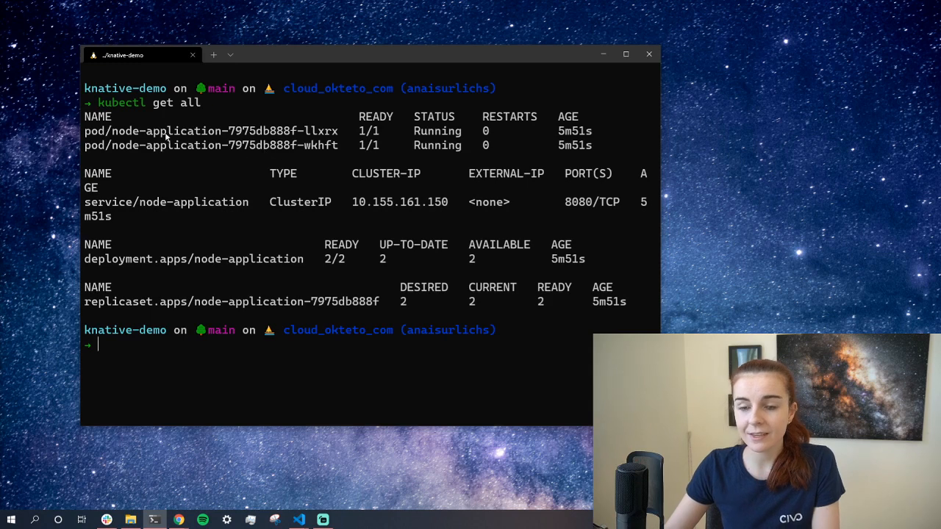
pyautogui.moveTo(330, 132)
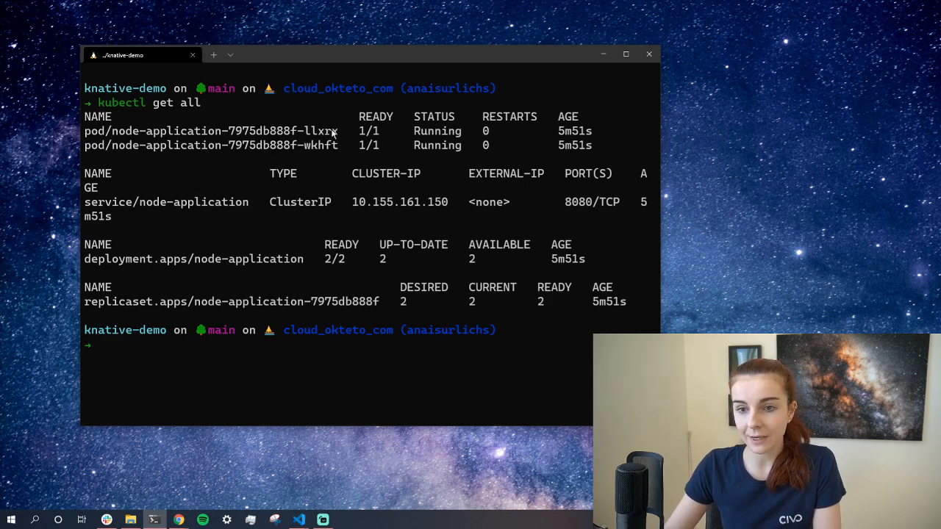
pyautogui.moveTo(169, 155)
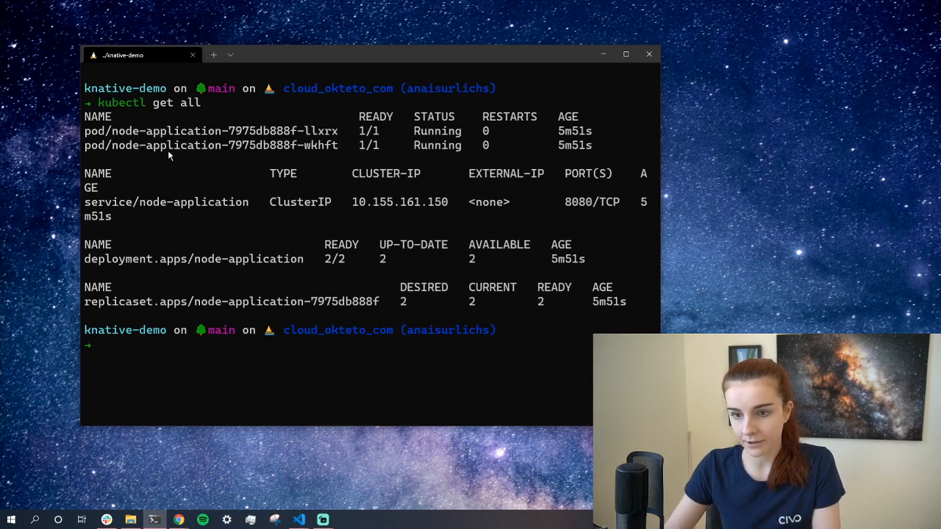
pyautogui.doubleClick(166, 202)
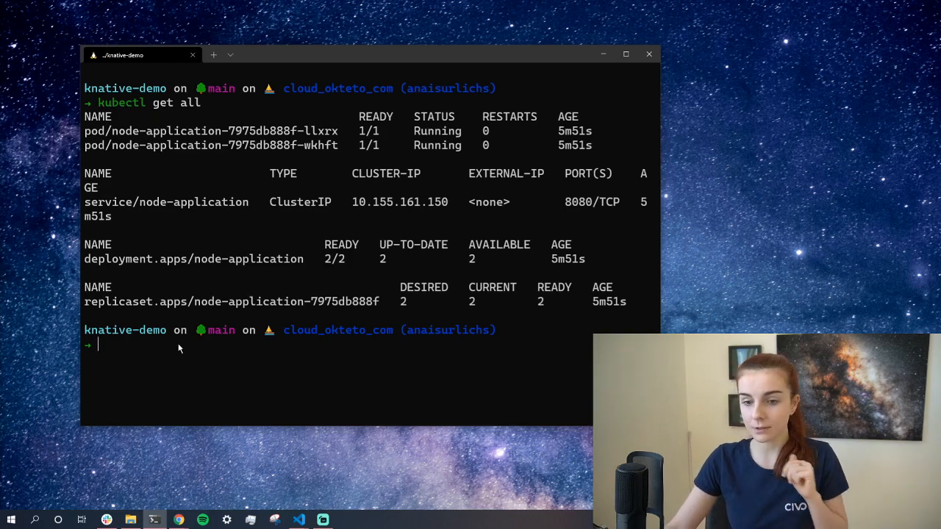
pyautogui.moveTo(167, 253)
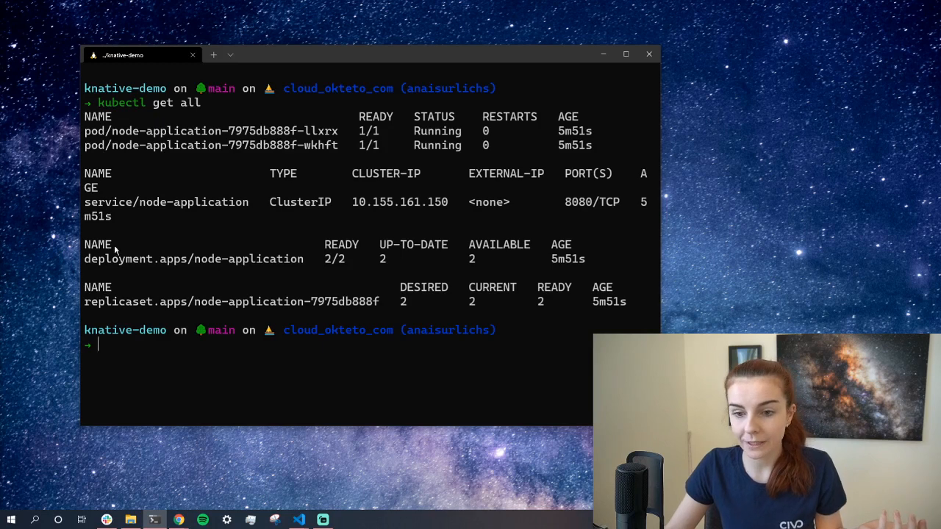
pyautogui.doubleClick(132, 258)
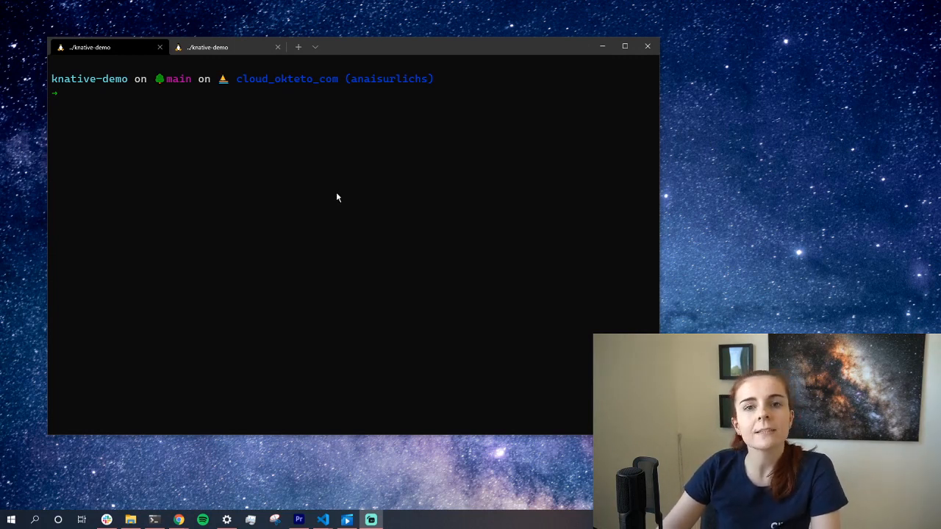
pyautogui.moveTo(252, 149)
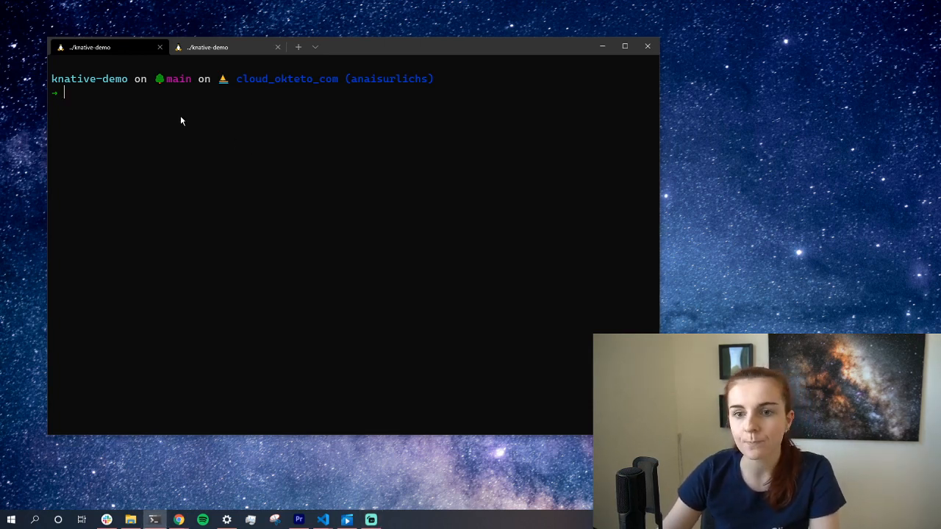
pyautogui.moveTo(177, 120)
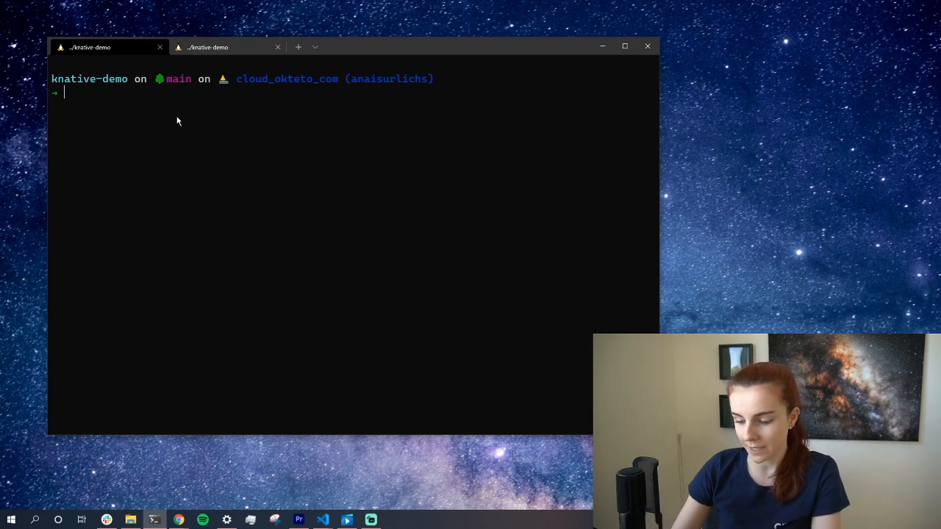
# Run okteto up for node-application and close the extra terminal tab.
pyautogui.write('okteto up')
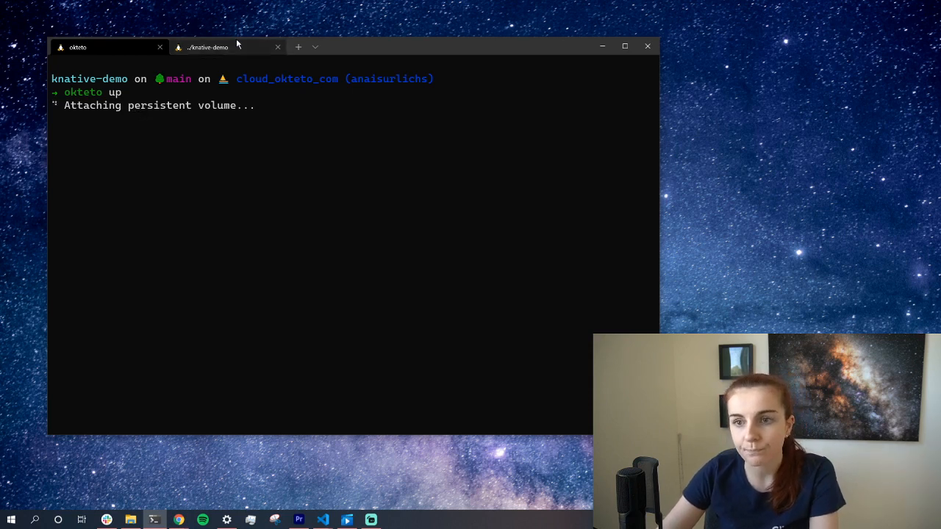
pyautogui.click(277, 47)
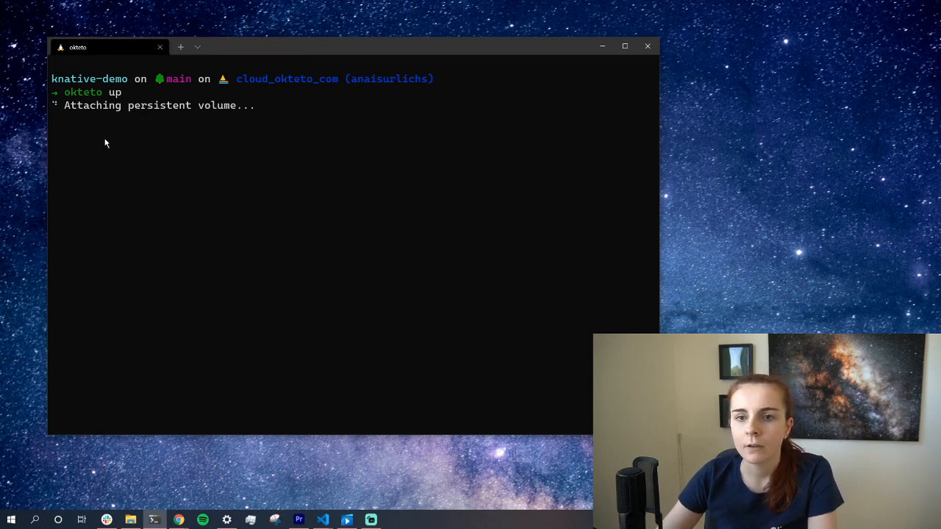
pyautogui.doubleClick(89, 78)
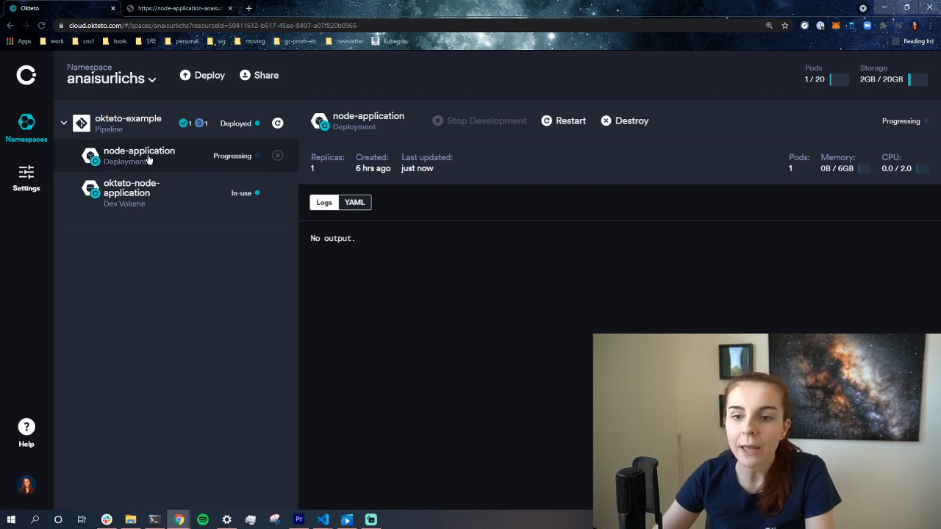
pyautogui.moveTo(114, 171)
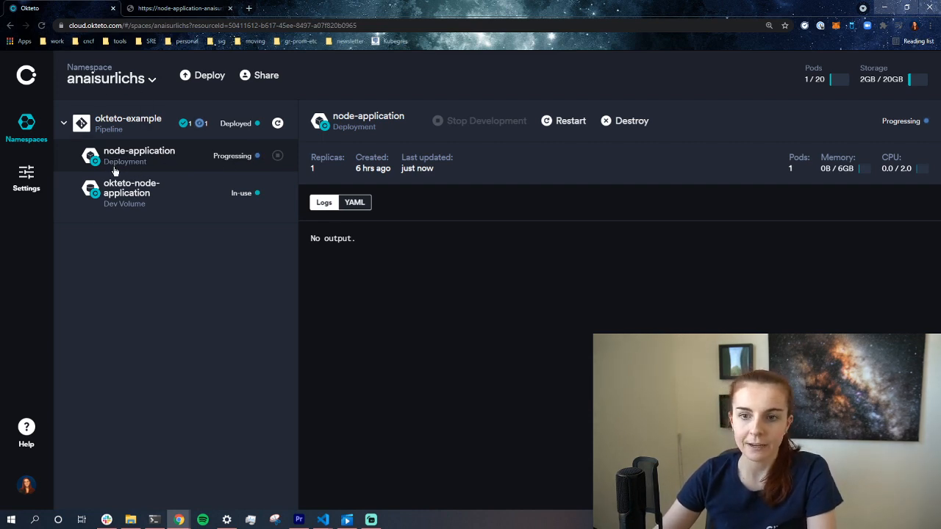
pyautogui.moveTo(390, 186)
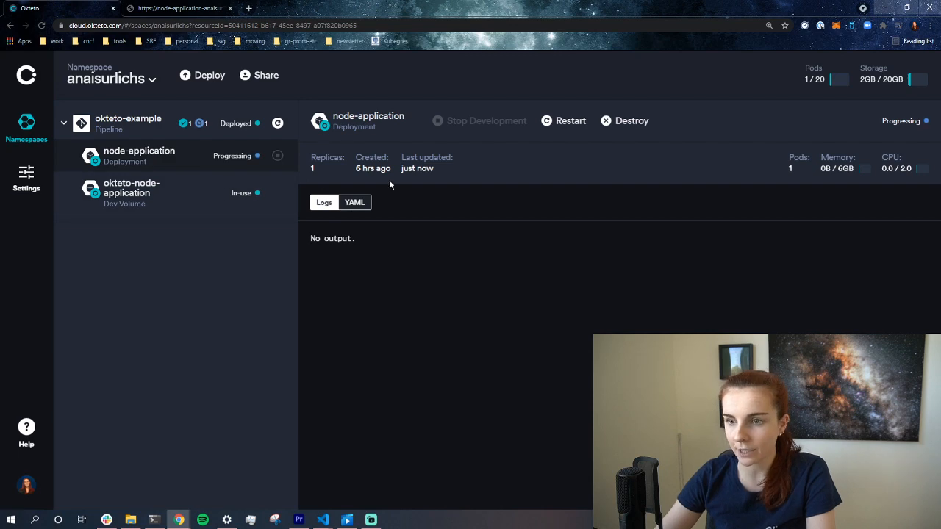
# Check node-application's public endpoint page, then return to the Okteto dashboard.
pyautogui.click(324, 202)
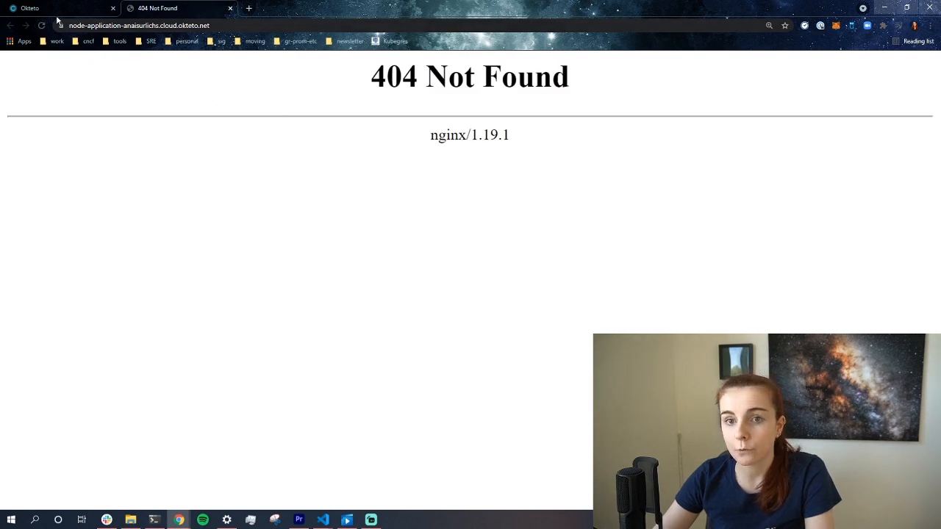
pyautogui.click(55, 8)
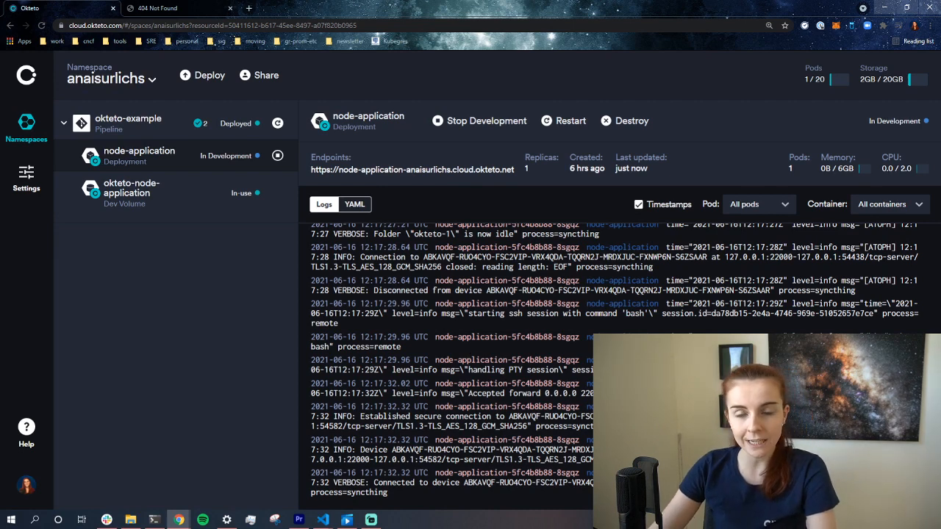
pyautogui.moveTo(440, 329)
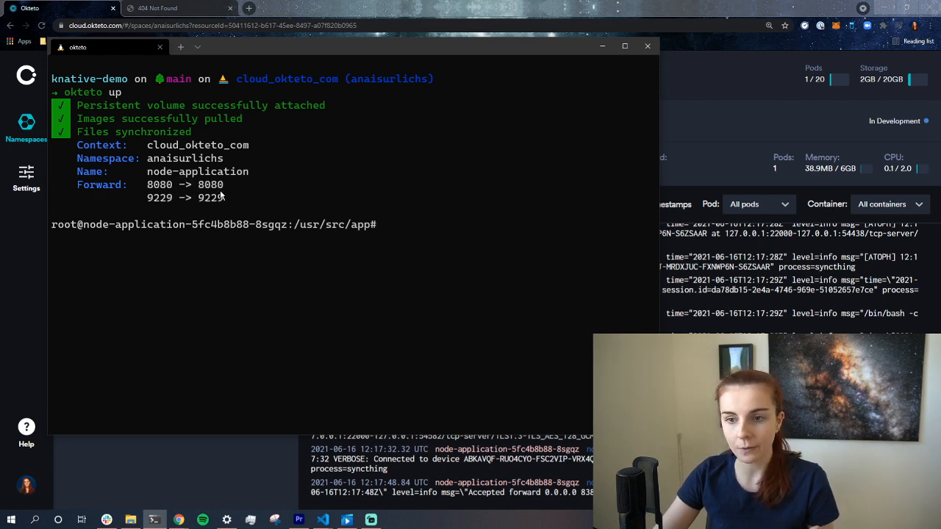
# Run npm start in the dev container so the app listens on port 8080.
pyautogui.doubleClick(159, 185)
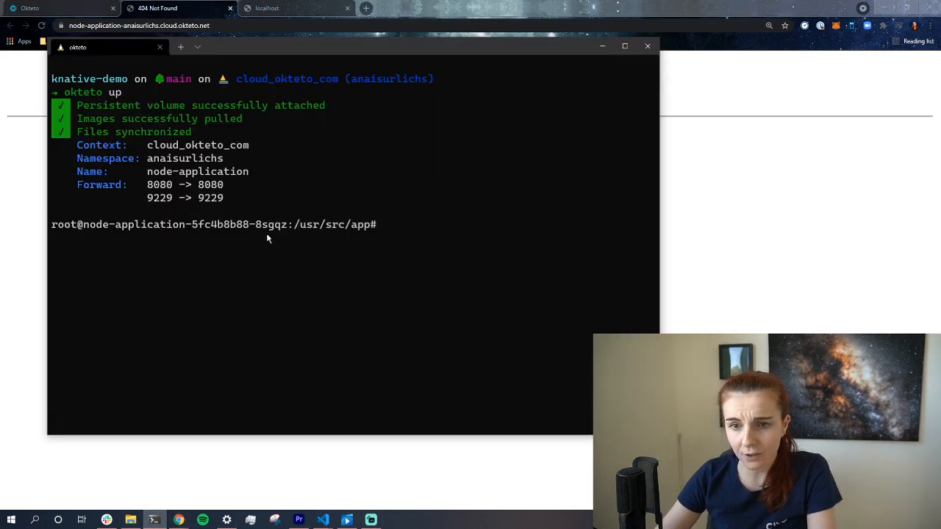
pyautogui.write('npm start')
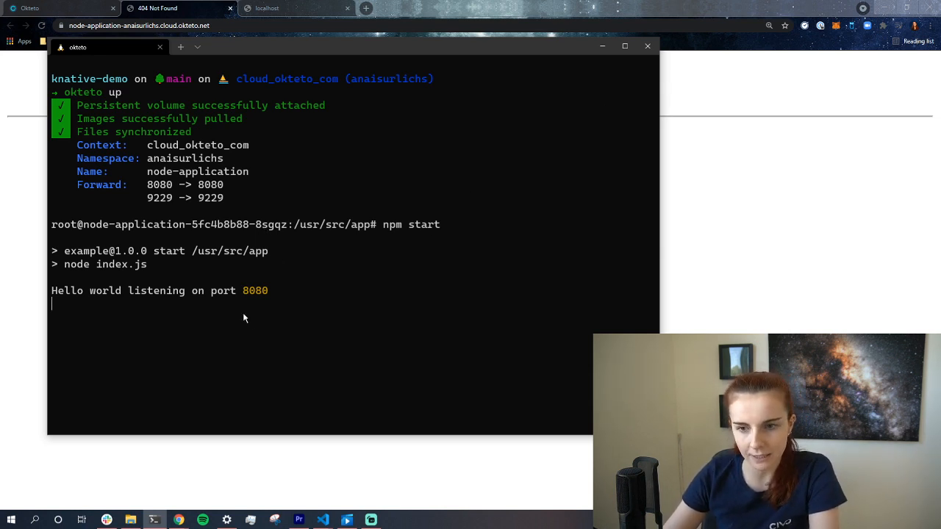
pyautogui.moveTo(335, 253)
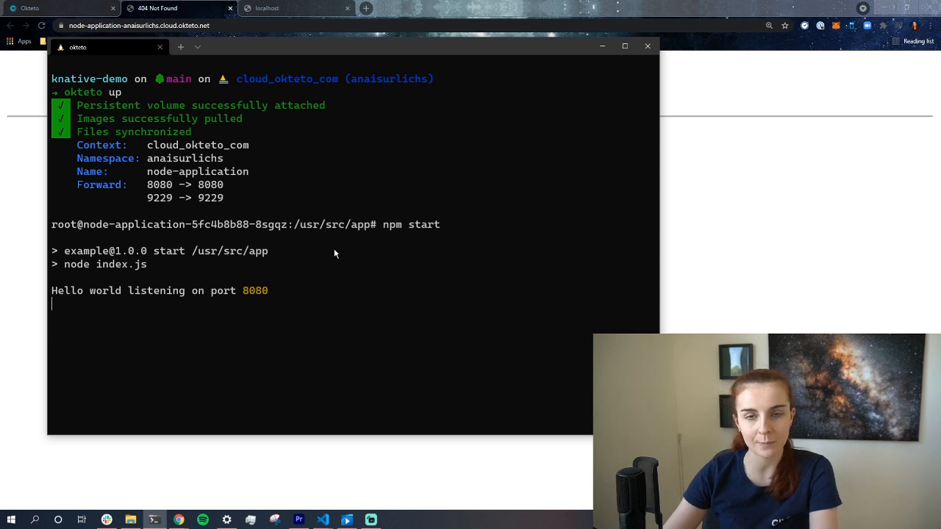
pyautogui.moveTo(443, 255)
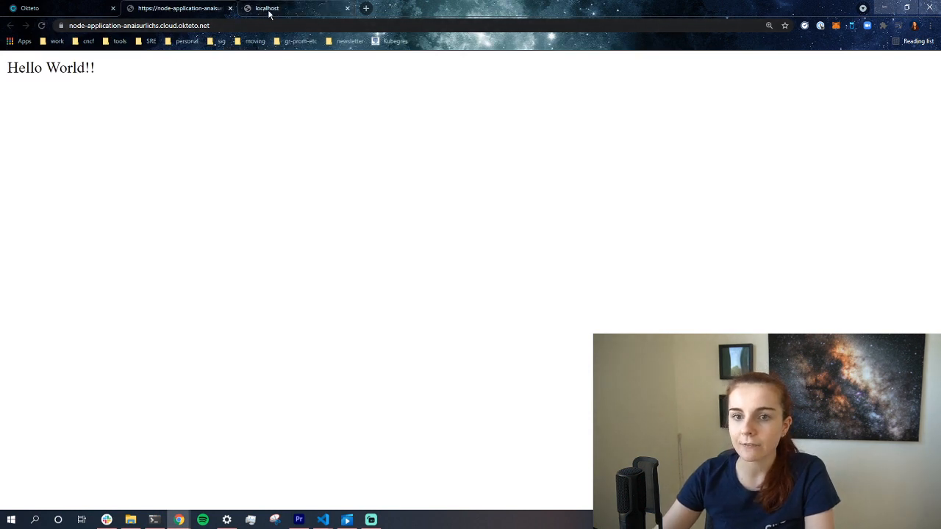
# Check Hello World!! on the localhost:8080 page.
pyautogui.click(295, 8)
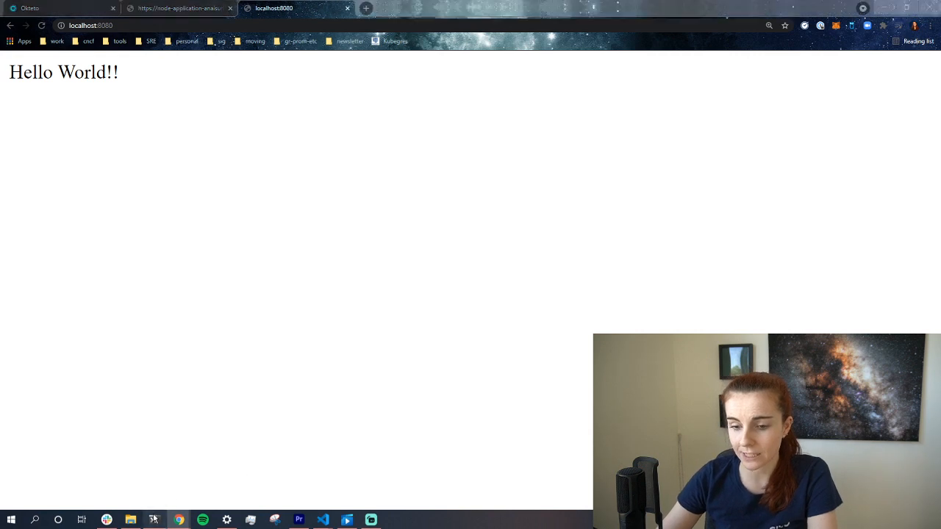
pyautogui.click(154, 520)
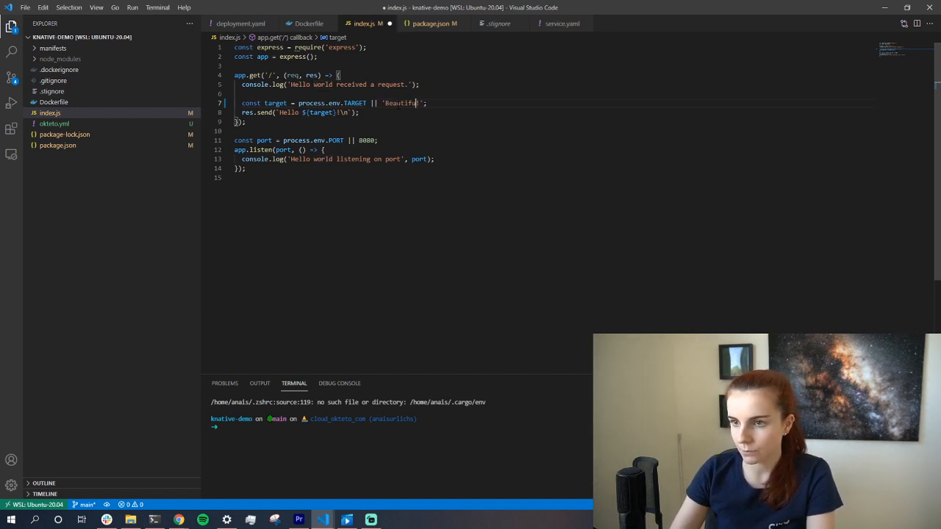
# Change the index.js TARGET fallback to 'Beautiful People of the Internet' and reload localhost.
pyautogui.write('People d')
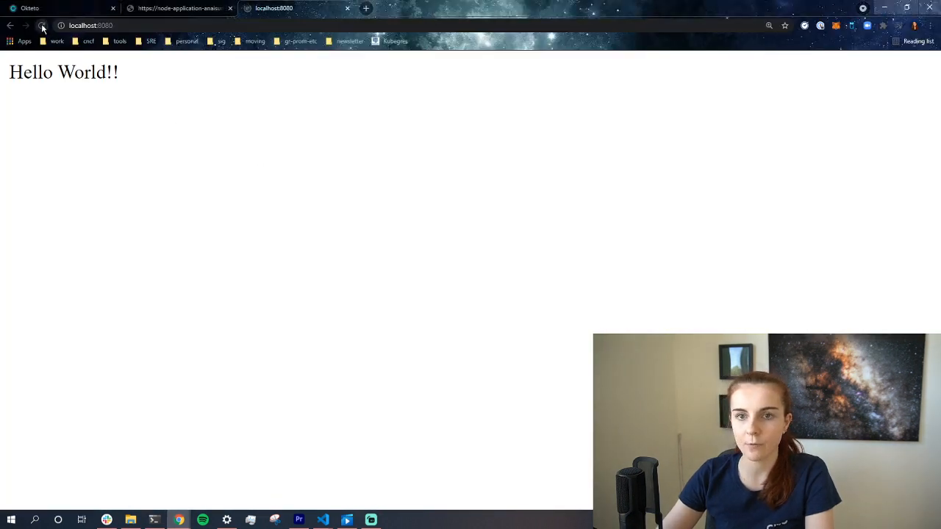
pyautogui.click(176, 9)
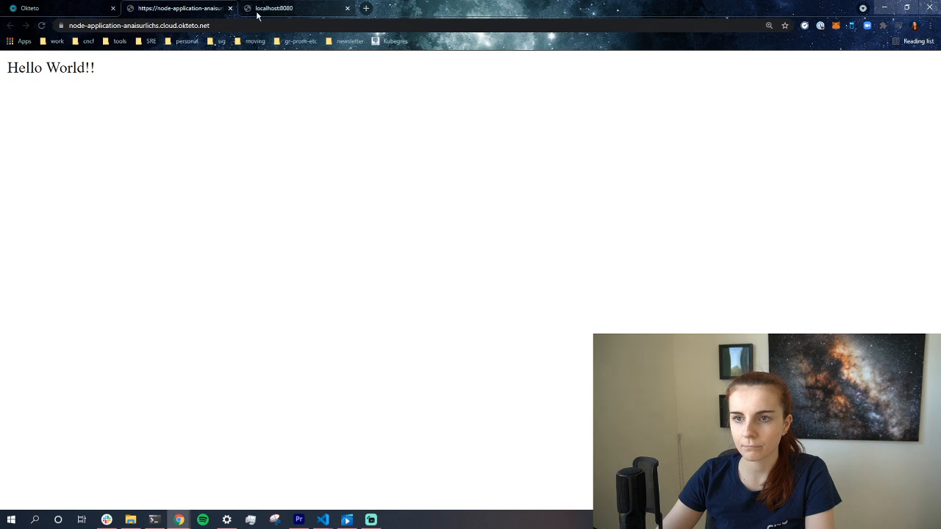
pyautogui.click(294, 8)
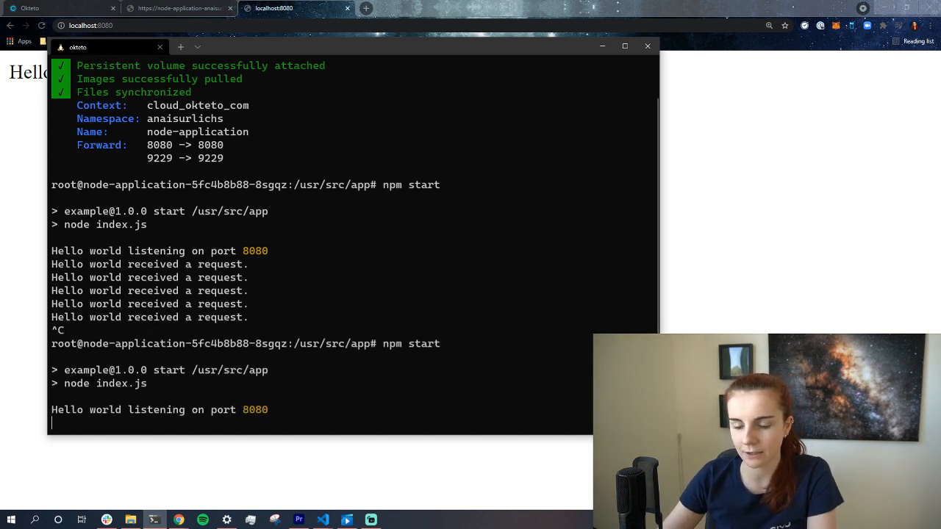
pyautogui.moveTo(816, 206)
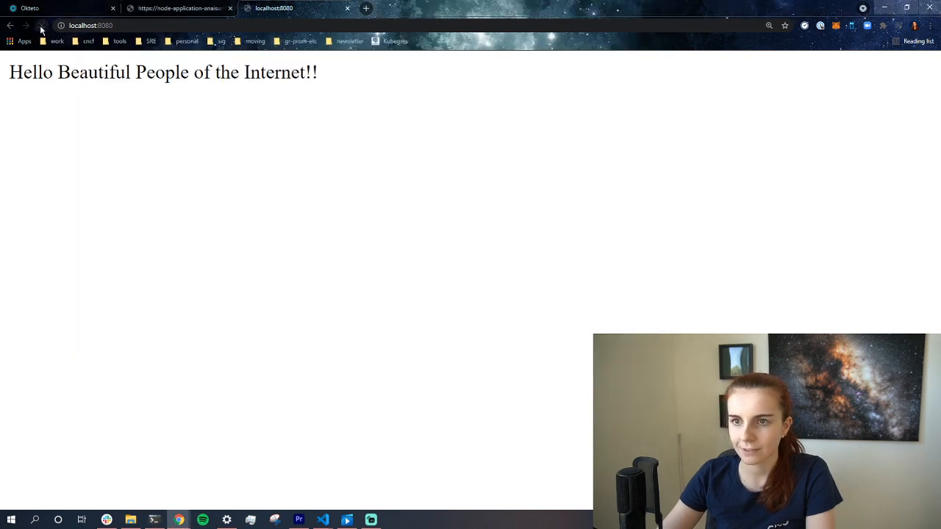
# Reload localhost:8080 to see 'Hello Beautiful People of the Internet!!' and check the endpoint tab.
pyautogui.click(177, 8)
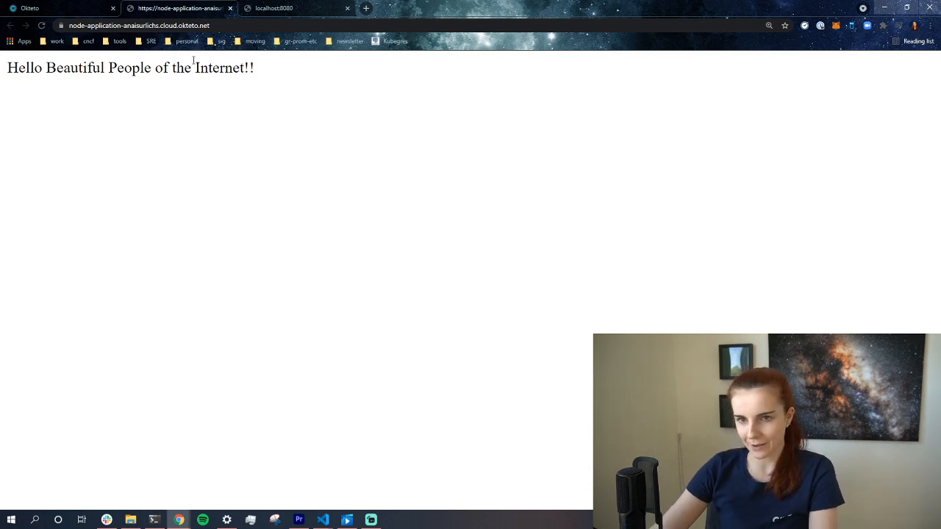
pyautogui.moveTo(185, 67); pyautogui.dragTo(254, 68)
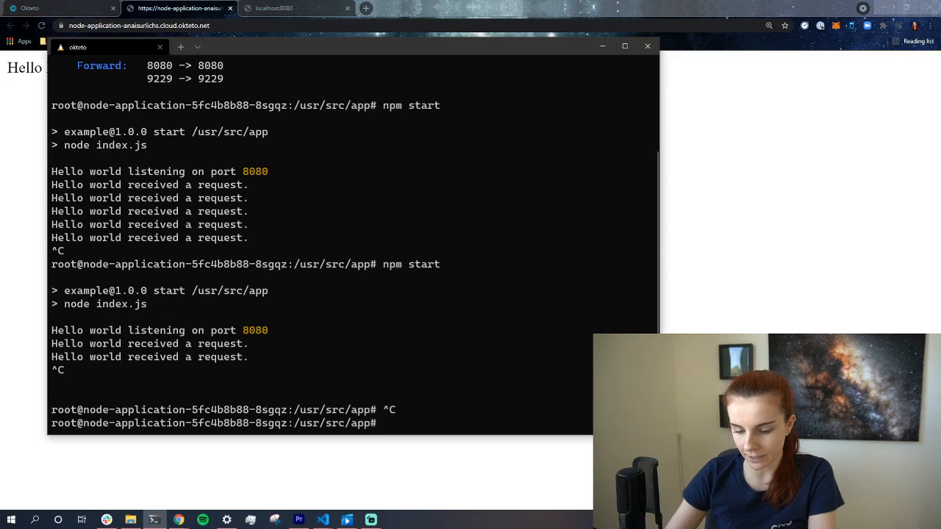
# Exit the Okteto dev container to the local knative-demo prompt and begin the next okteto command.
pyautogui.write('exit')
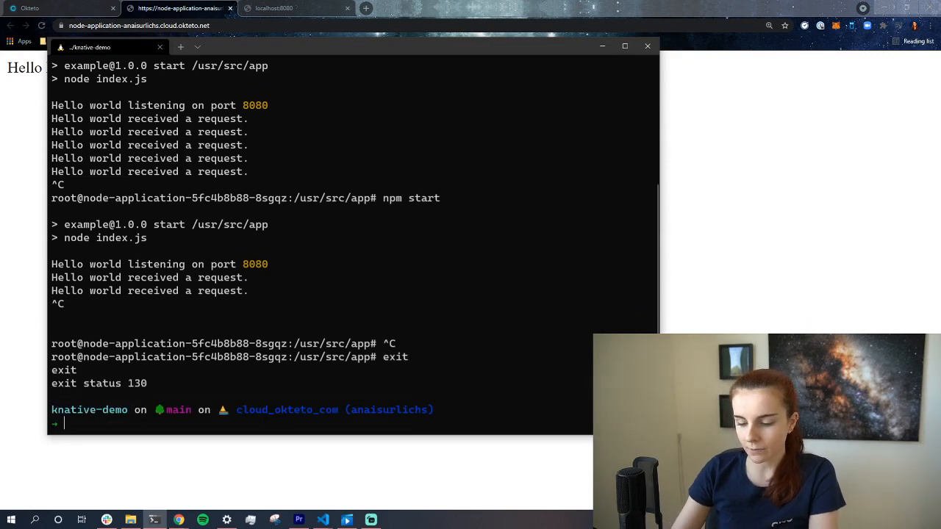
pyautogui.write('oktet')
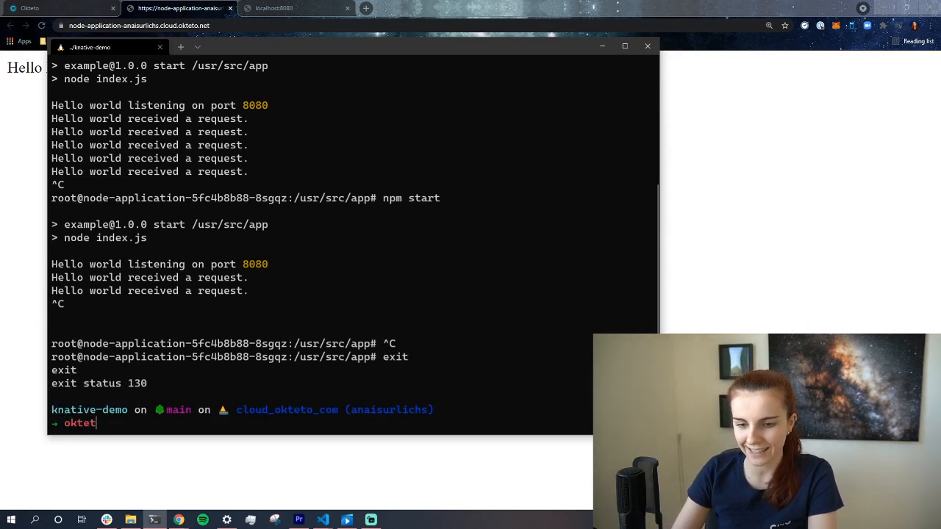